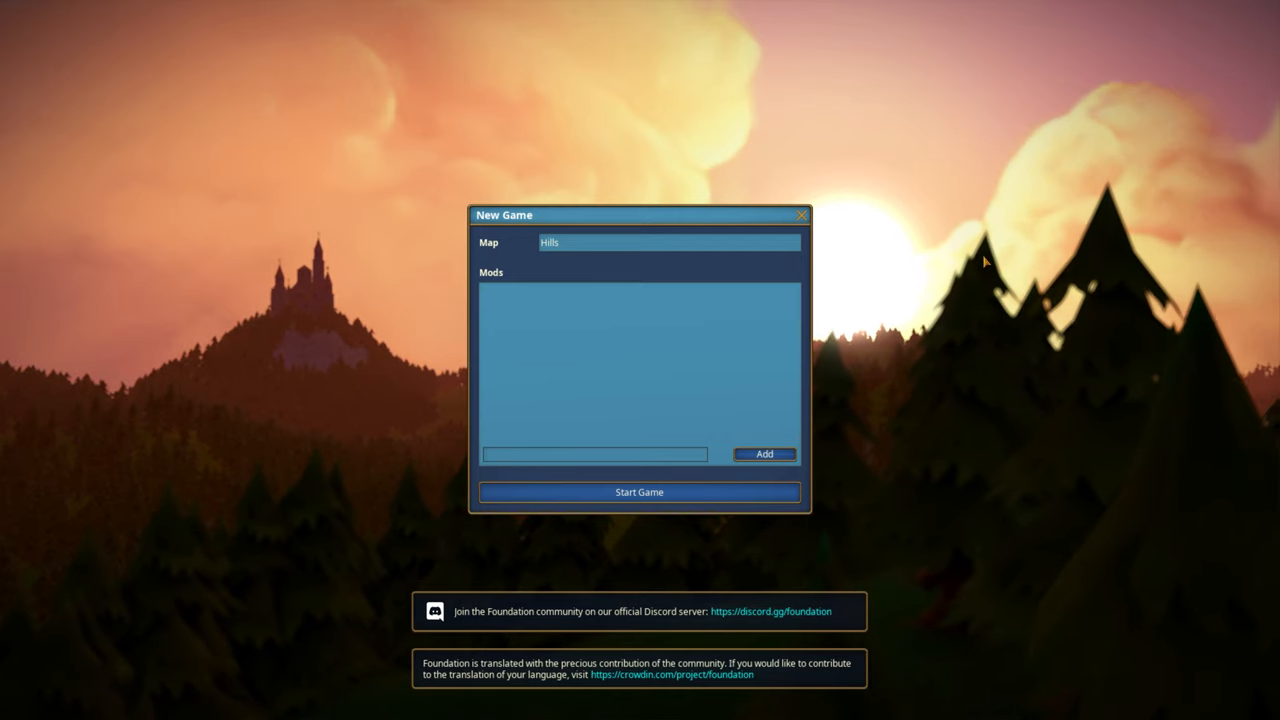
Choose the Coastal map in the New Game dialog and start the game
{"action": "left_click", "coordinate": [668, 242]}
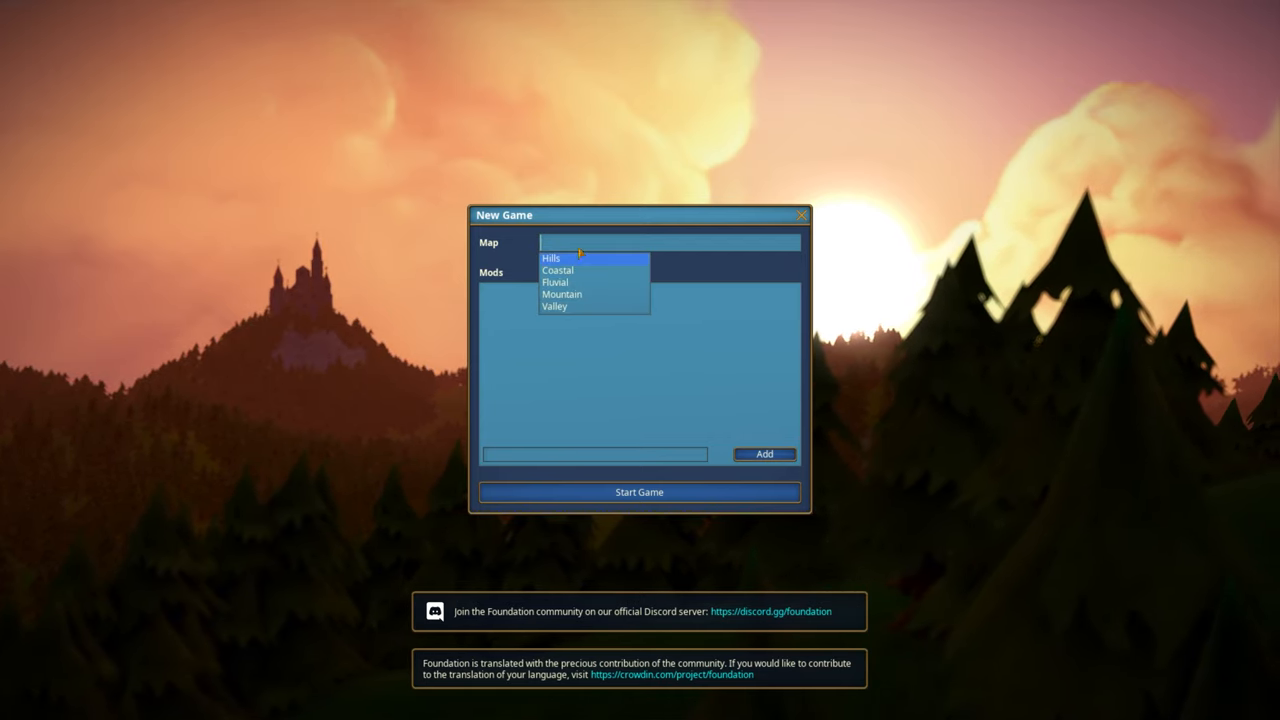
{"action": "mouse_move", "coordinate": [570, 270]}
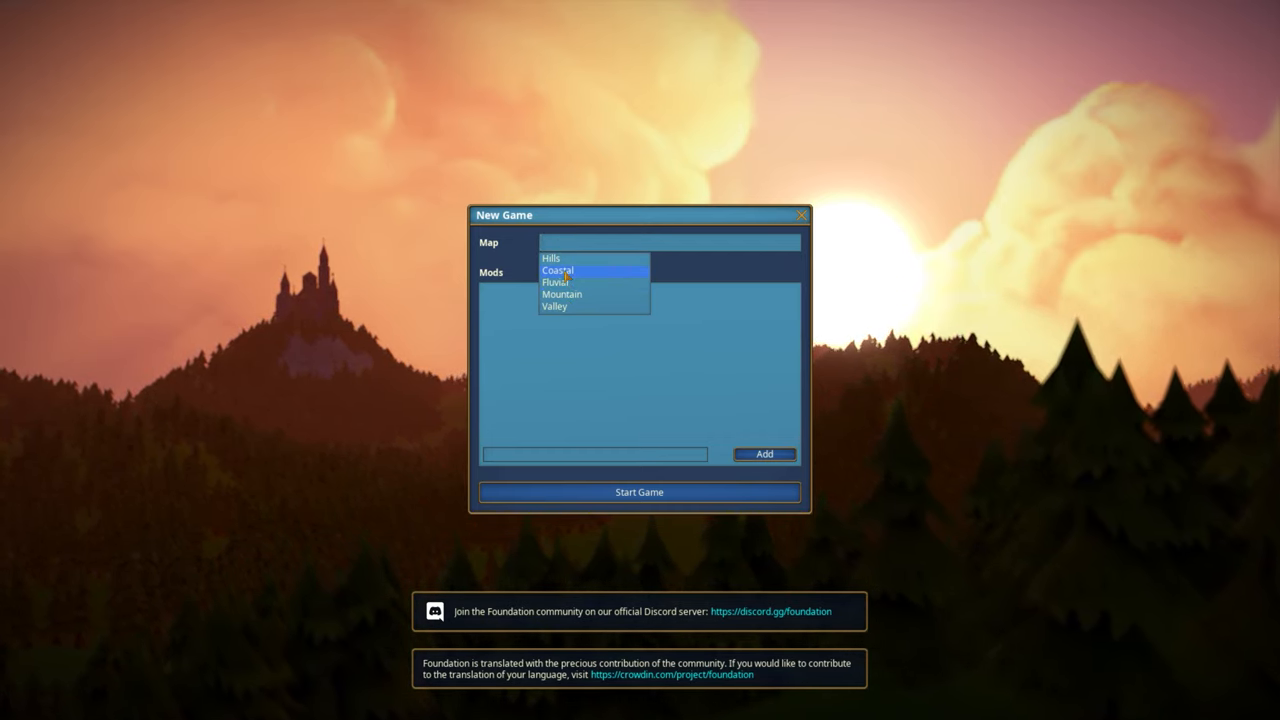
{"action": "left_click", "coordinate": [556, 270]}
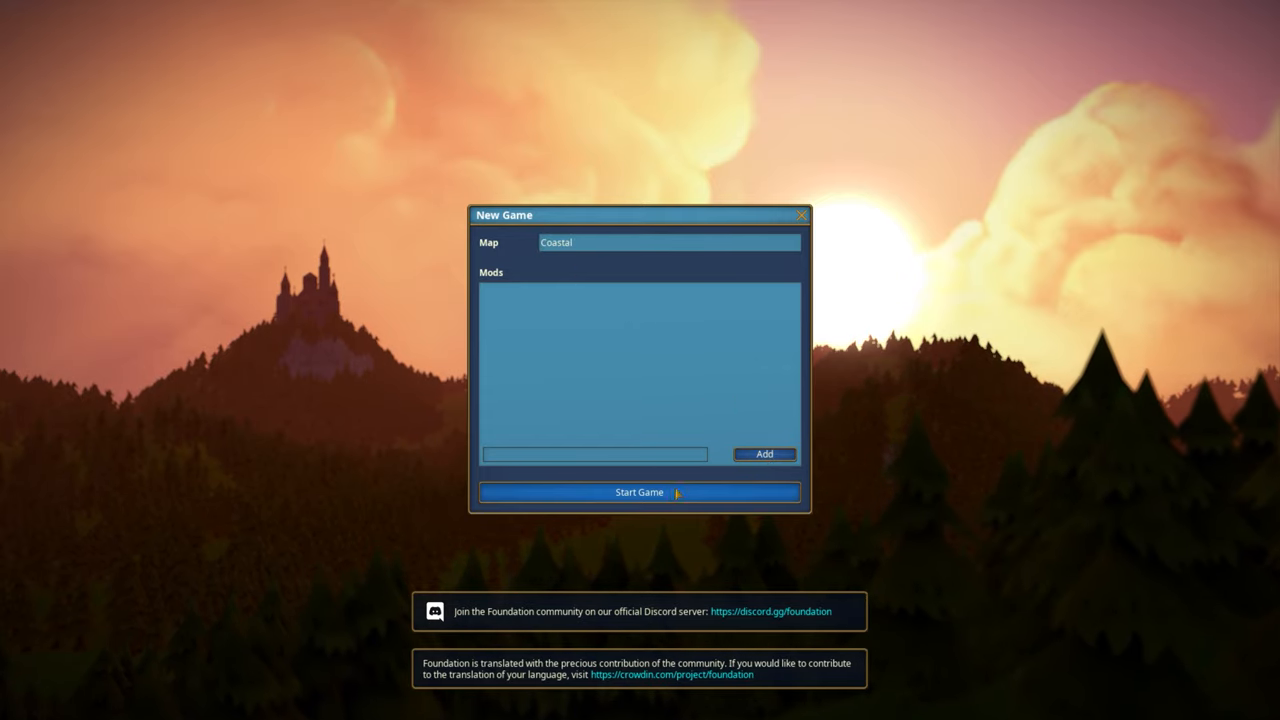
{"action": "left_click", "coordinate": [640, 492]}
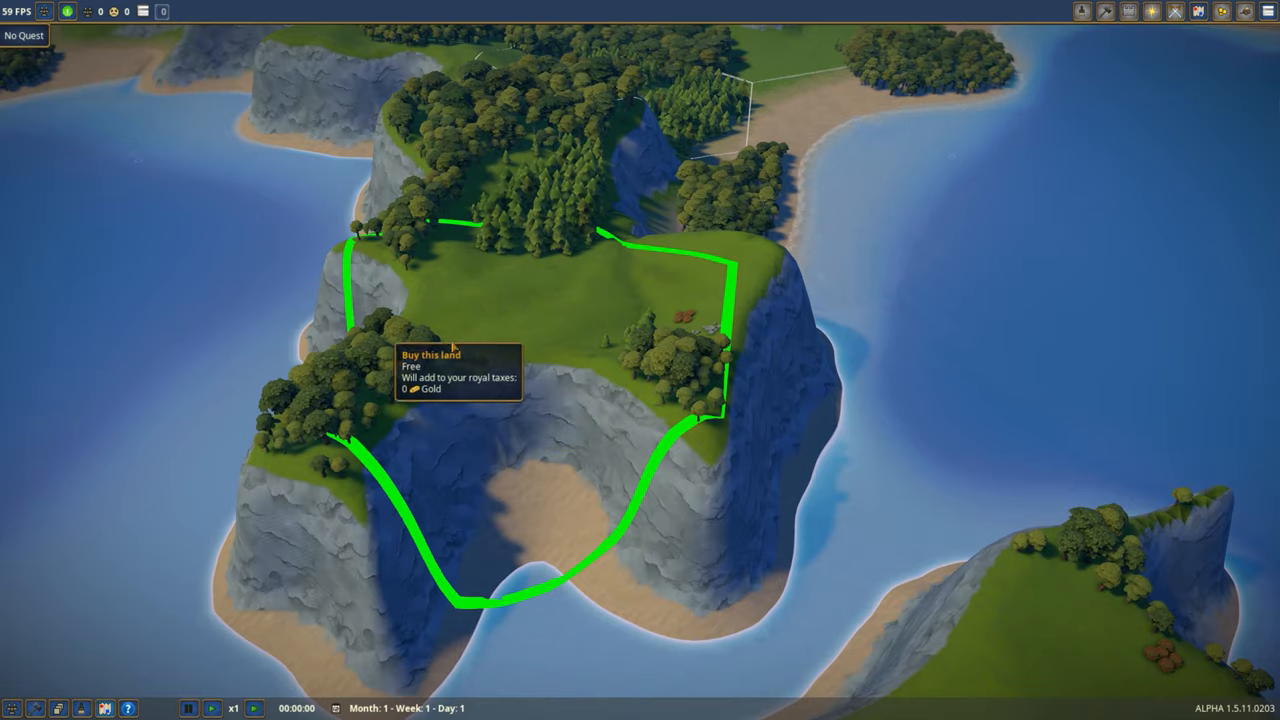
Buy the free starting land inside the green outlined area
{"action": "left_click", "coordinate": [430, 354]}
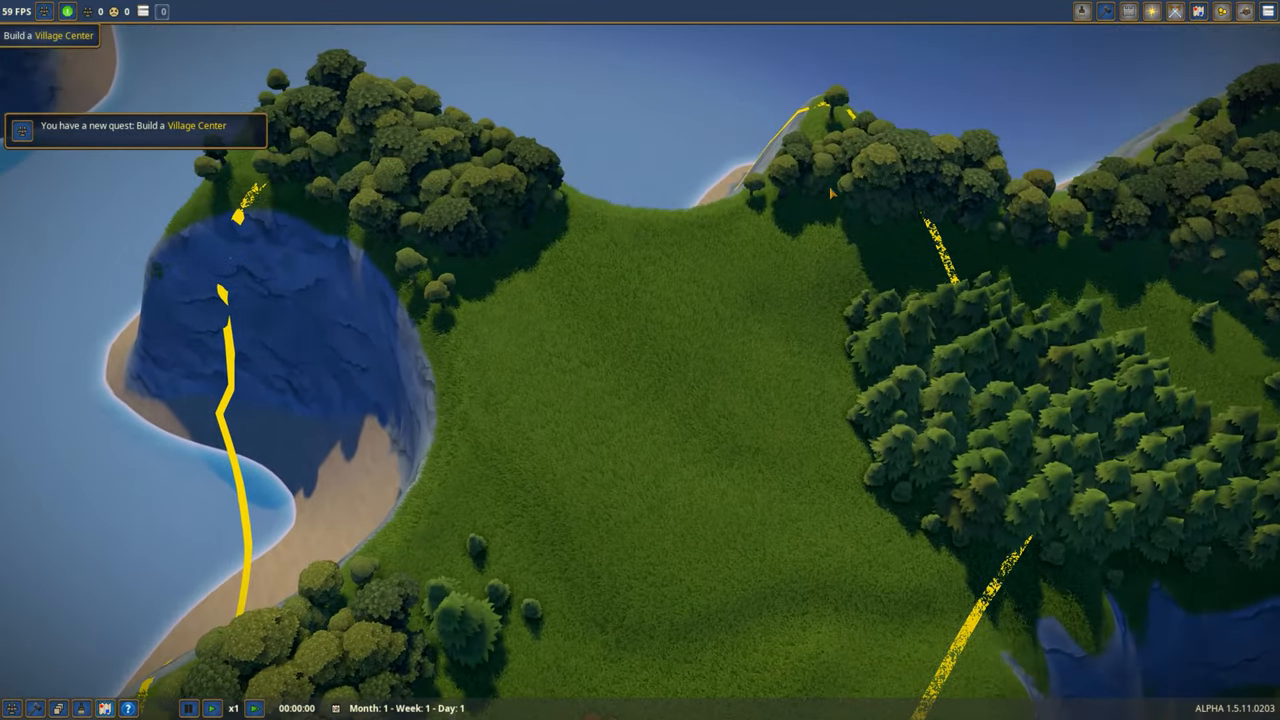
Place the Village Center on the hilltop from the building panel
{"action": "left_click", "coordinate": [1104, 12]}
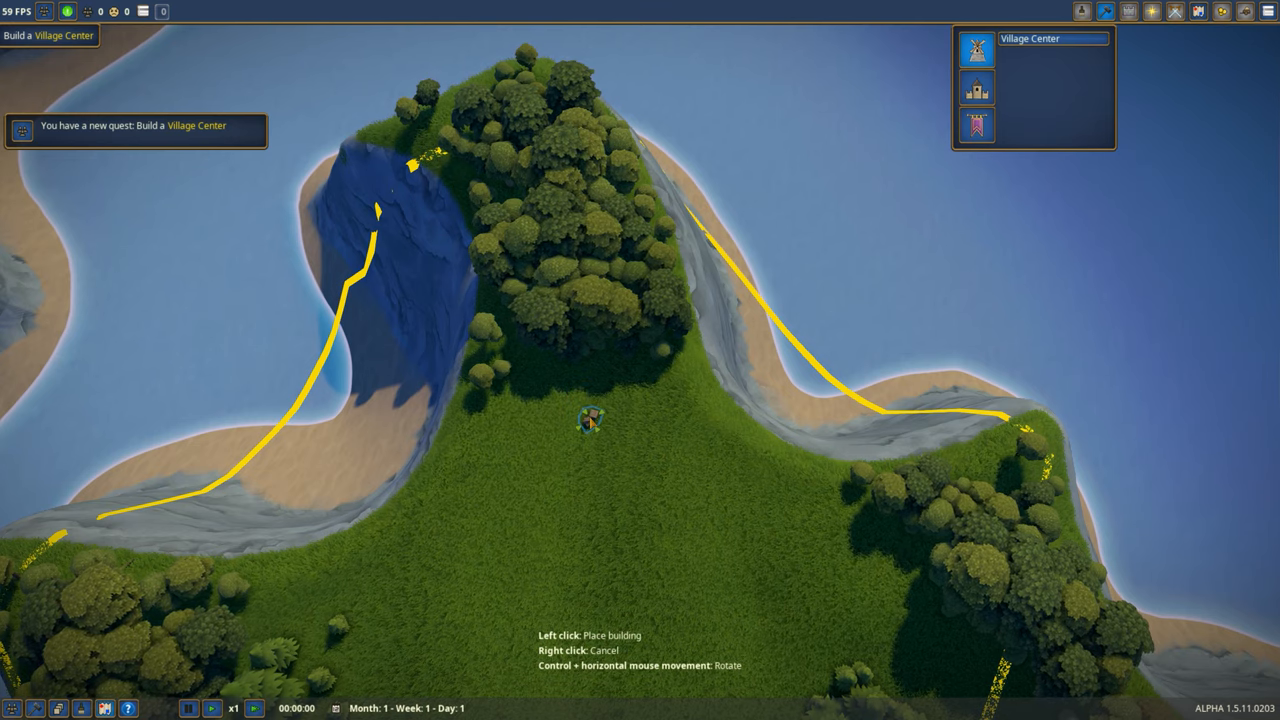
{"action": "left_click", "coordinate": [590, 420]}
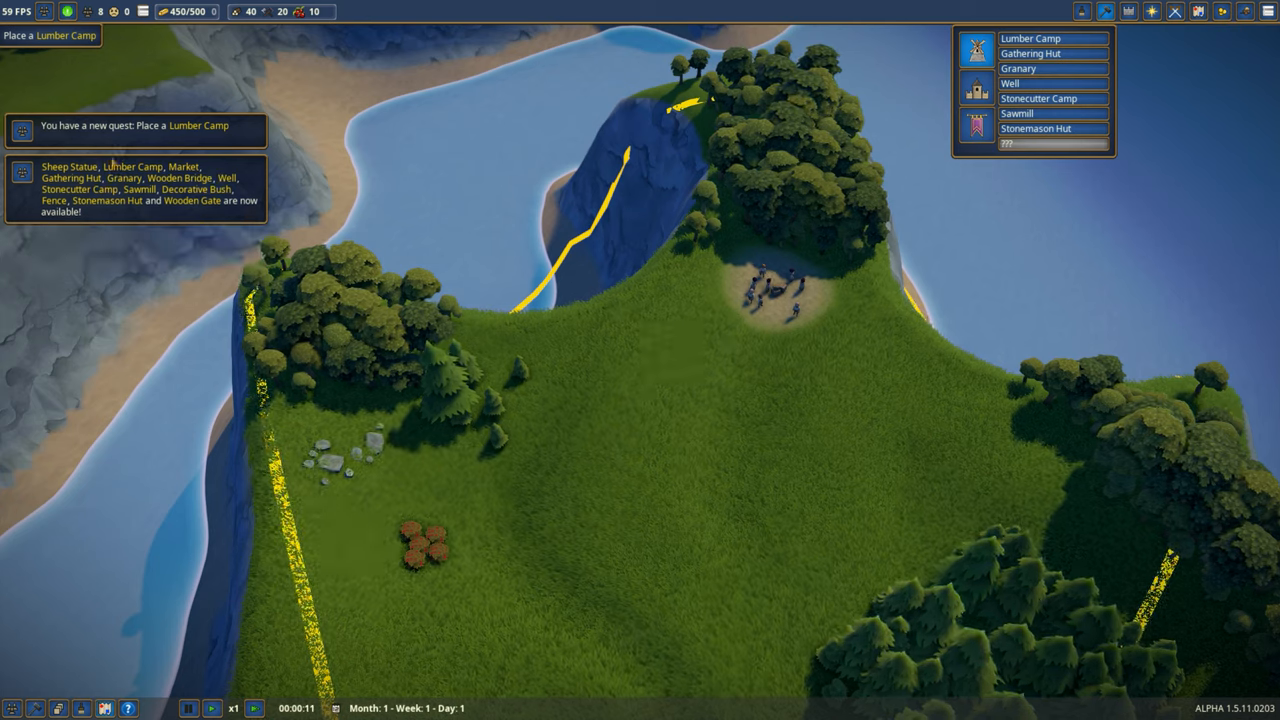
{"action": "mouse_move", "coordinate": [1018, 68]}
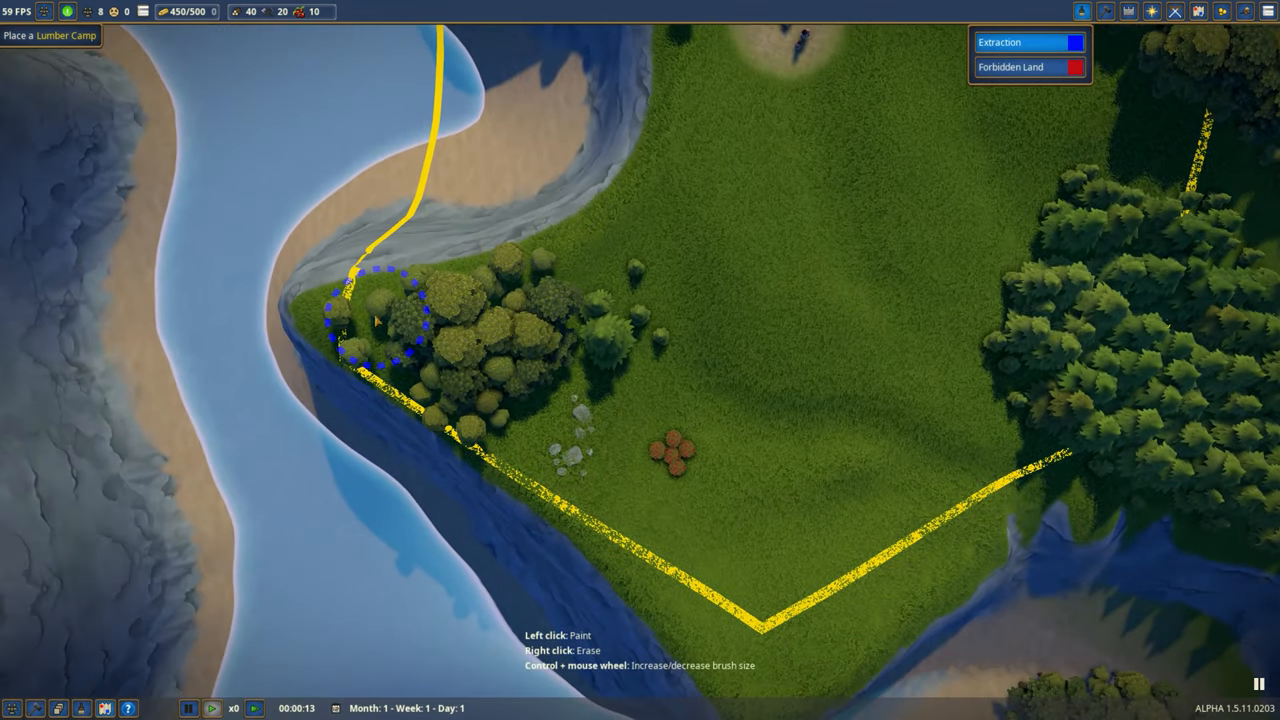
Paint an Extraction zone over the patch of trees on the clifftop
{"action": "left_click_drag", "start_coordinate": [376, 320], "coordinate": [556, 464]}
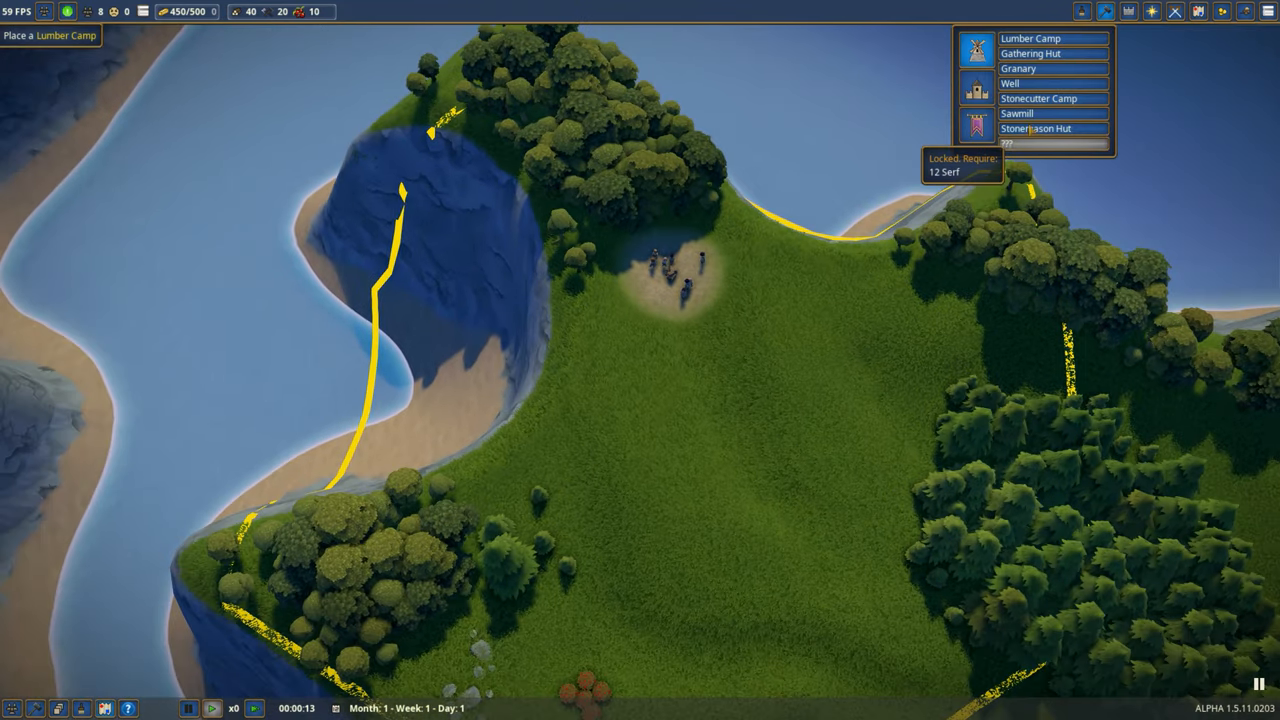
Place a Lumber Camp in the forest along the coast
{"action": "left_click", "coordinate": [1036, 38]}
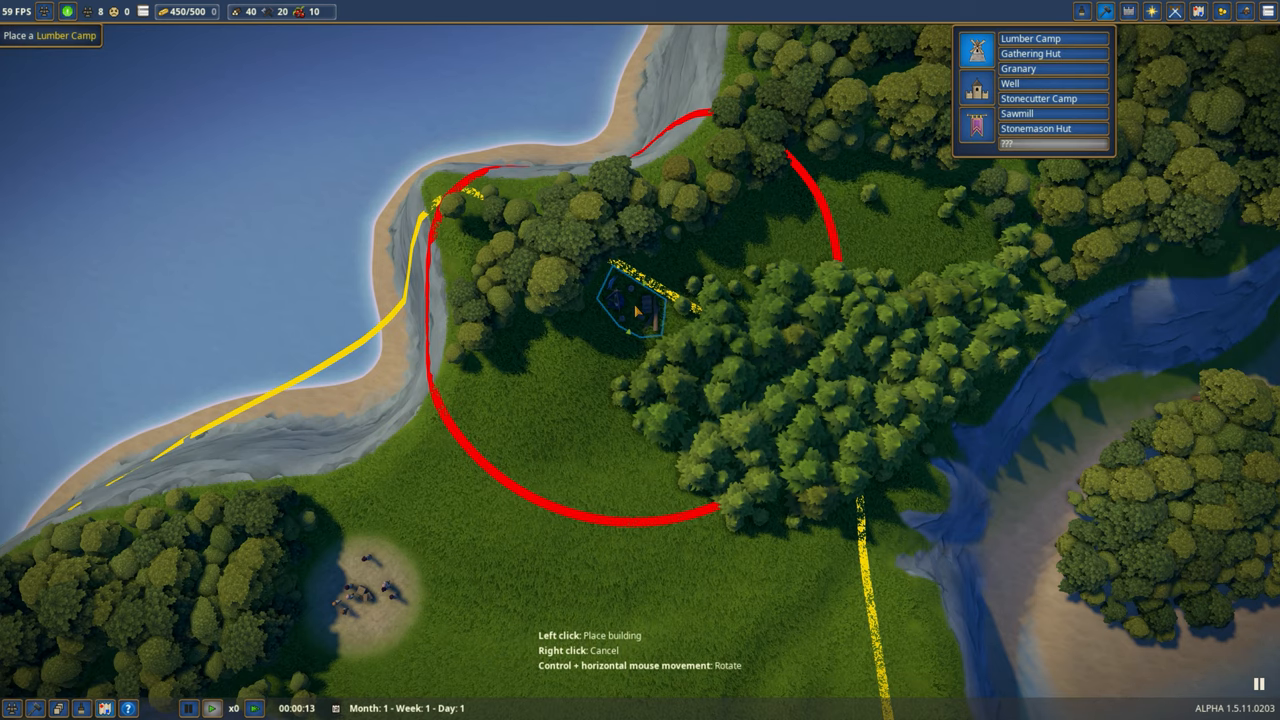
{"action": "left_click", "coordinate": [638, 312]}
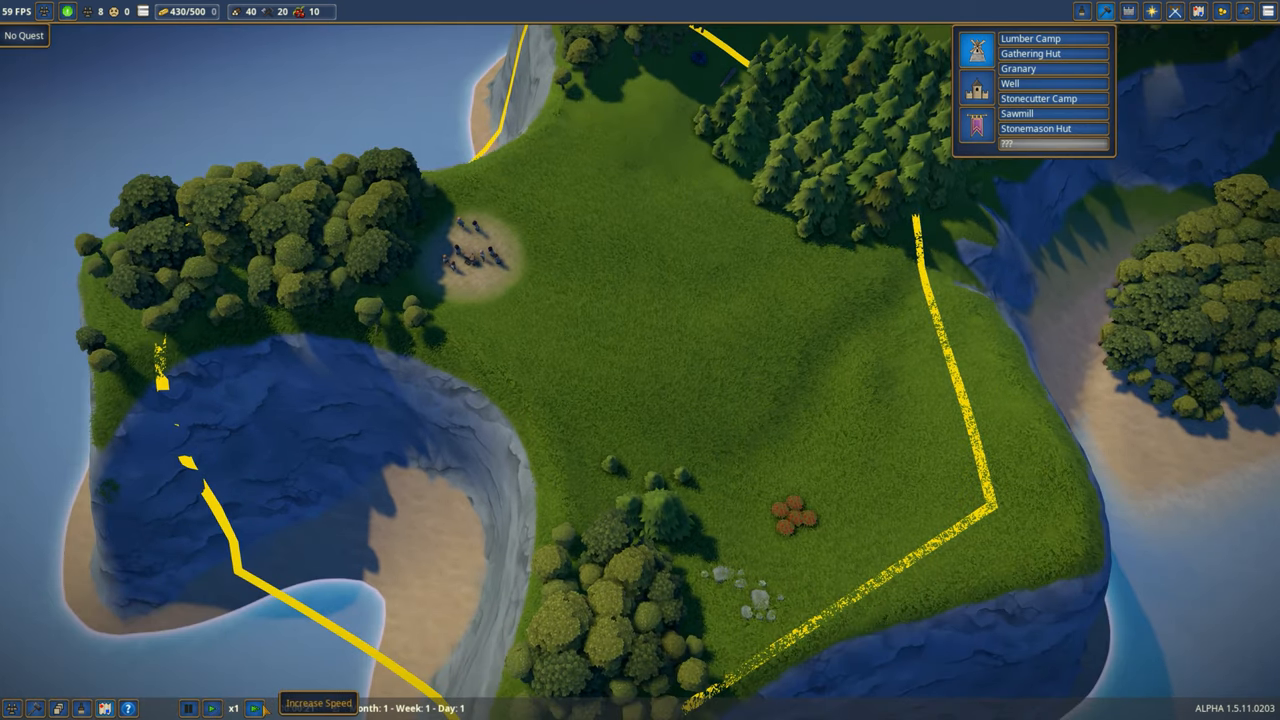
Assign villagers as Builder and Woodcutter from the building panels
{"action": "left_click", "coordinate": [256, 708]}
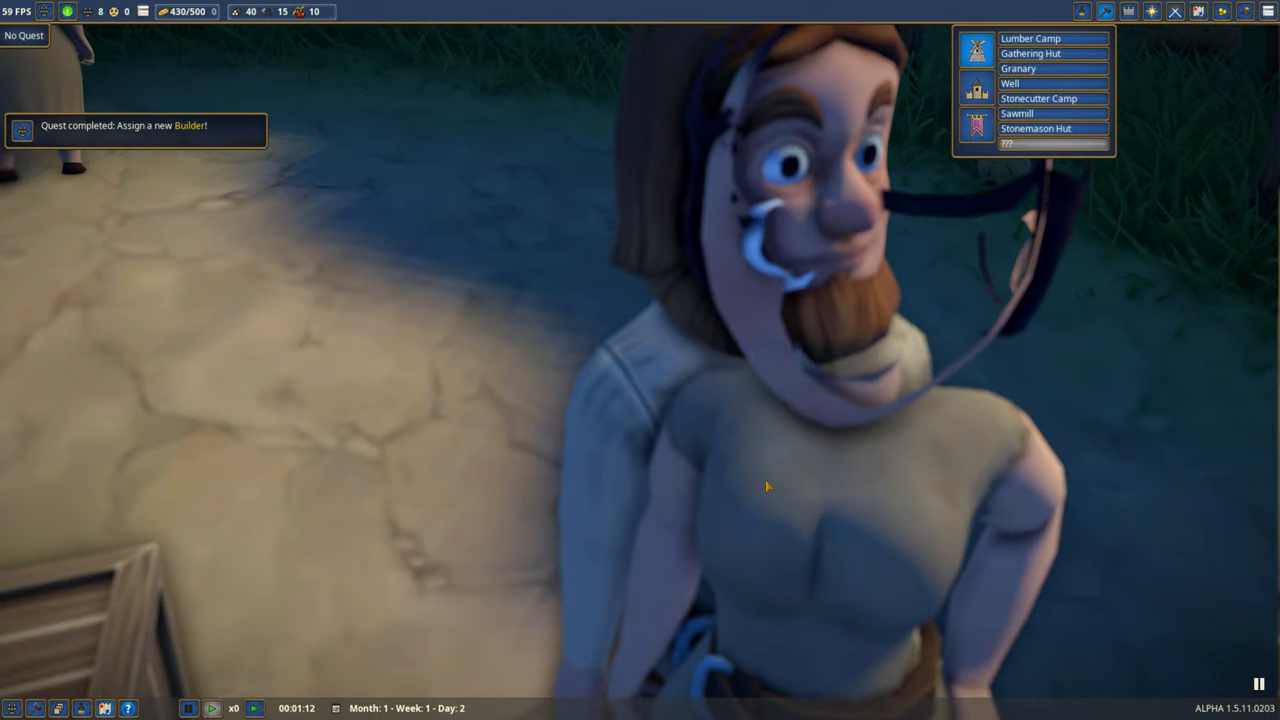
{"action": "mouse_move", "coordinate": [908, 198]}
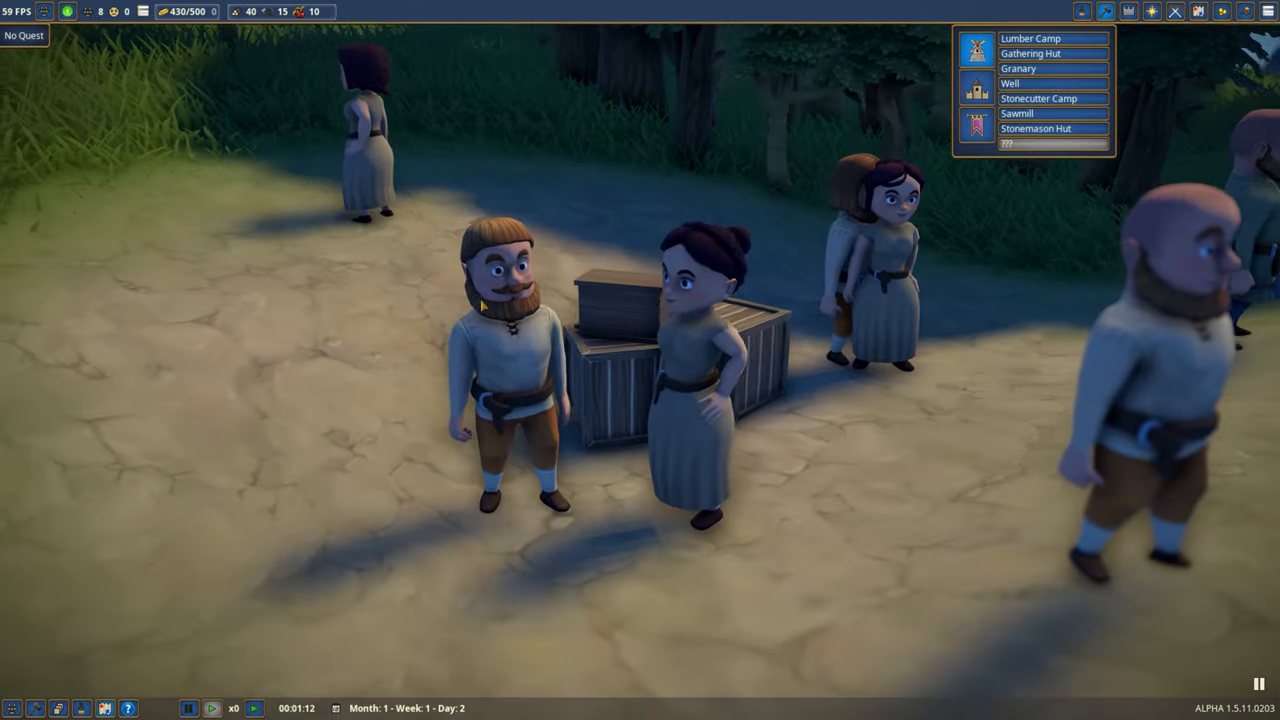
{"action": "scroll", "scroll_direction": "down", "scroll_amount": 3}
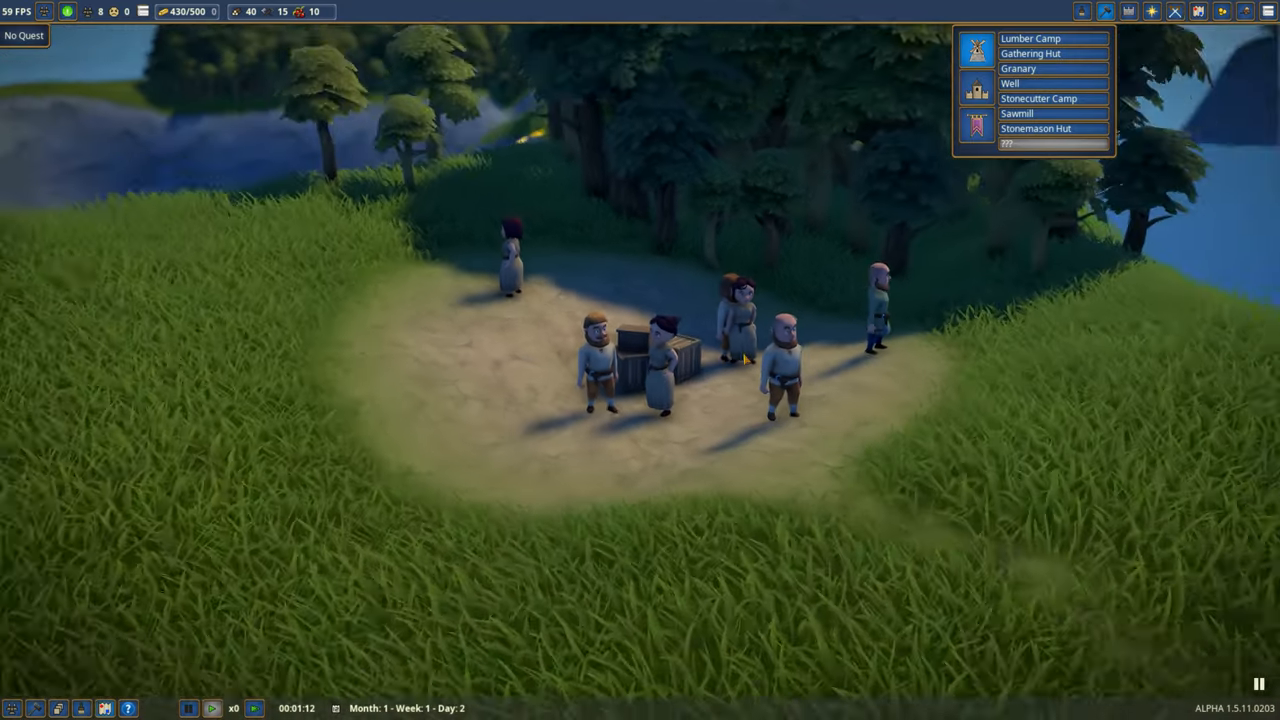
{"action": "scroll", "scroll_direction": "down", "scroll_amount": 3}
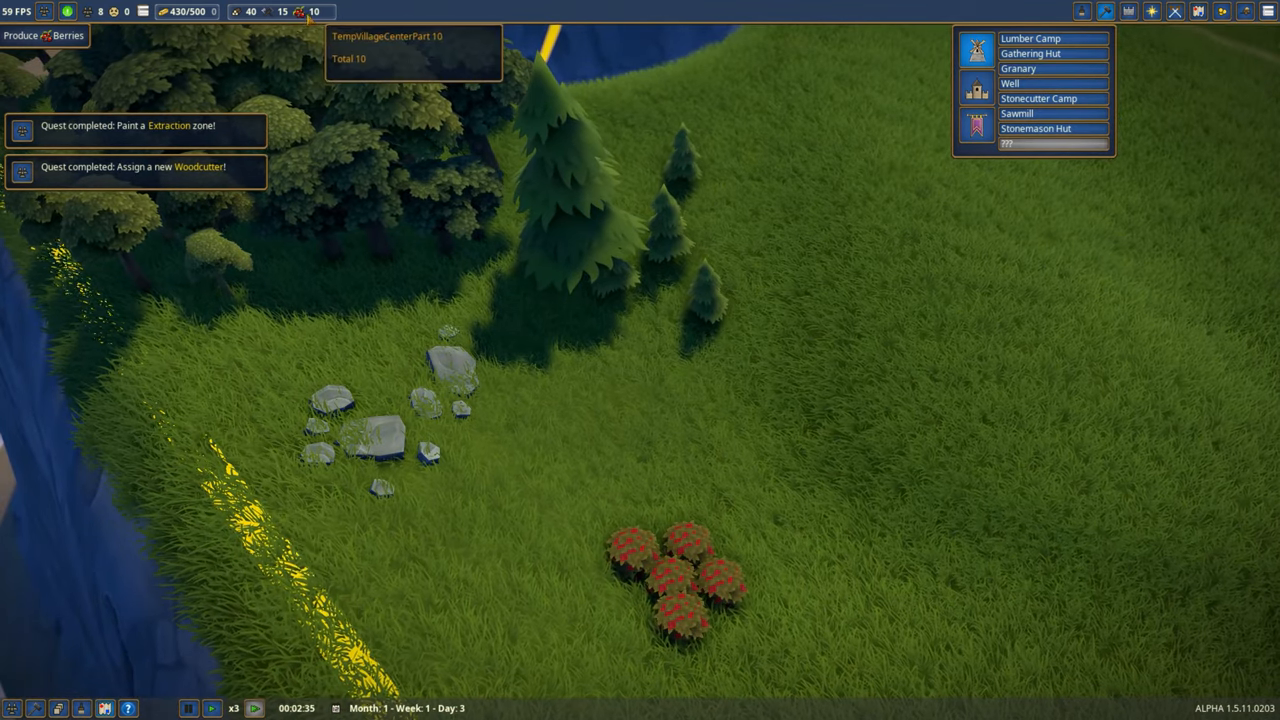
{"action": "mouse_move", "coordinate": [1030, 52]}
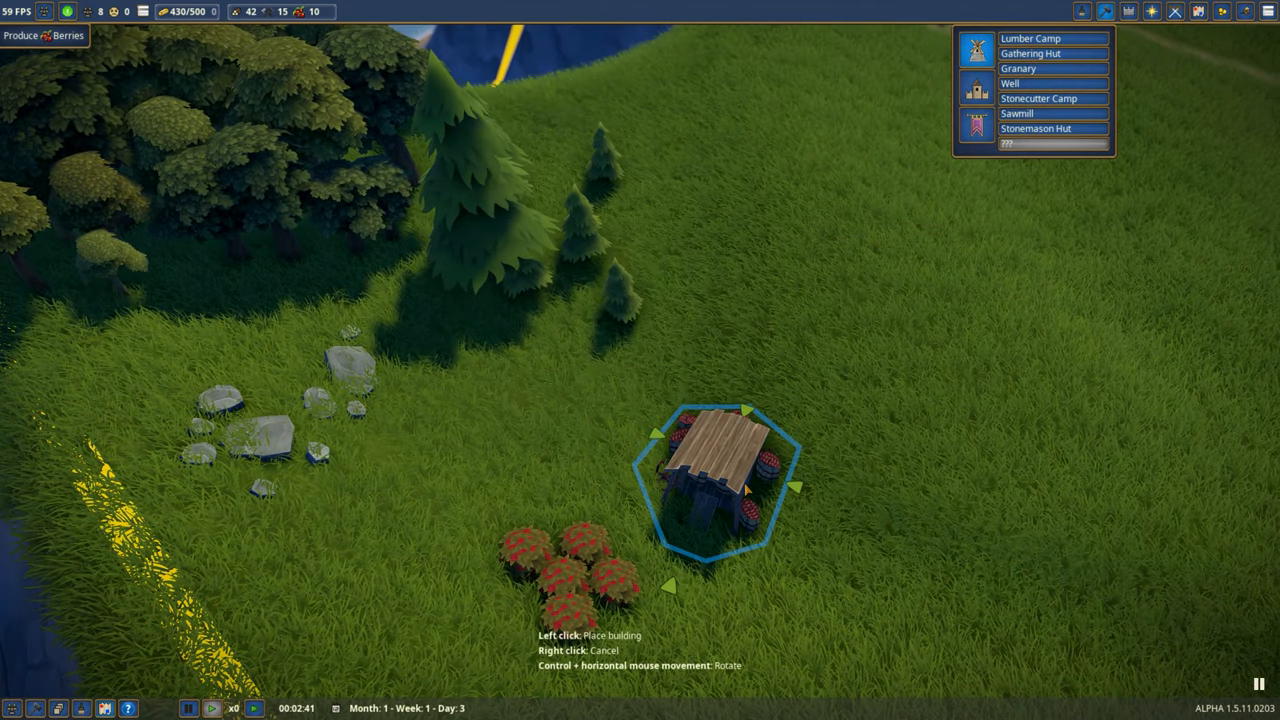
{"action": "mouse_move", "coordinate": [540, 460]}
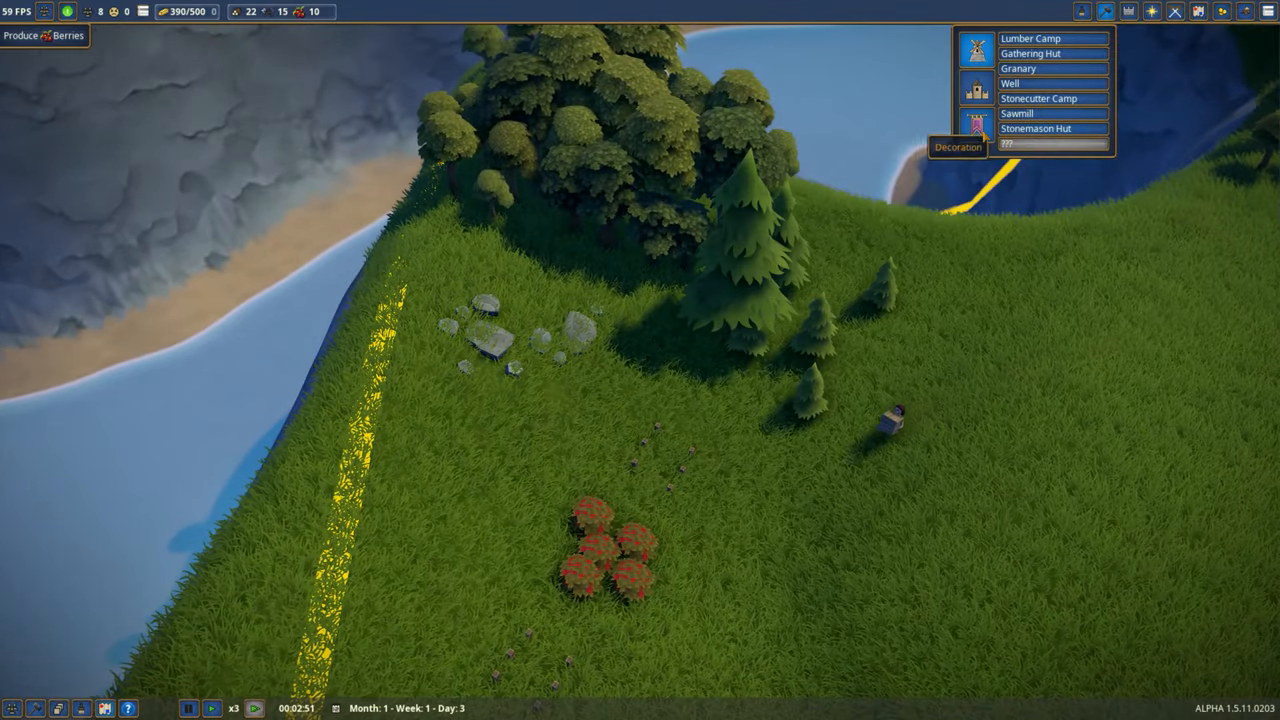
Build a second Gathering Hut beside the berry bushes
{"action": "left_click", "coordinate": [1036, 128]}
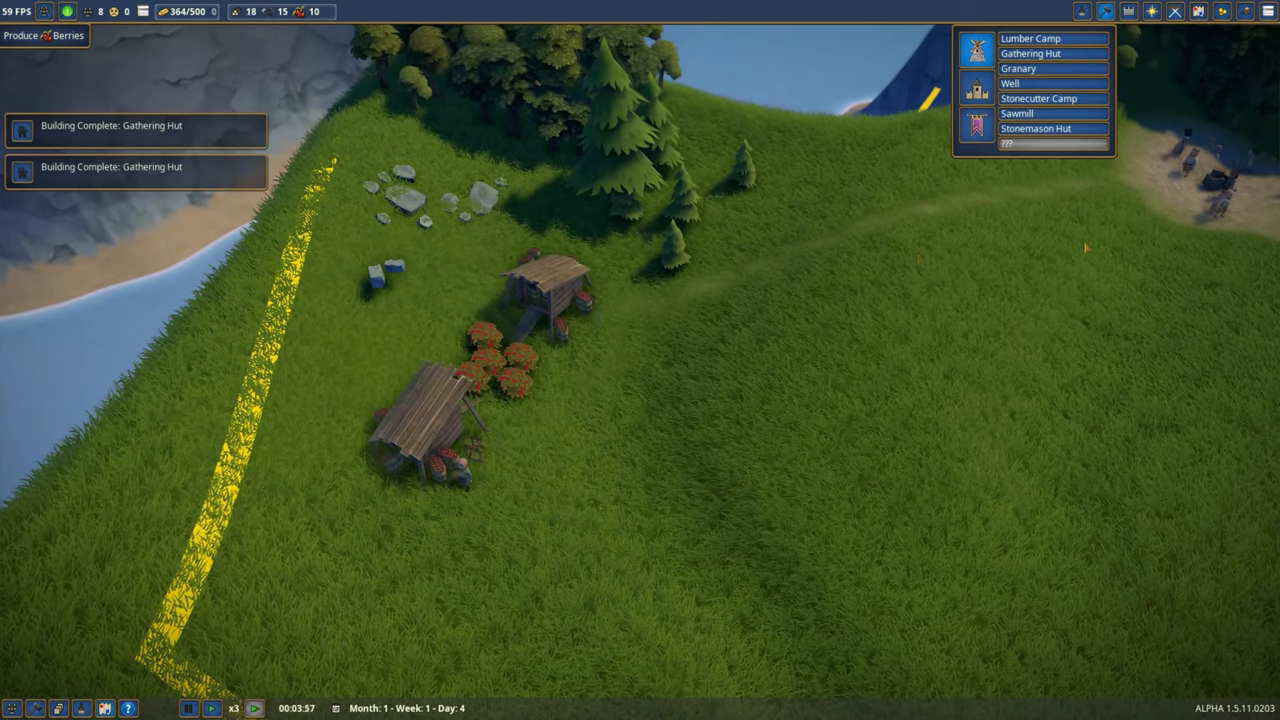
Assign available villagers as foragers at the Gathering Huts and return to the village view
{"action": "left_click", "coordinate": [540, 280]}
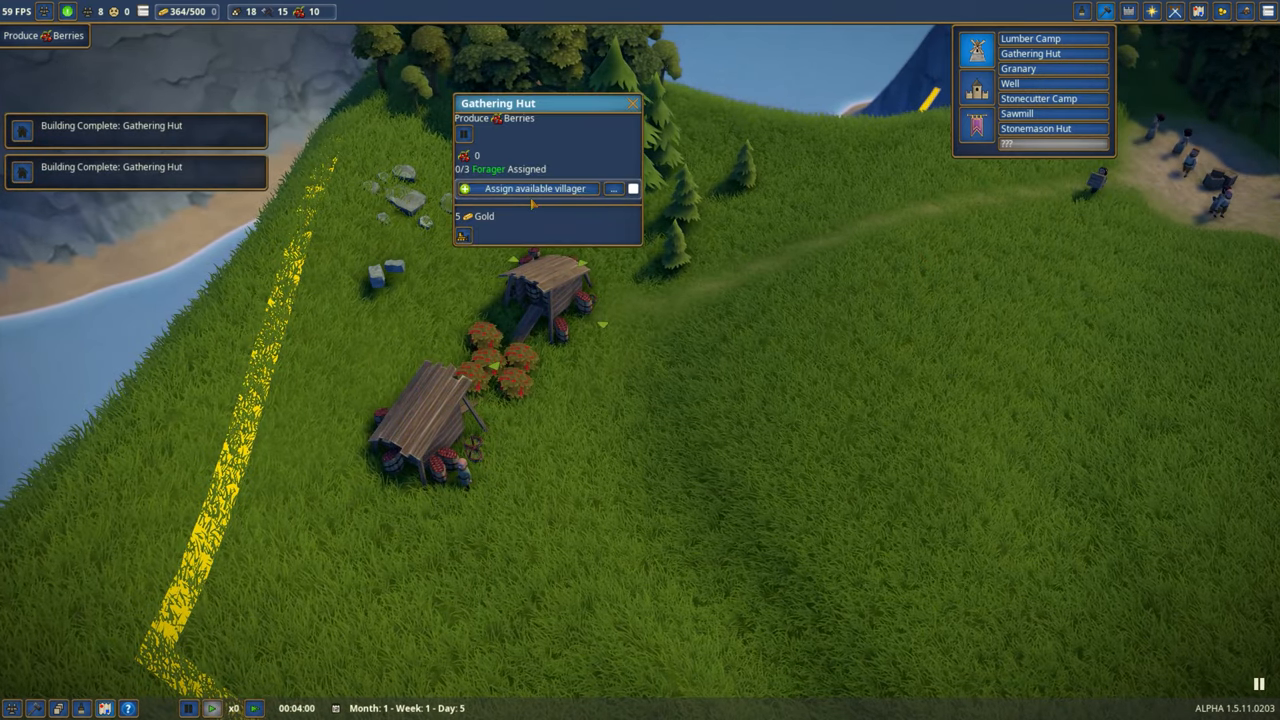
{"action": "left_click", "coordinate": [530, 188]}
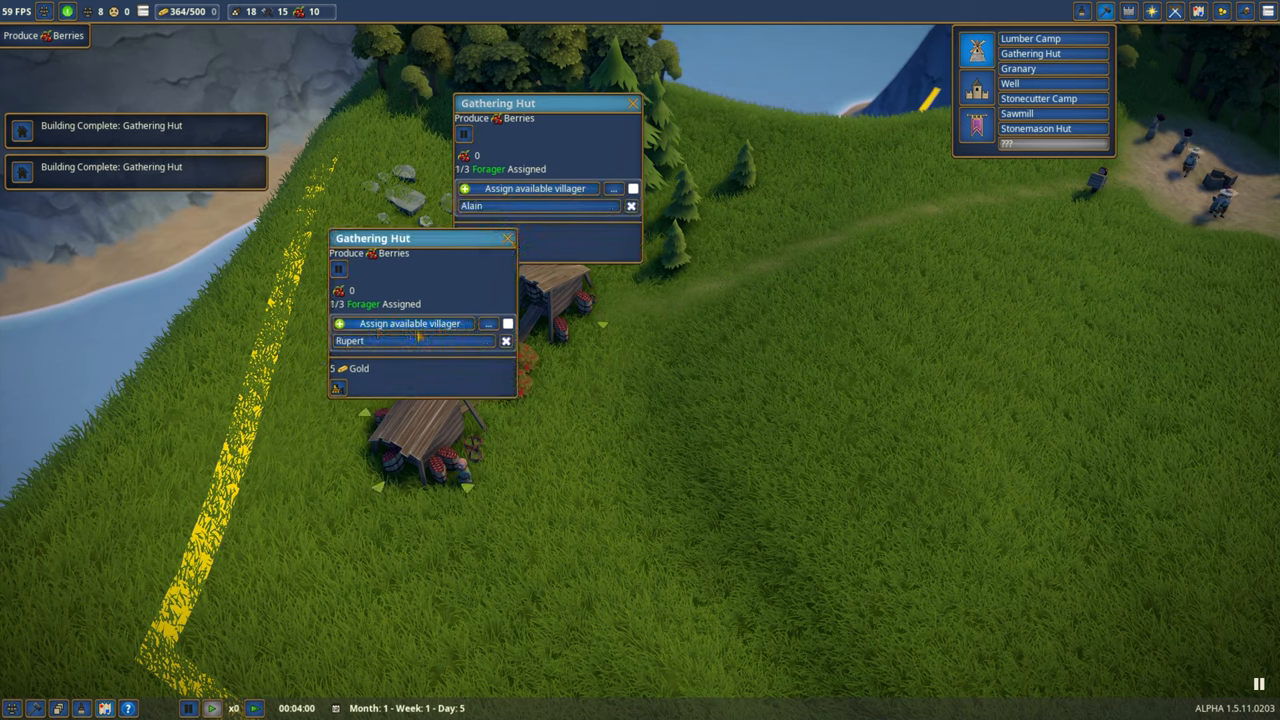
{"action": "left_click", "coordinate": [508, 238]}
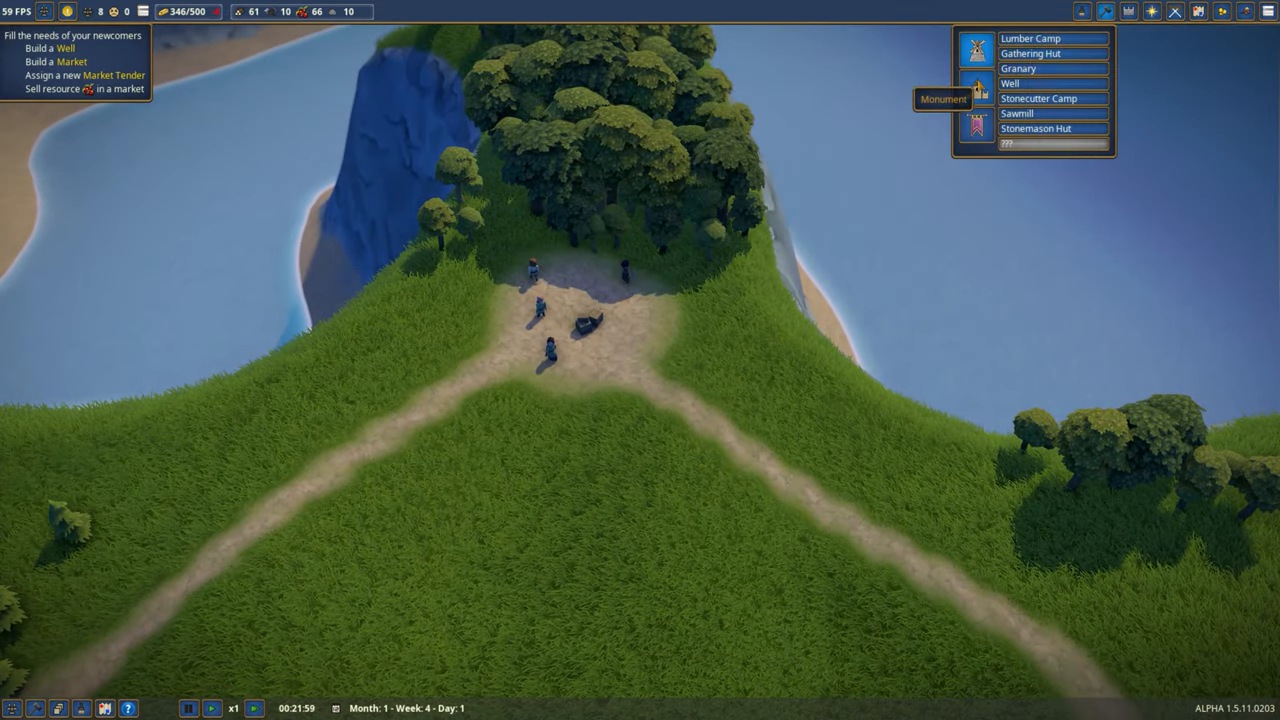
{"action": "left_click", "coordinate": [980, 90]}
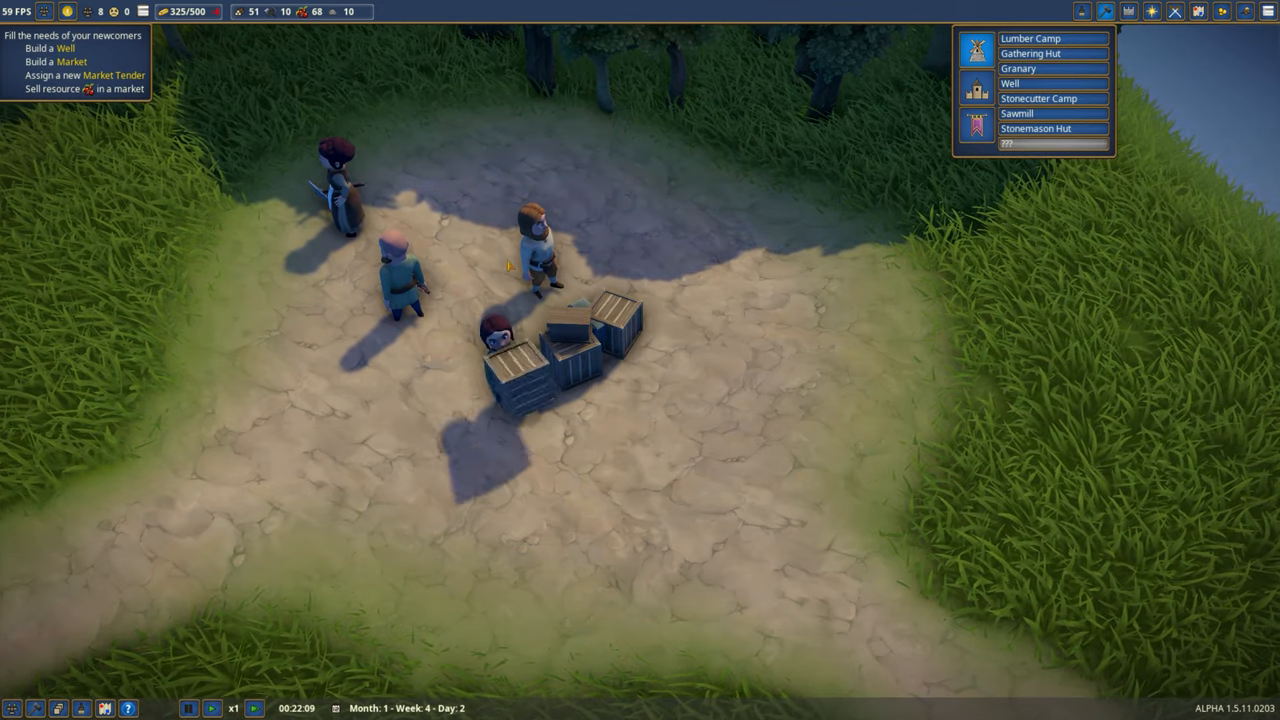
{"action": "mouse_move", "coordinate": [768, 206]}
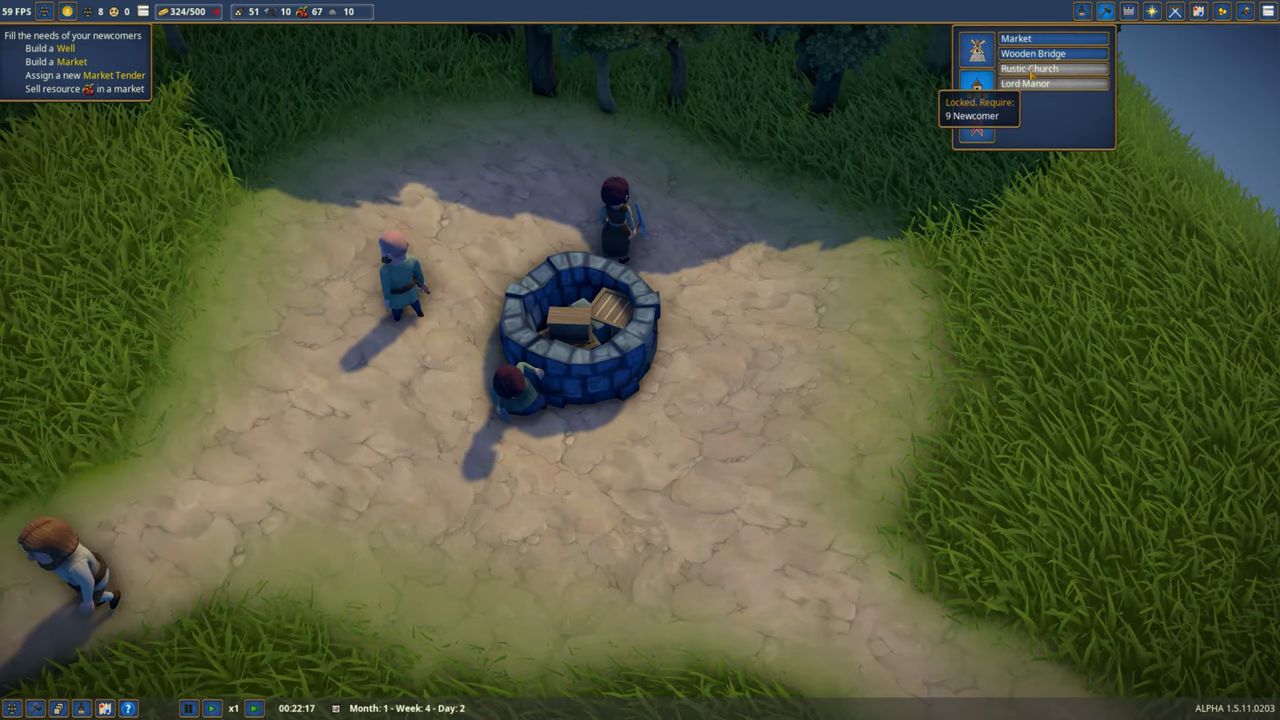
Place a Market with one Food Stall beside the well and start construction
{"action": "left_click", "coordinate": [1016, 38]}
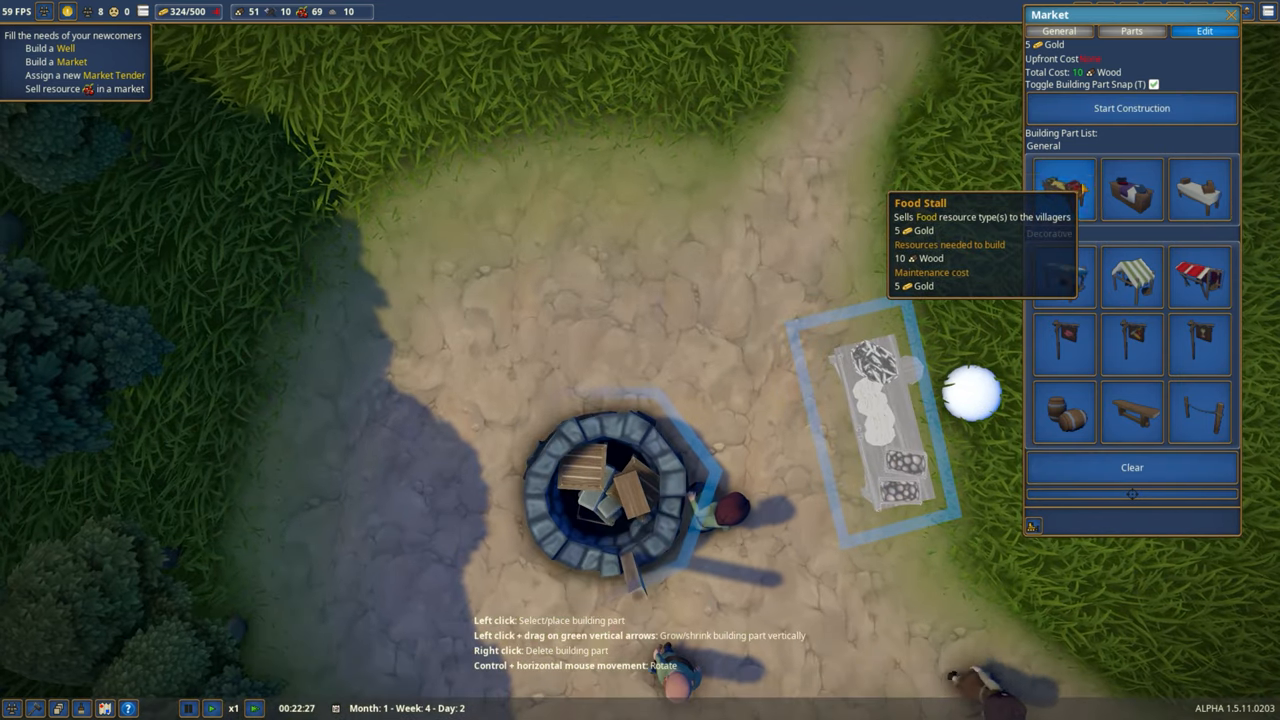
{"action": "left_click", "coordinate": [620, 140]}
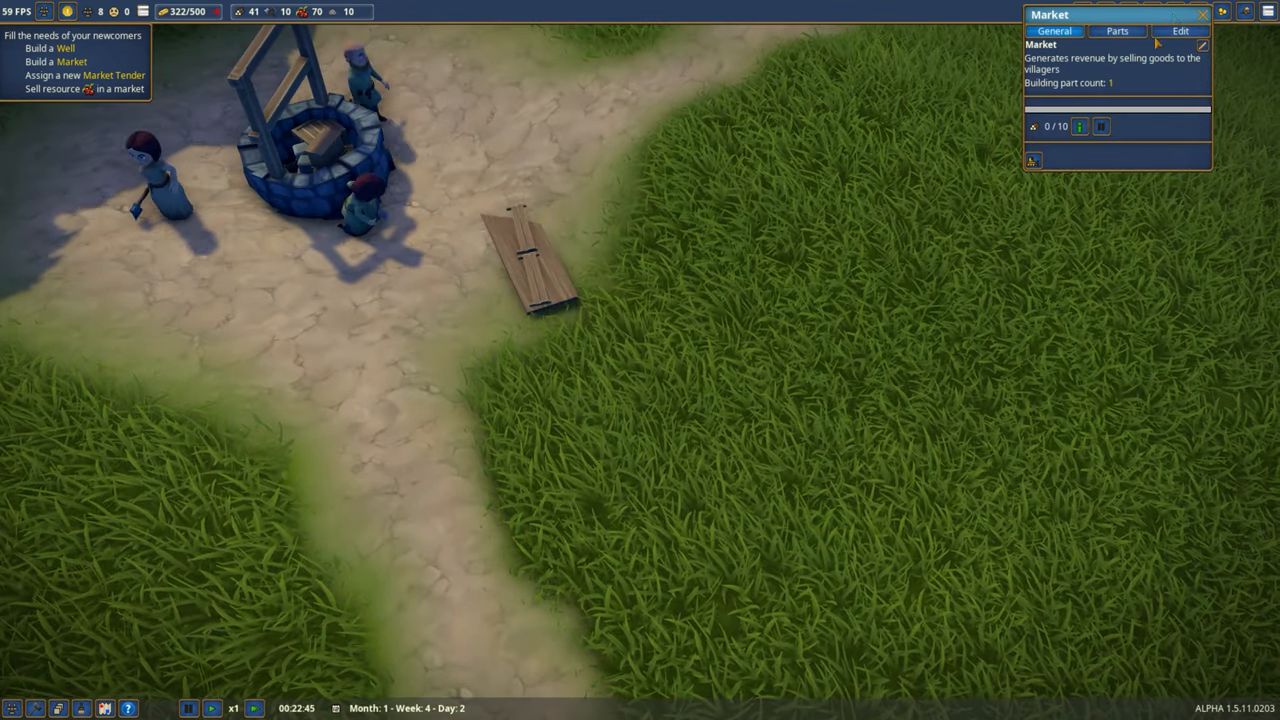
Inspect the finished Market's panel and its Market Tender assignment
{"action": "left_click", "coordinate": [1202, 44]}
{"action": "type", "text": "Old "}
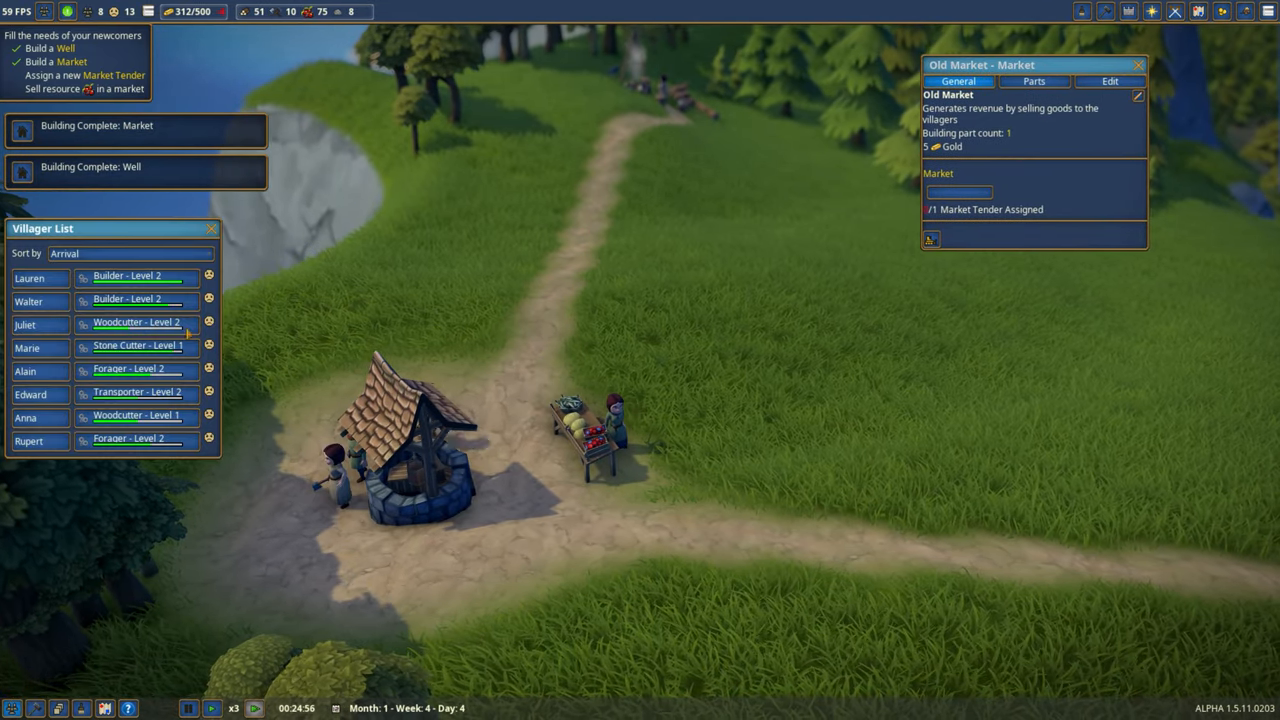
Free Walter from his Builder job and assign him as Market Tender
{"action": "left_click", "coordinate": [136, 298]}
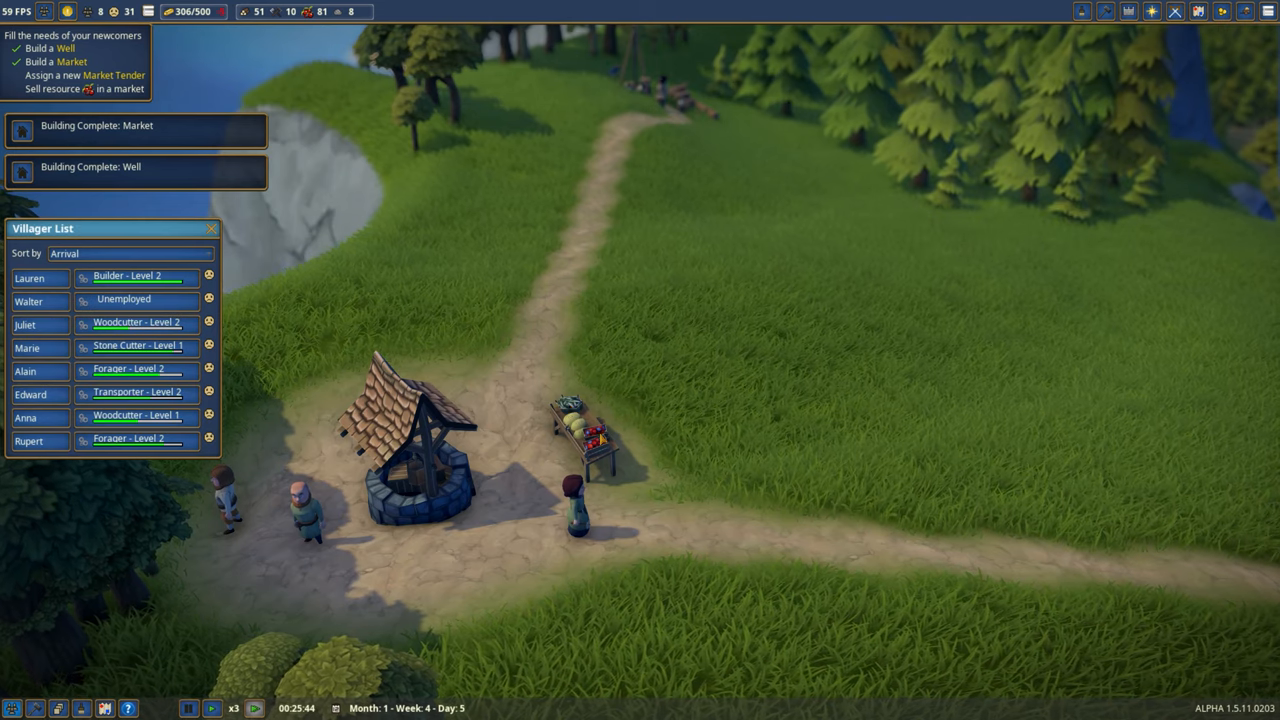
{"action": "left_click", "coordinate": [580, 420]}
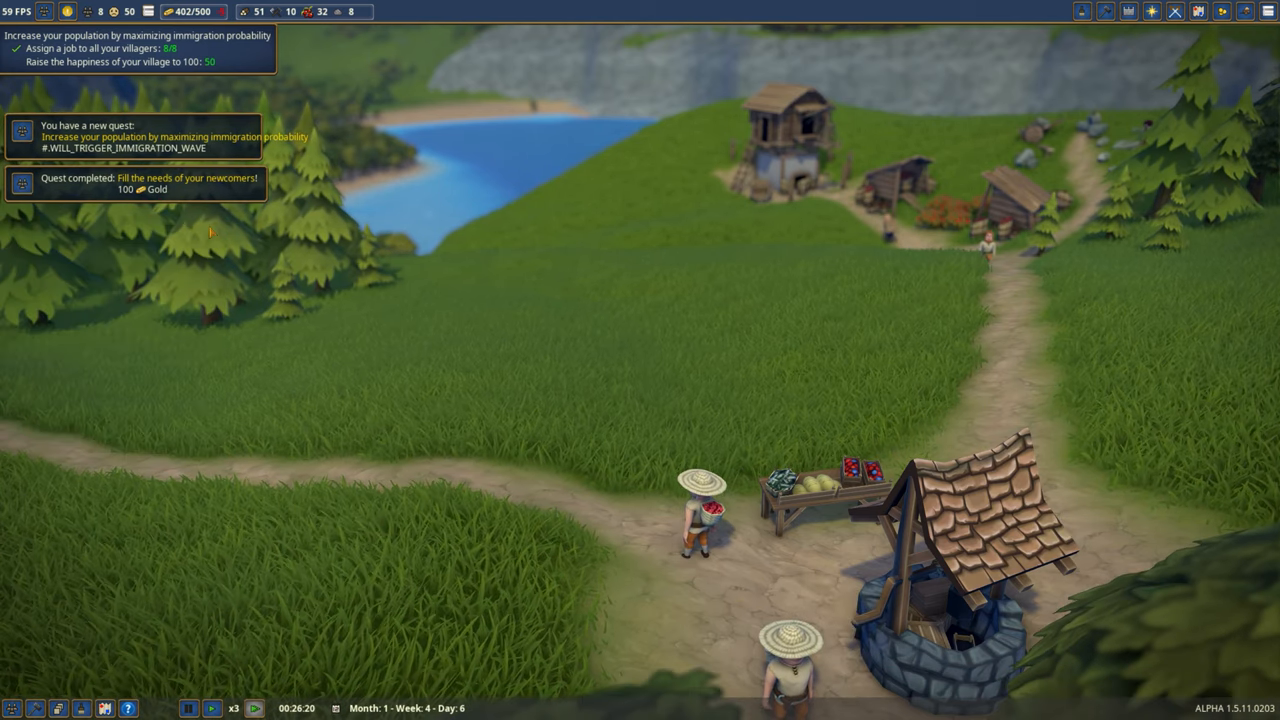
Resume game time into Month 2 and zoom out over the island as newcomers arrive
{"action": "left_click", "coordinate": [232, 708]}
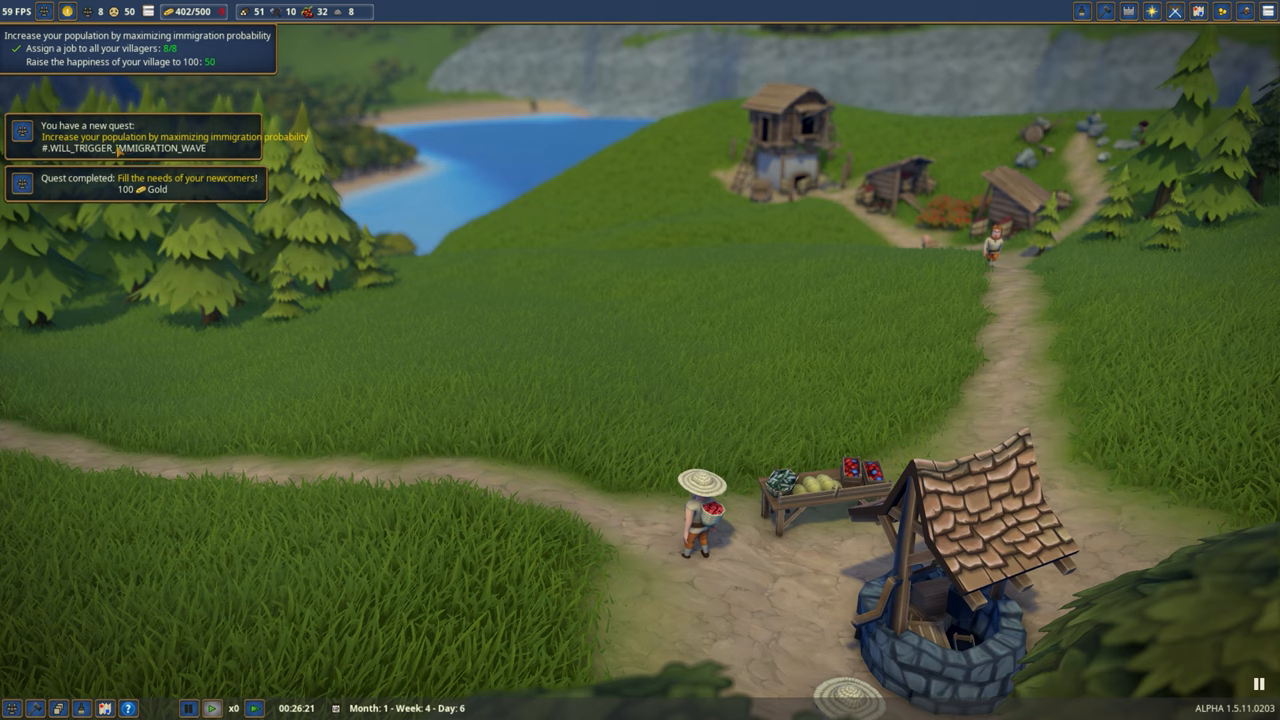
{"action": "mouse_move", "coordinate": [50, 160]}
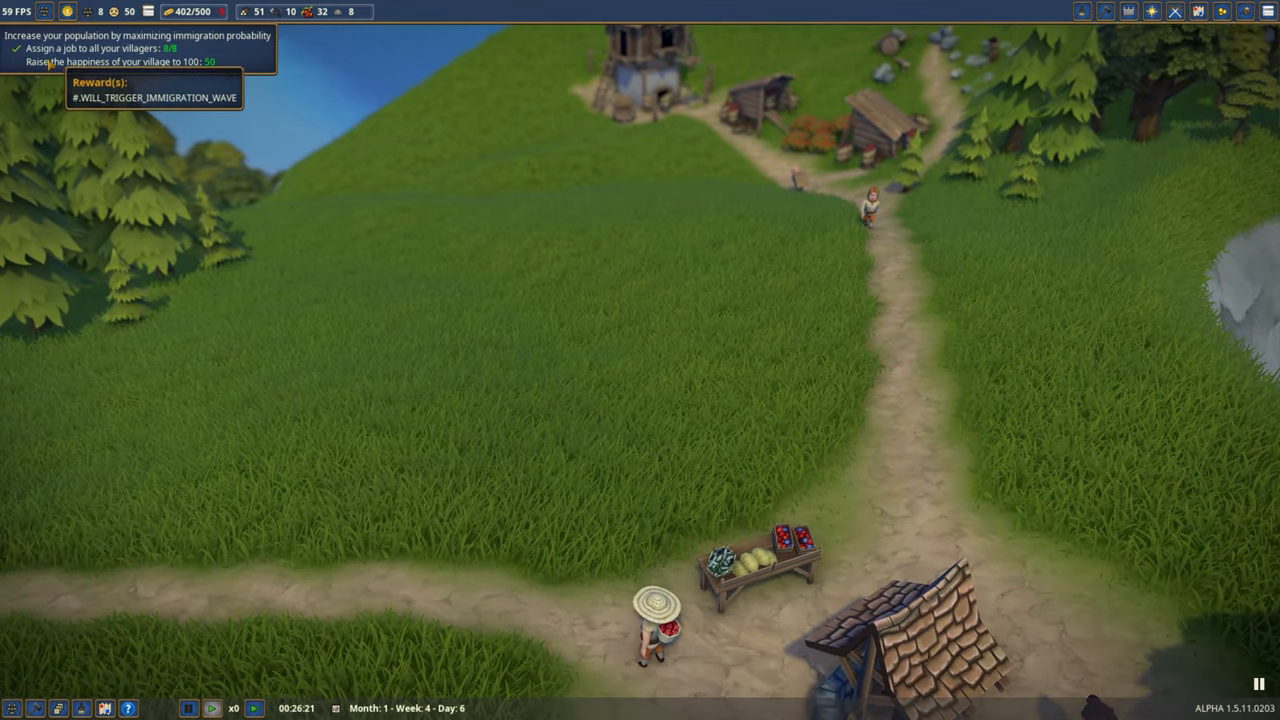
{"action": "mouse_move", "coordinate": [130, 12]}
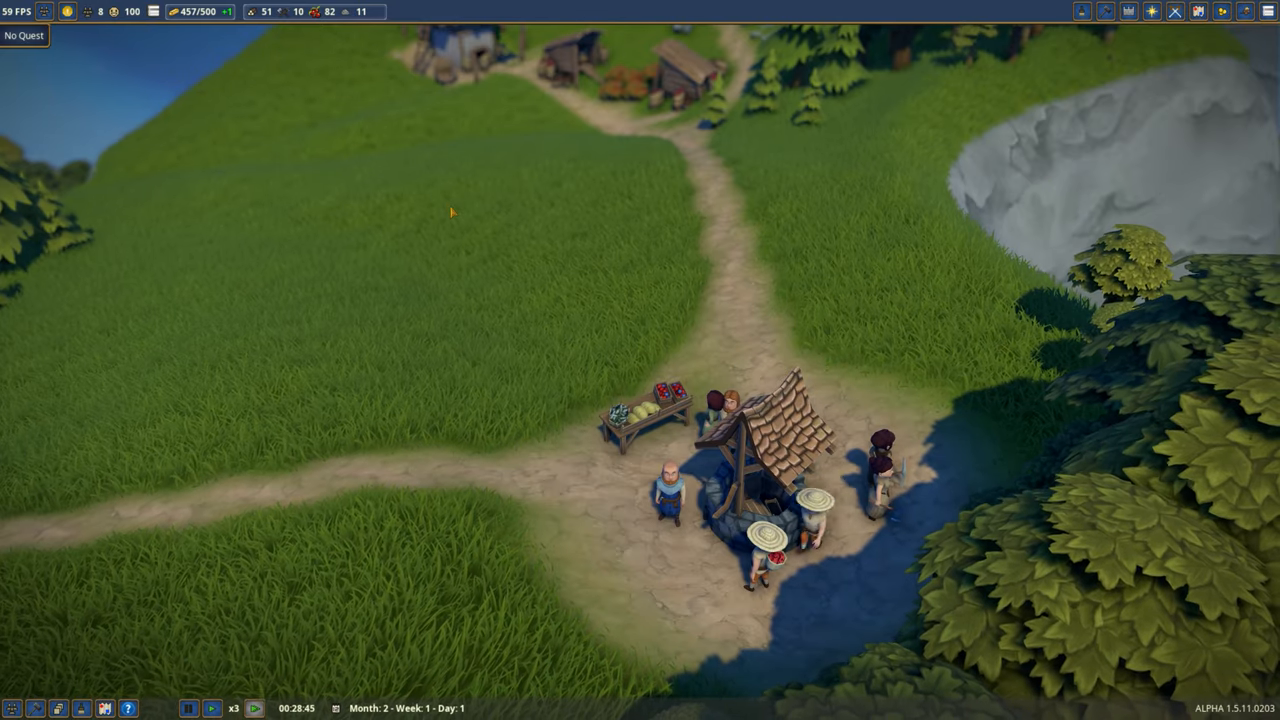
{"action": "scroll", "scroll_direction": "down", "scroll_amount": 3}
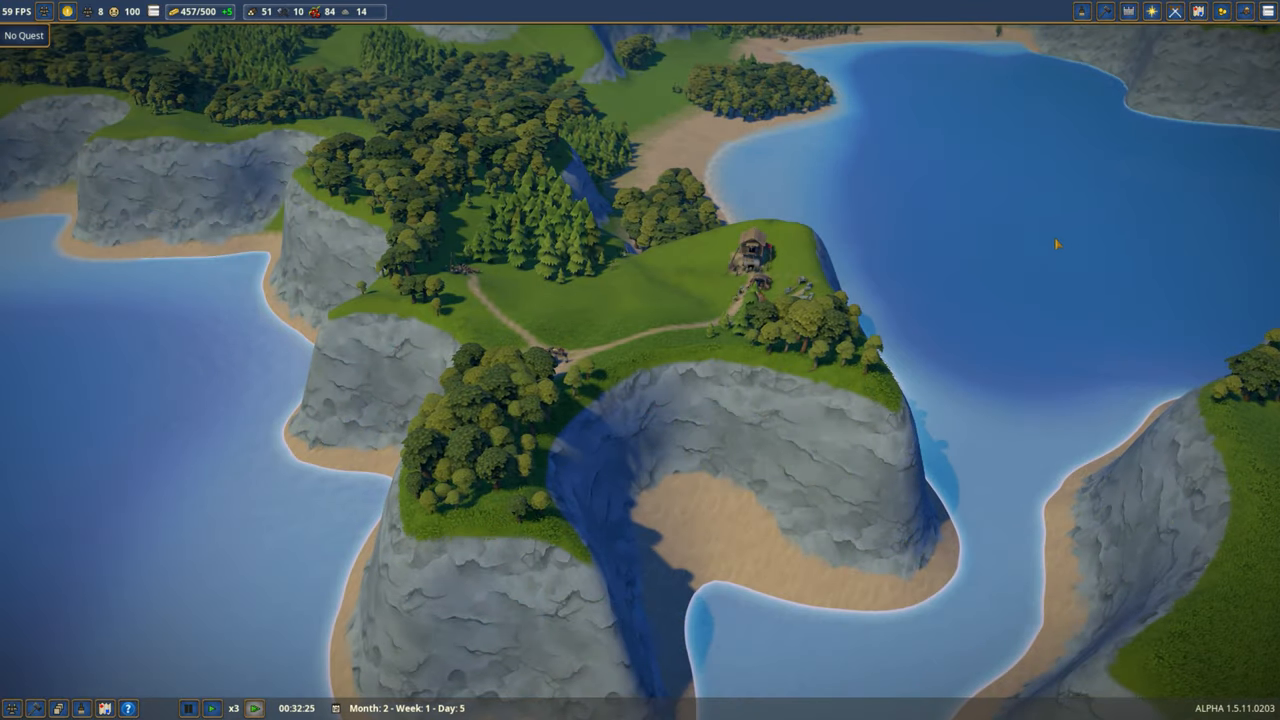
{"action": "mouse_move", "coordinate": [508, 40]}
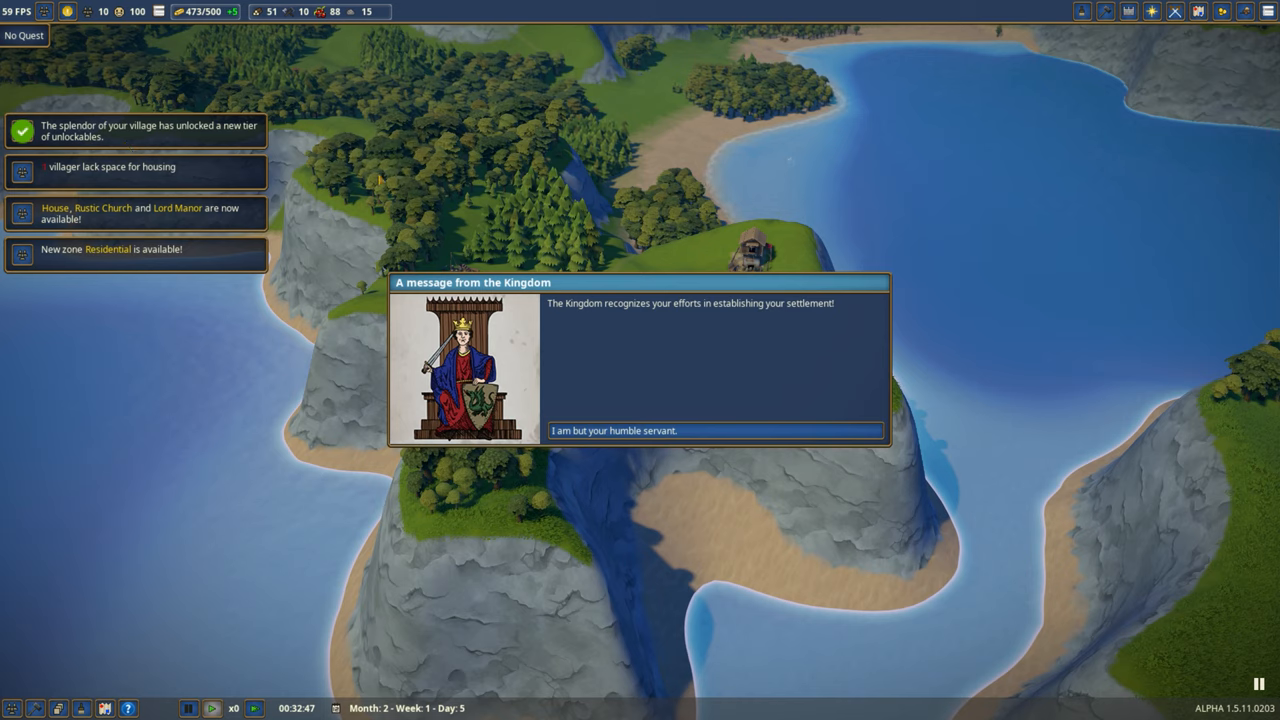
{"action": "mouse_move", "coordinate": [578, 308]}
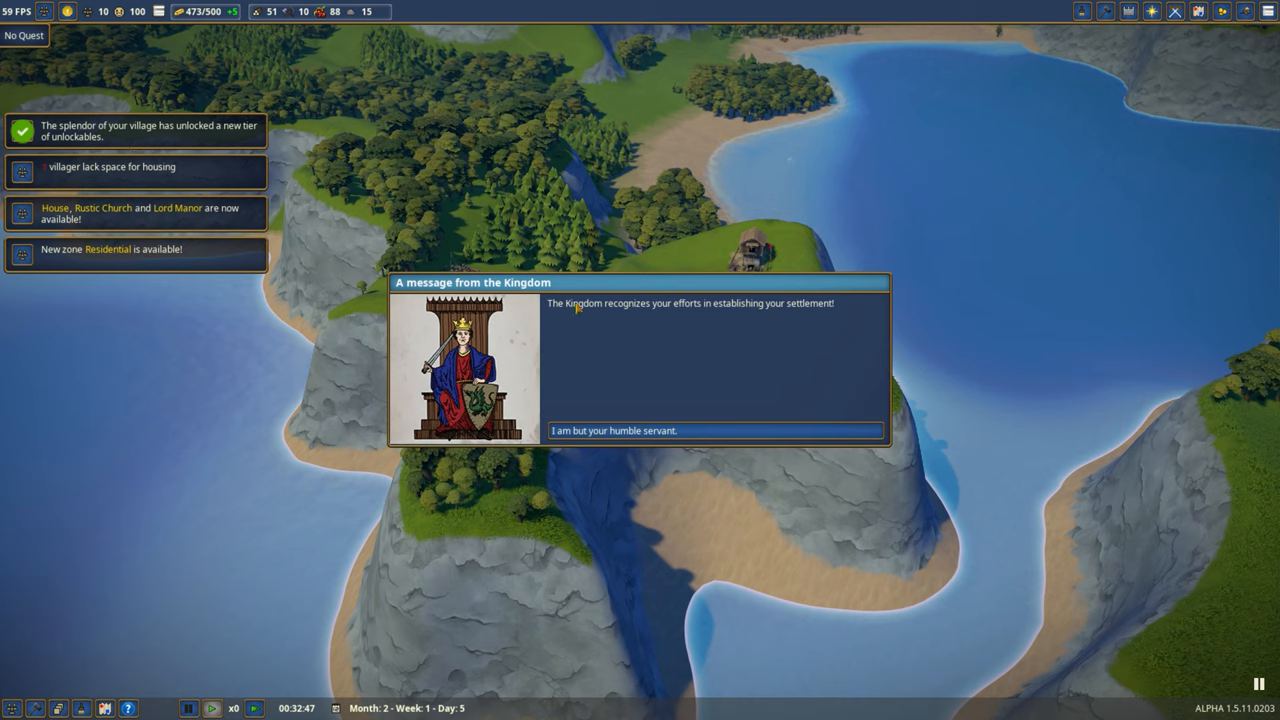
{"action": "mouse_move", "coordinate": [650, 430]}
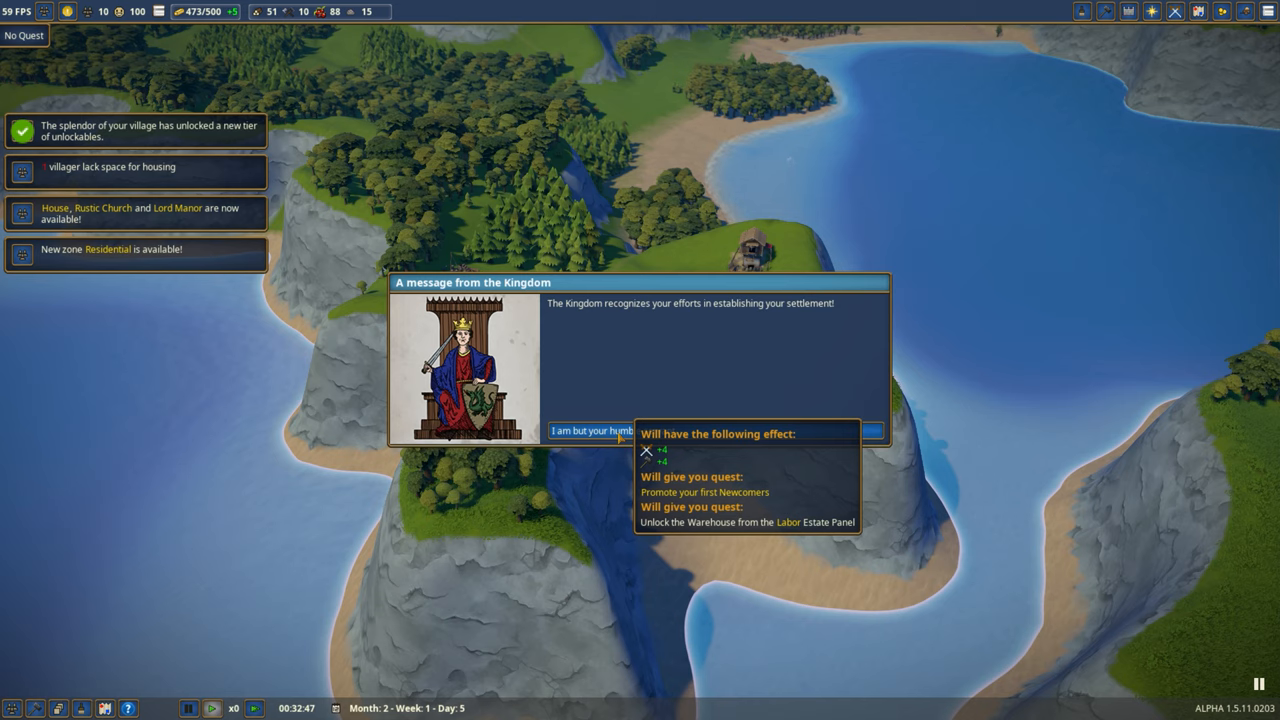
Answer 'I am but your humble servant' and unlock the Warehouse from the Labor estate
{"action": "left_click", "coordinate": [596, 430]}
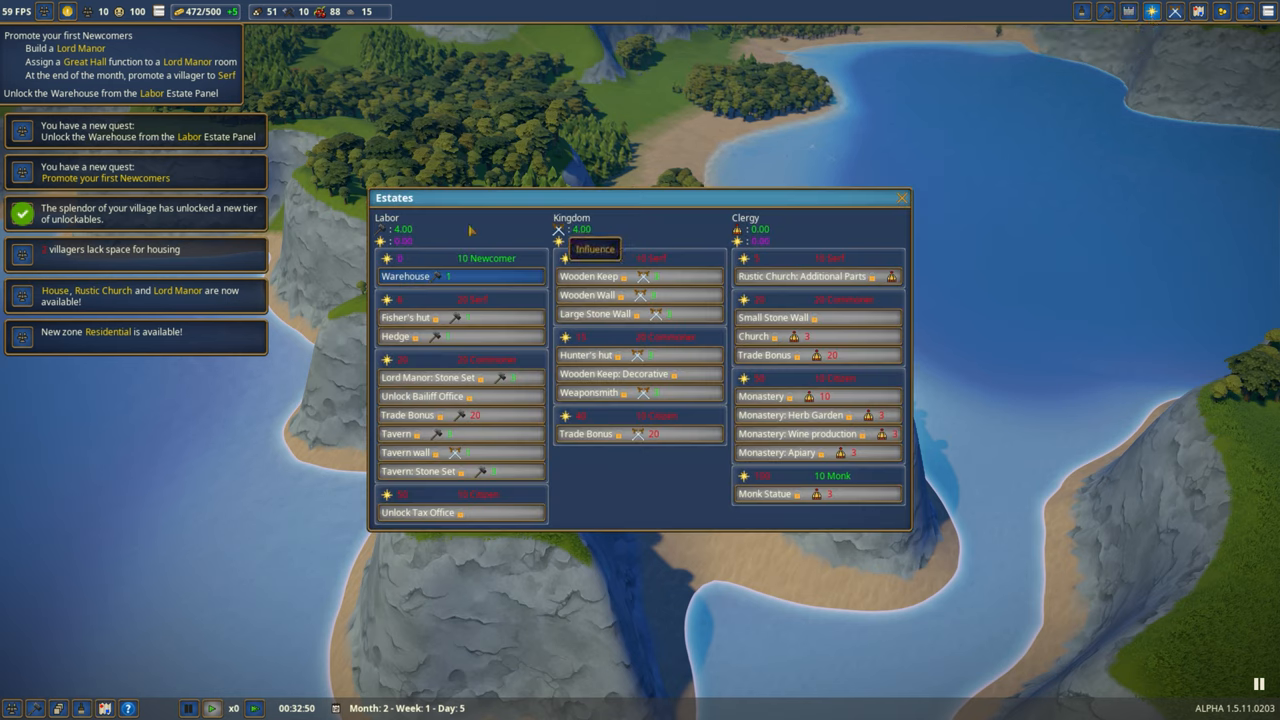
{"action": "left_click", "coordinate": [460, 276]}
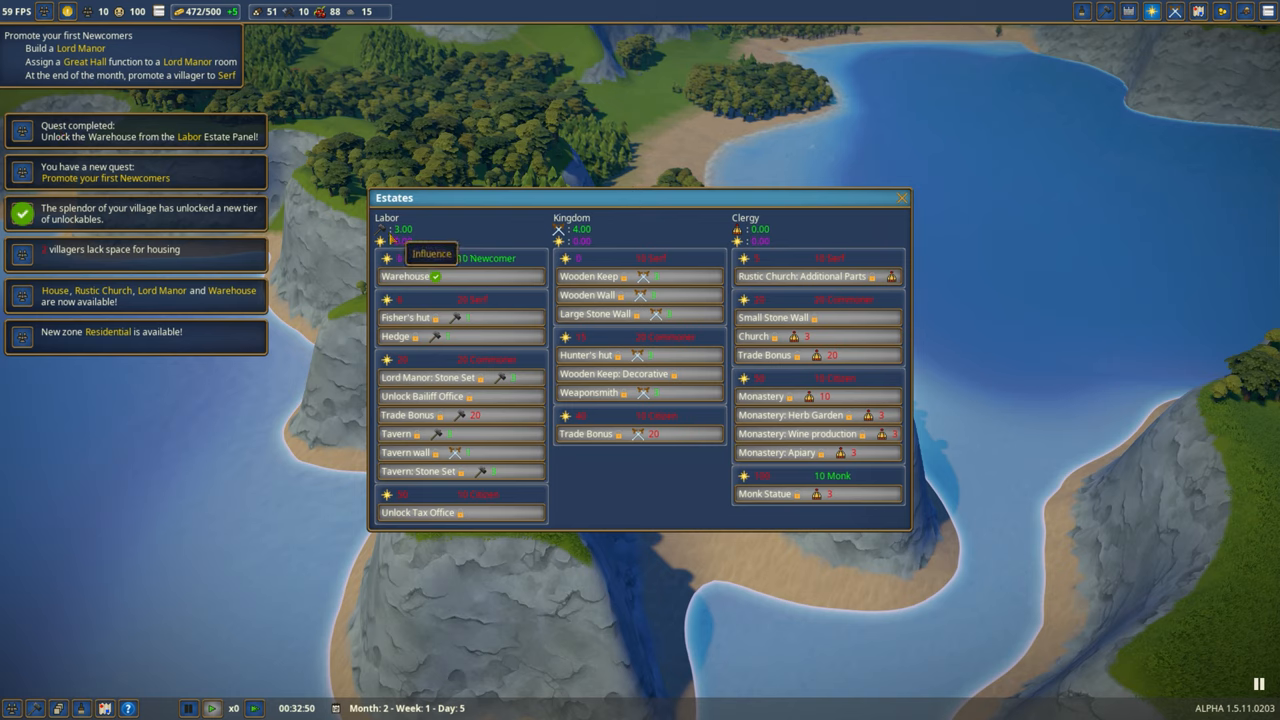
{"action": "mouse_move", "coordinate": [436, 296]}
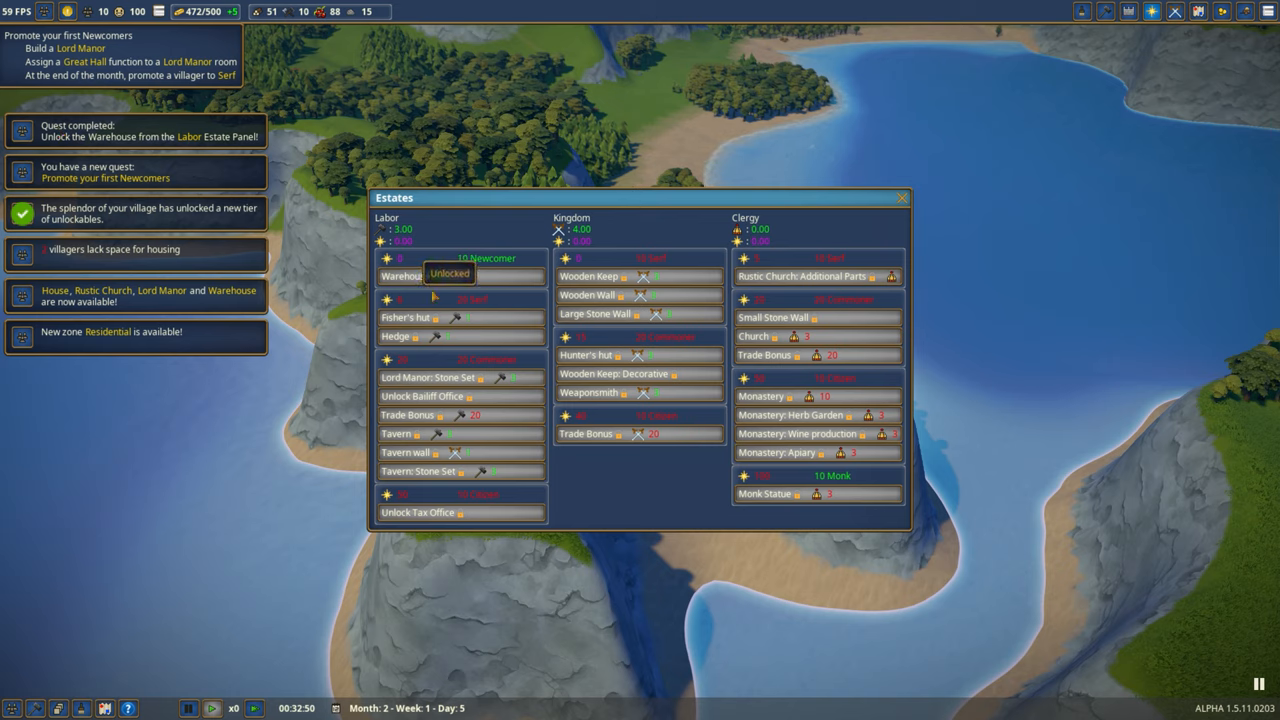
{"action": "left_click", "coordinate": [900, 198]}
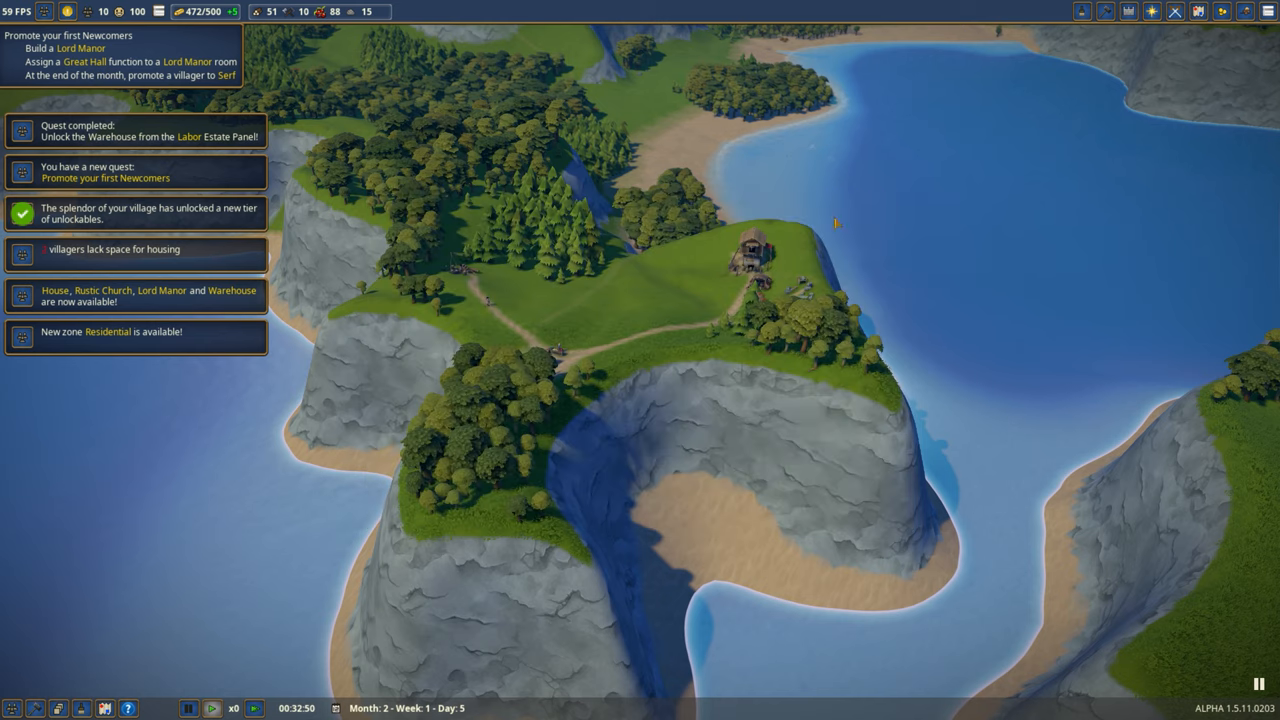
{"action": "mouse_move", "coordinate": [178, 136]}
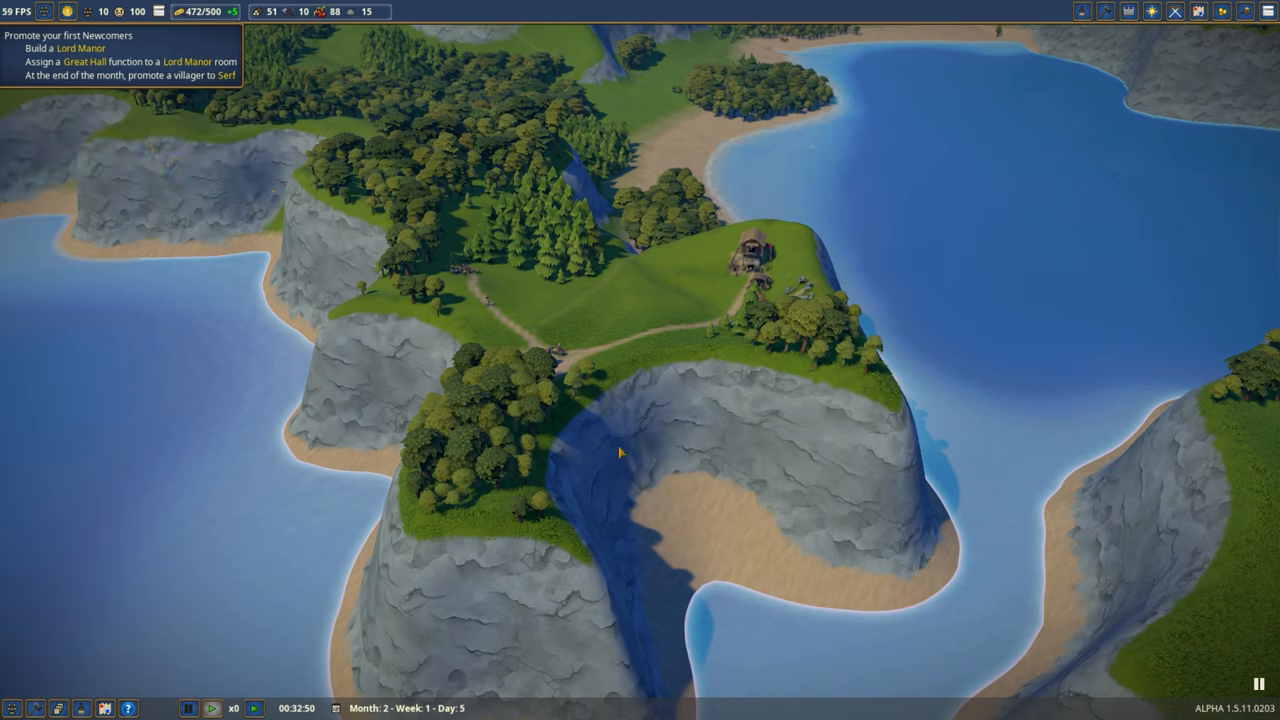
{"action": "mouse_move", "coordinate": [1104, 12]}
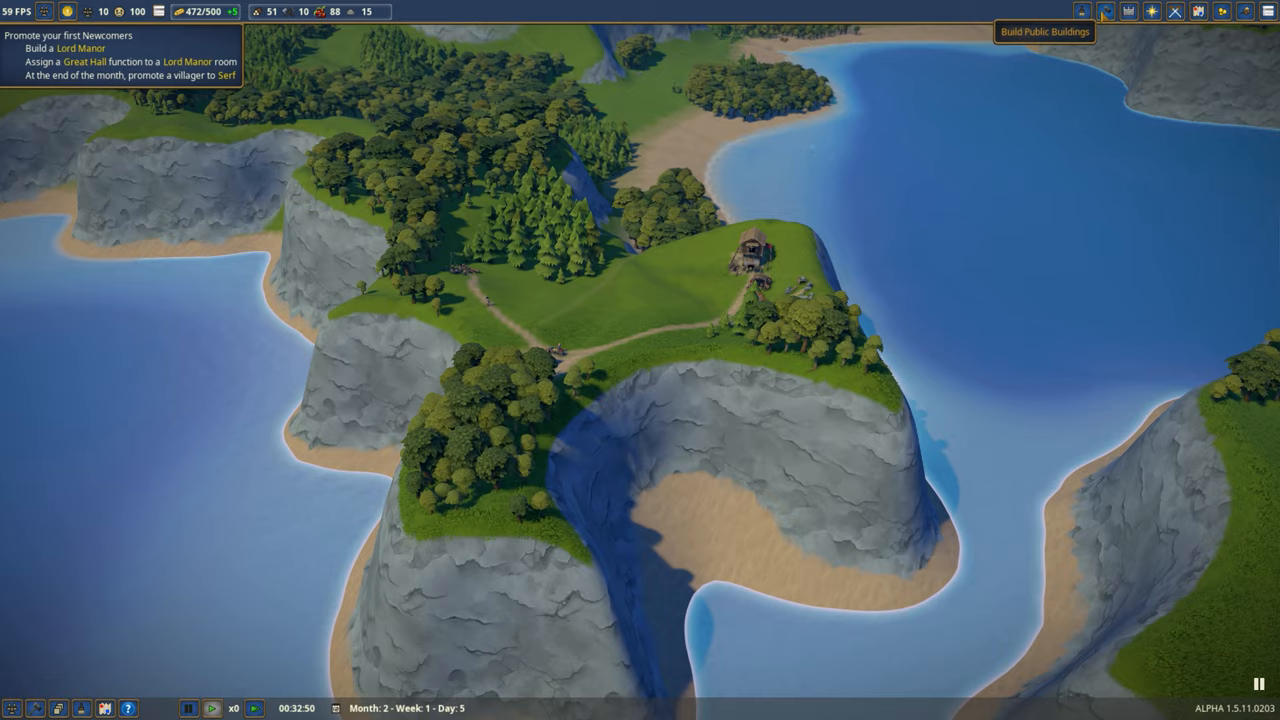
Paint the Residential zone northward over the central meadow
{"action": "scroll", "scroll_direction": "up", "scroll_amount": 3}
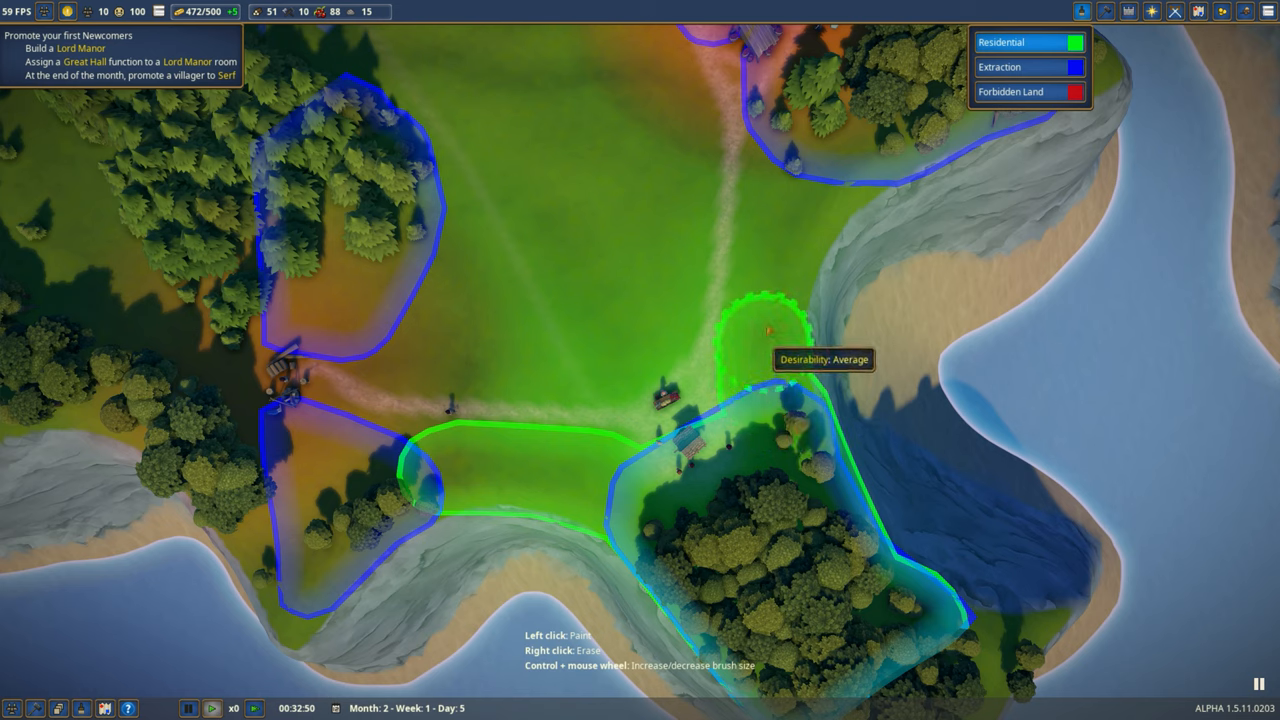
{"action": "mouse_move", "coordinate": [840, 212]}
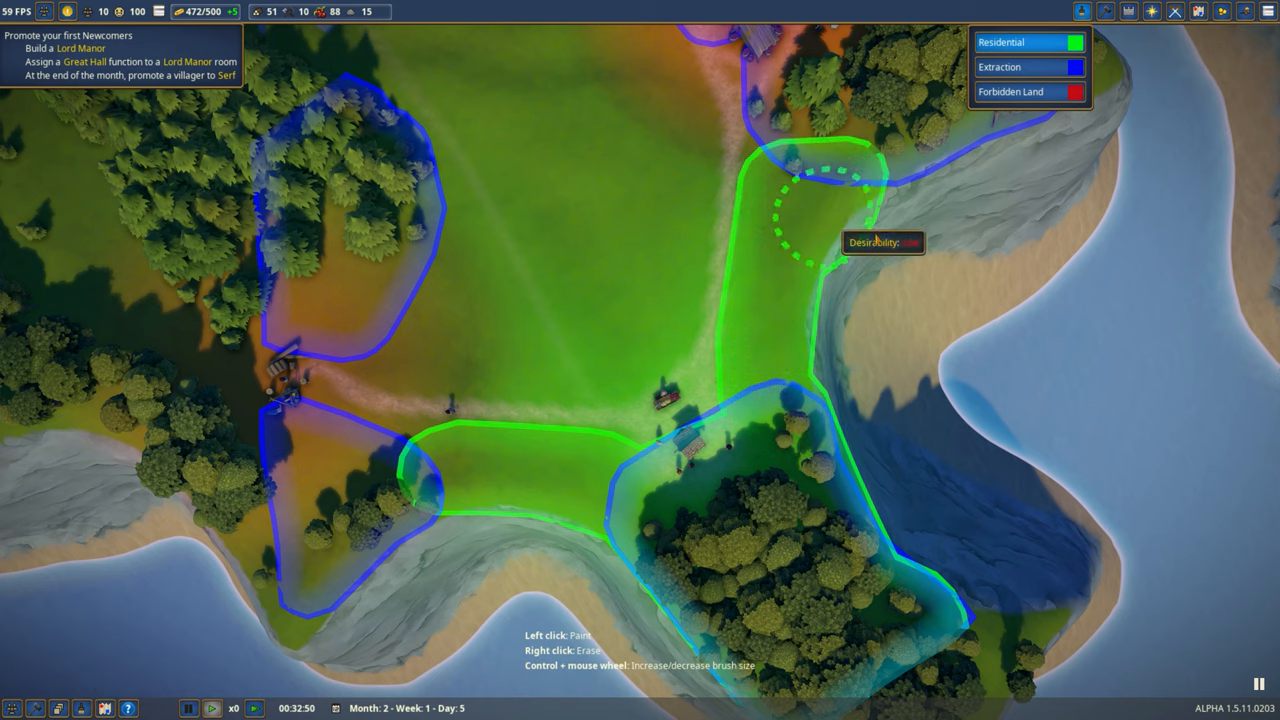
{"action": "mouse_move", "coordinate": [870, 284]}
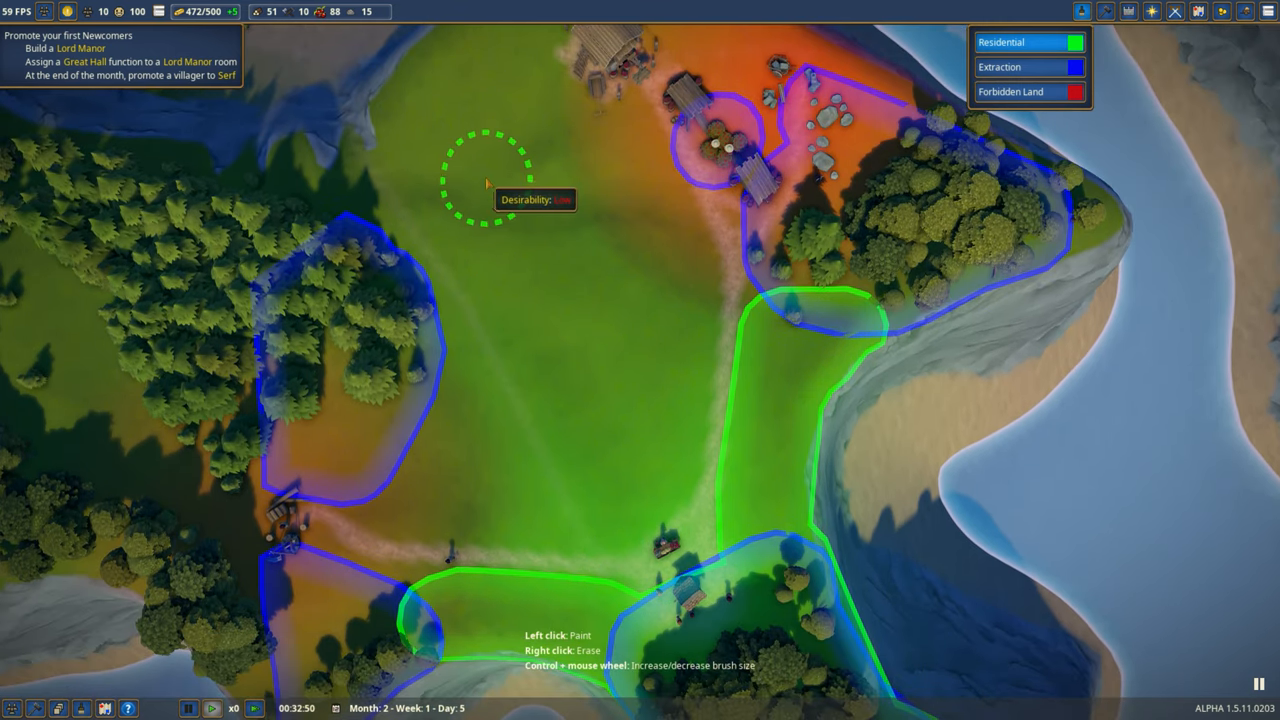
{"action": "mouse_move", "coordinate": [560, 276]}
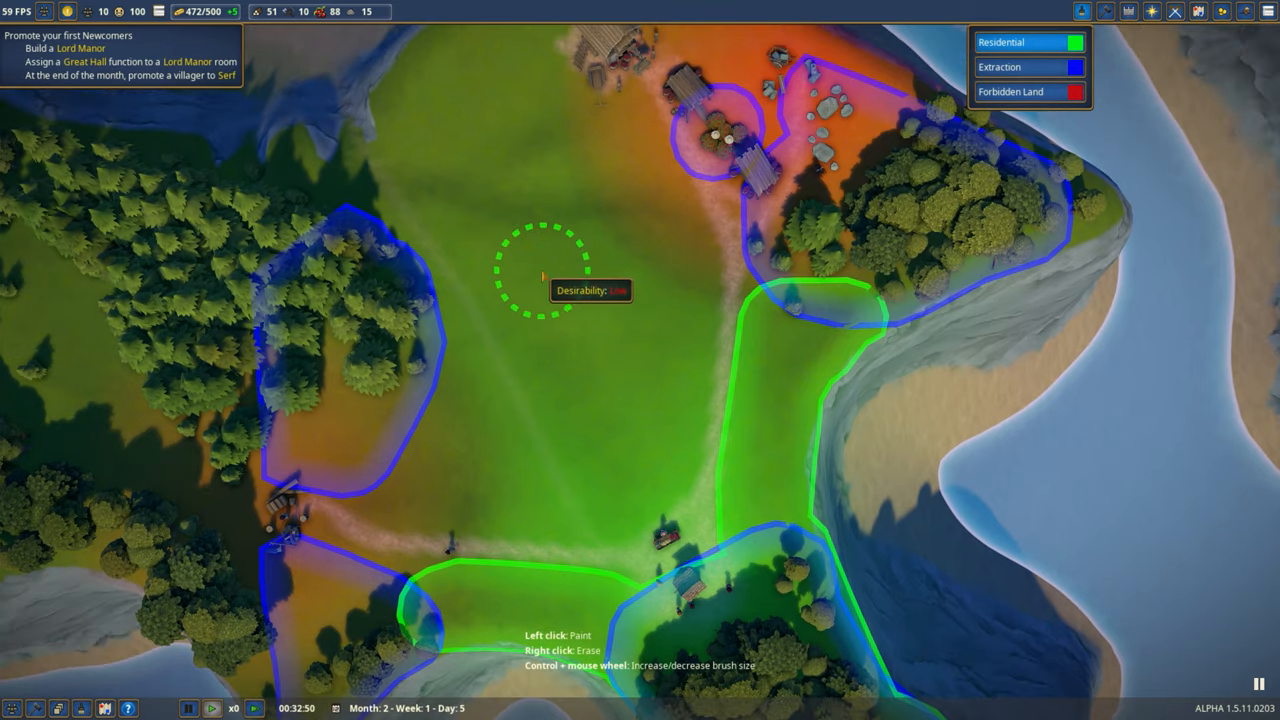
{"action": "left_click_drag", "start_coordinate": [560, 284], "coordinate": [680, 250]}
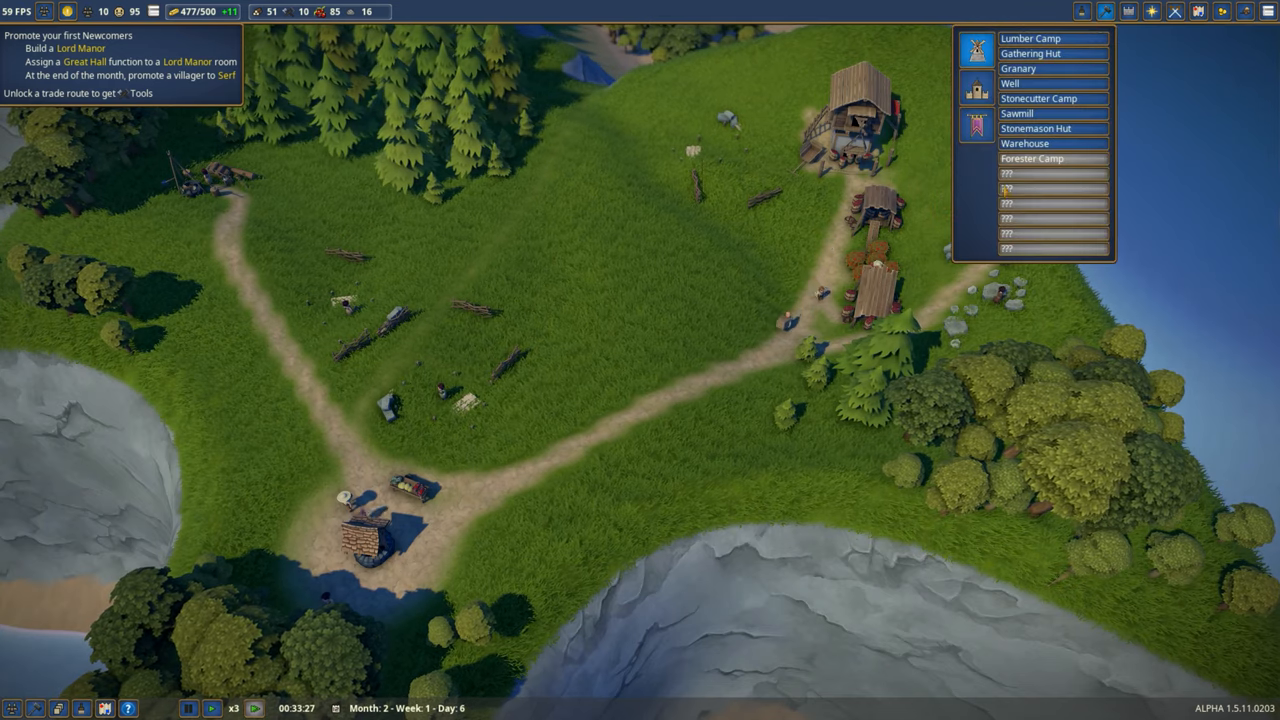
{"action": "mouse_move", "coordinate": [1024, 144]}
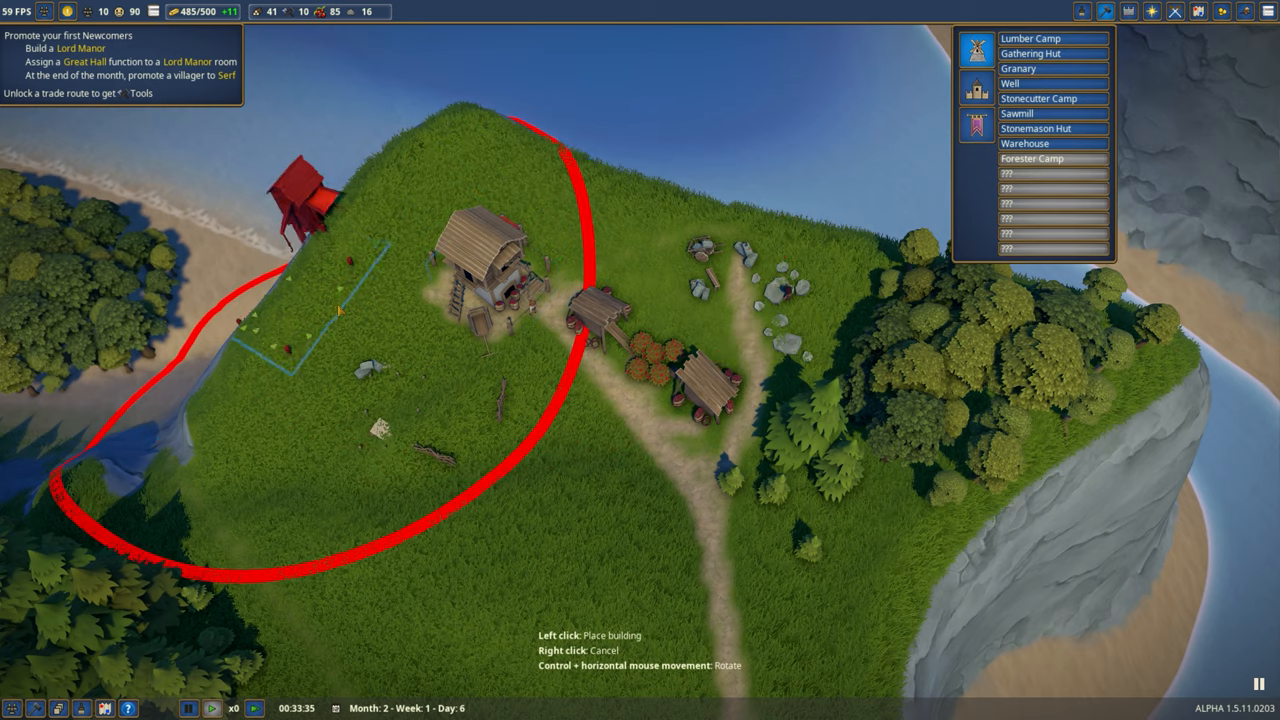
{"action": "mouse_move", "coordinate": [420, 420]}
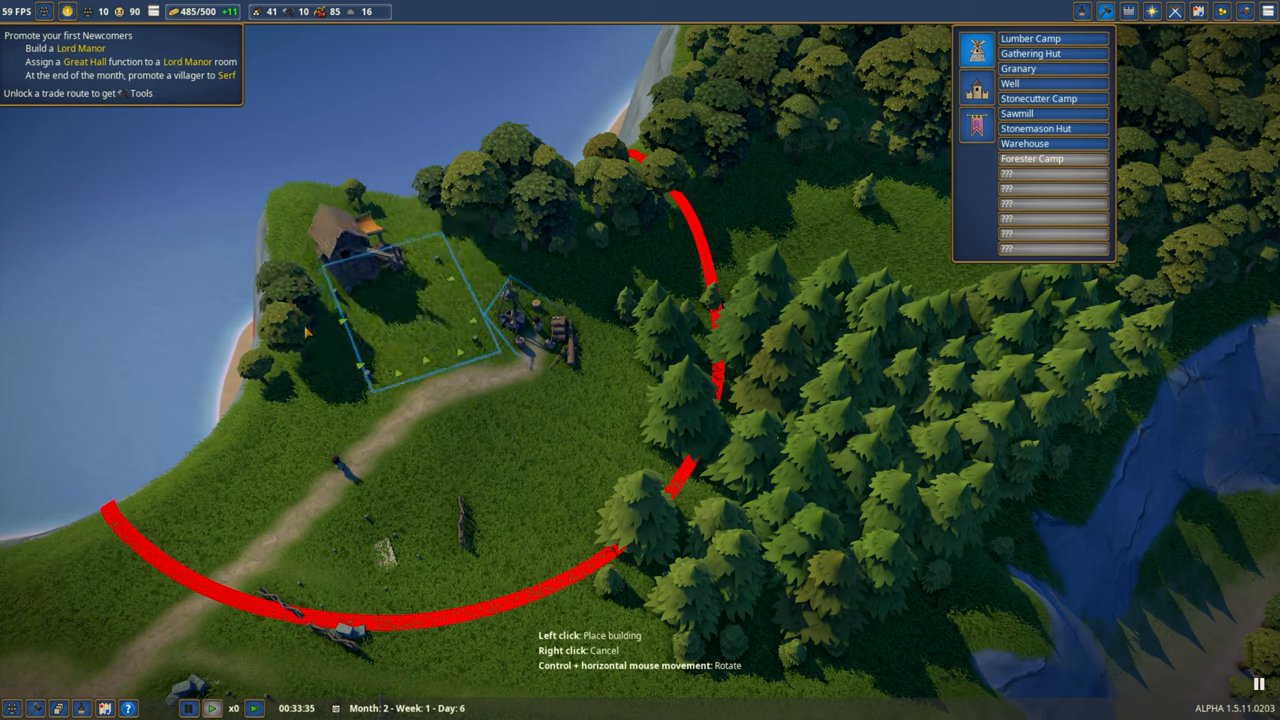
{"action": "mouse_move", "coordinate": [680, 420]}
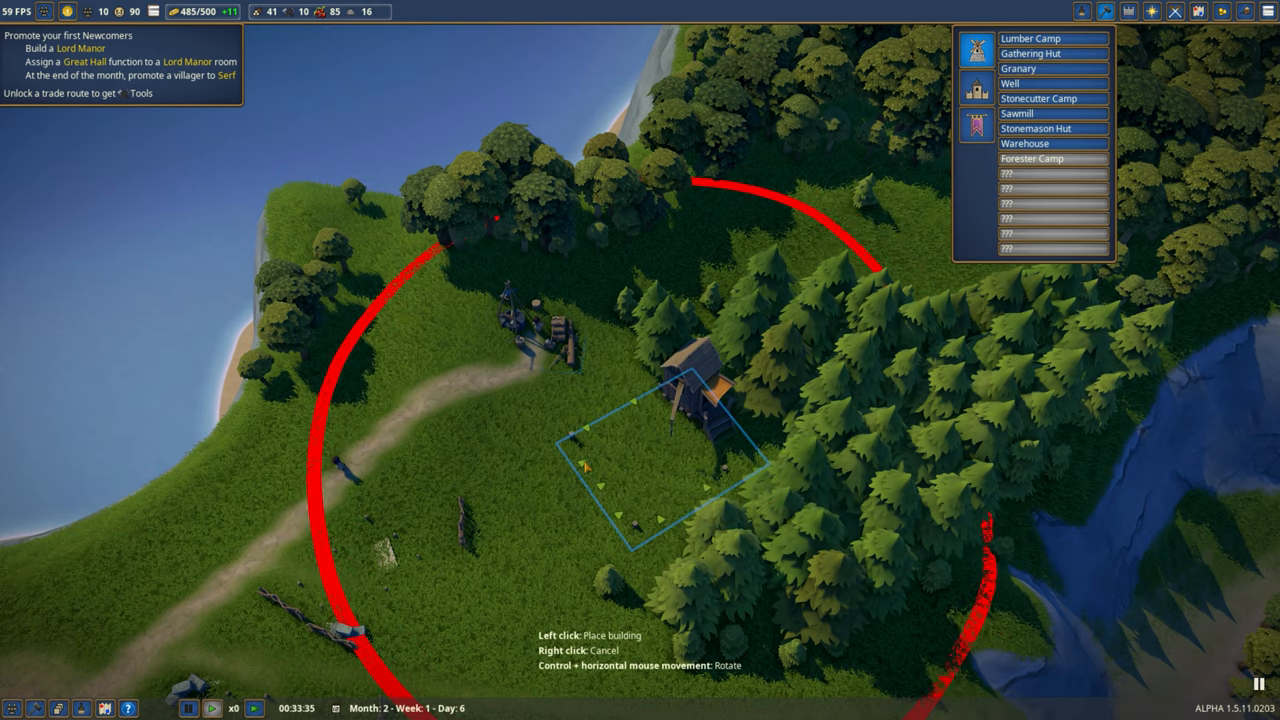
{"action": "mouse_move", "coordinate": [590, 440]}
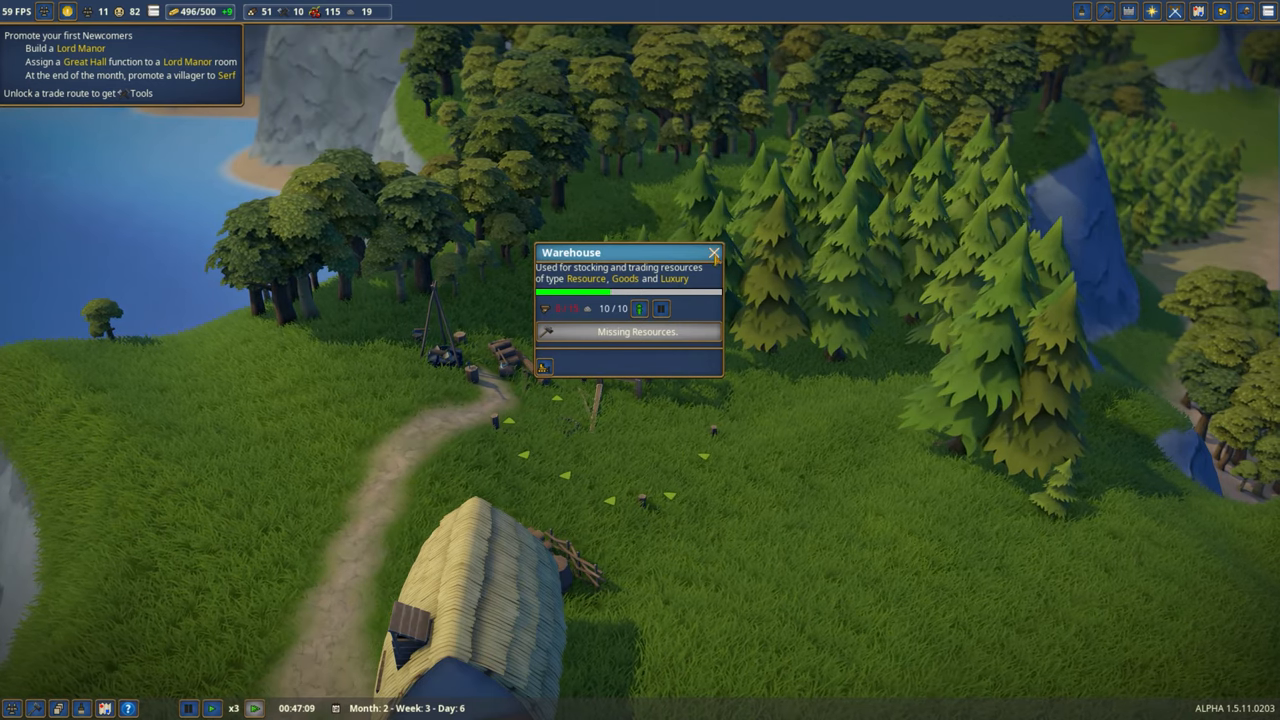
Dismiss the Warehouse panel and select the Sawmill for placement beside it
{"action": "left_click", "coordinate": [712, 252]}
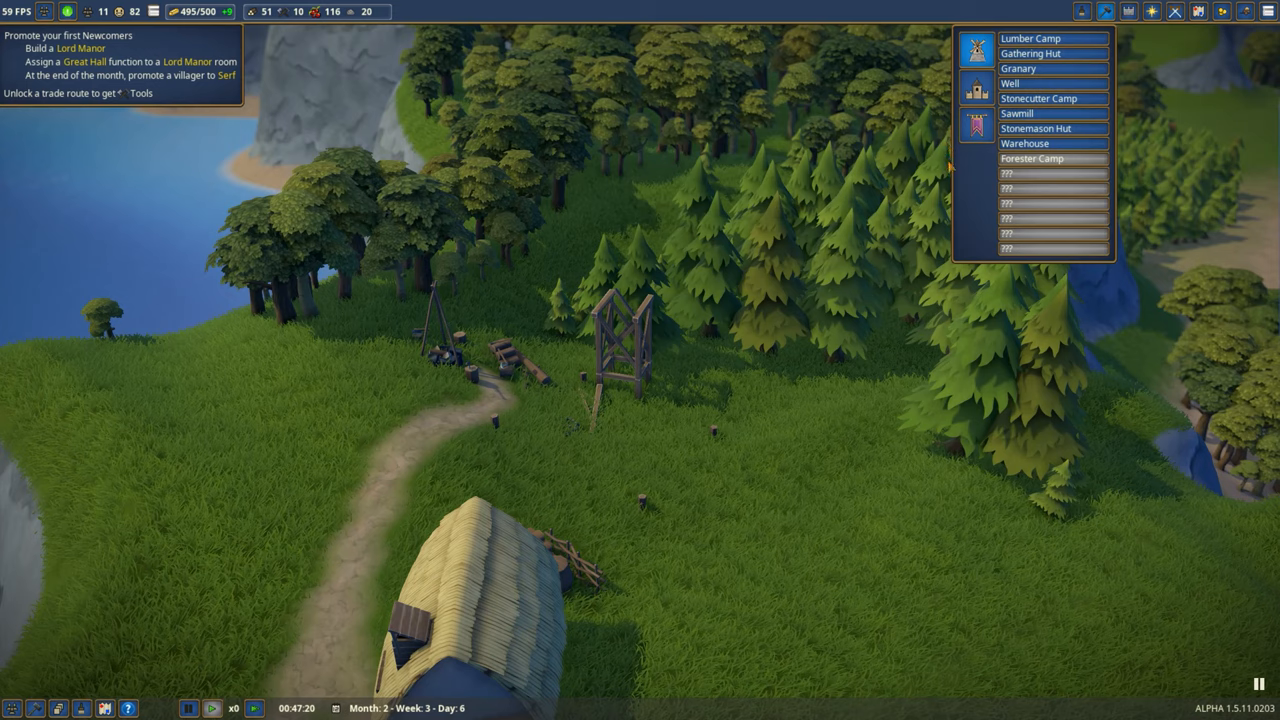
{"action": "mouse_move", "coordinate": [1024, 144]}
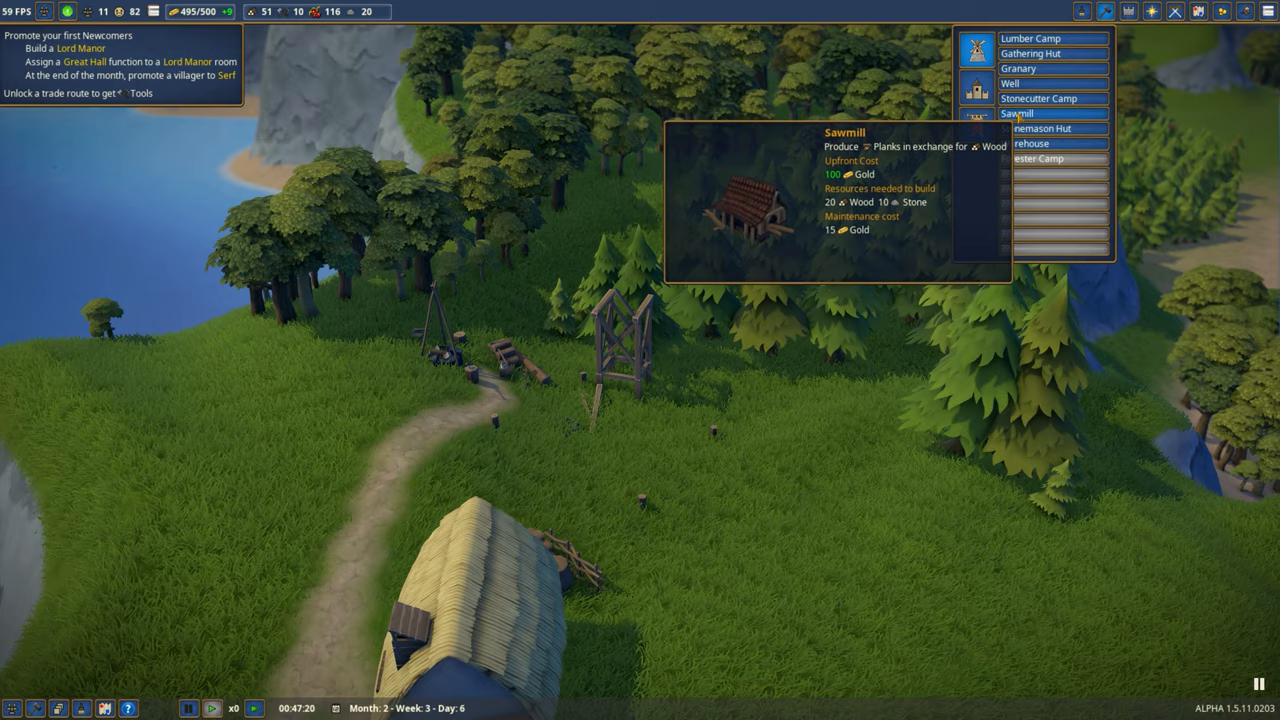
{"action": "left_click", "coordinate": [1016, 112]}
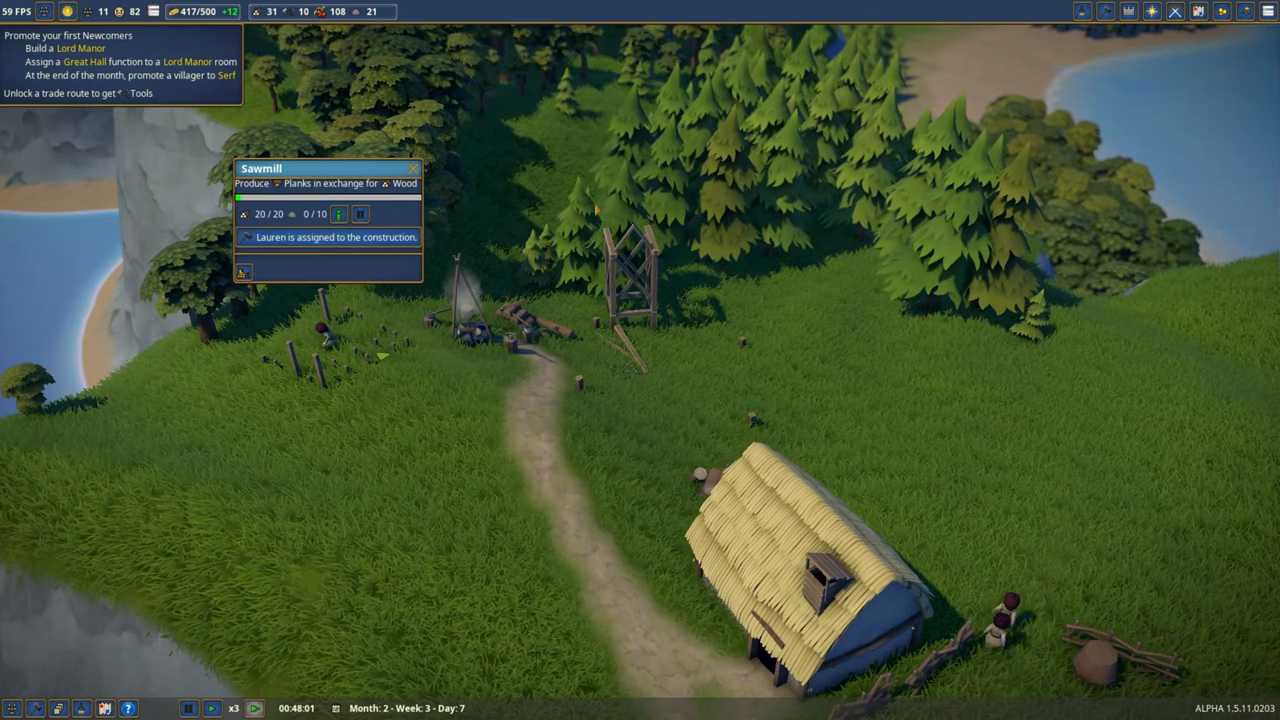
{"action": "mouse_move", "coordinate": [360, 214]}
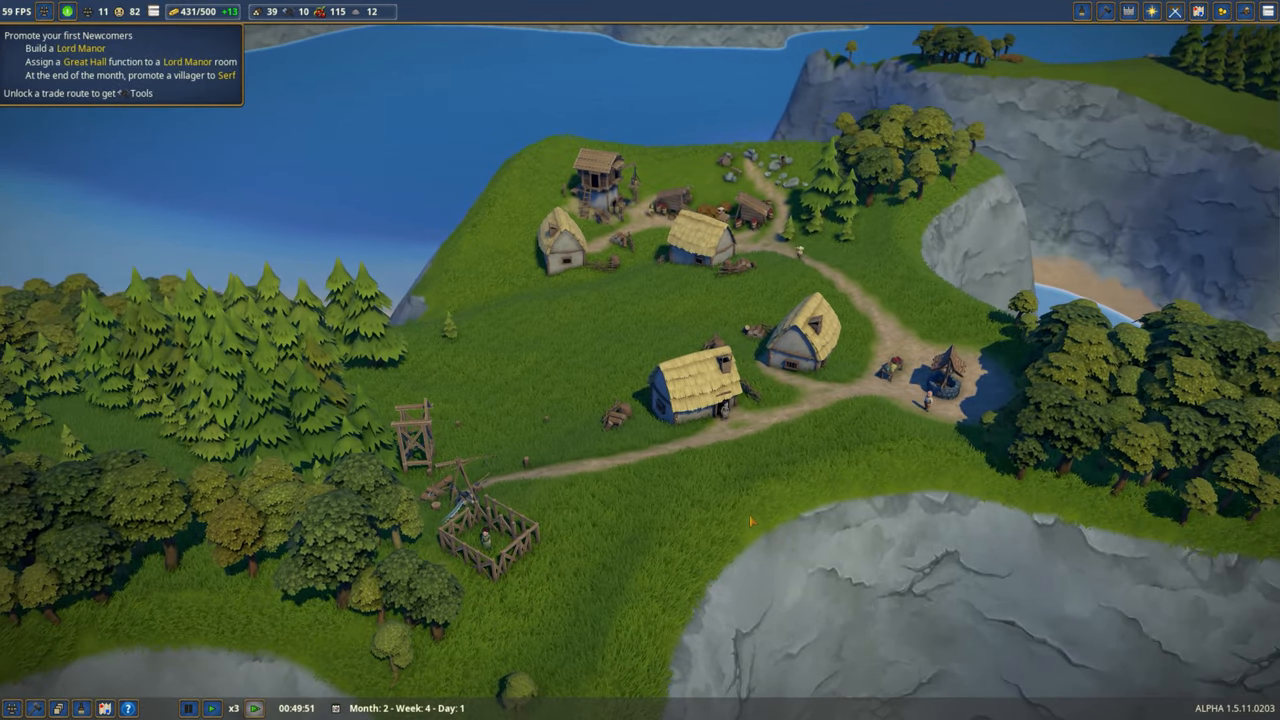
Choose the Lord Manor from the public buildings list for construction
{"action": "left_click", "coordinate": [188, 708]}
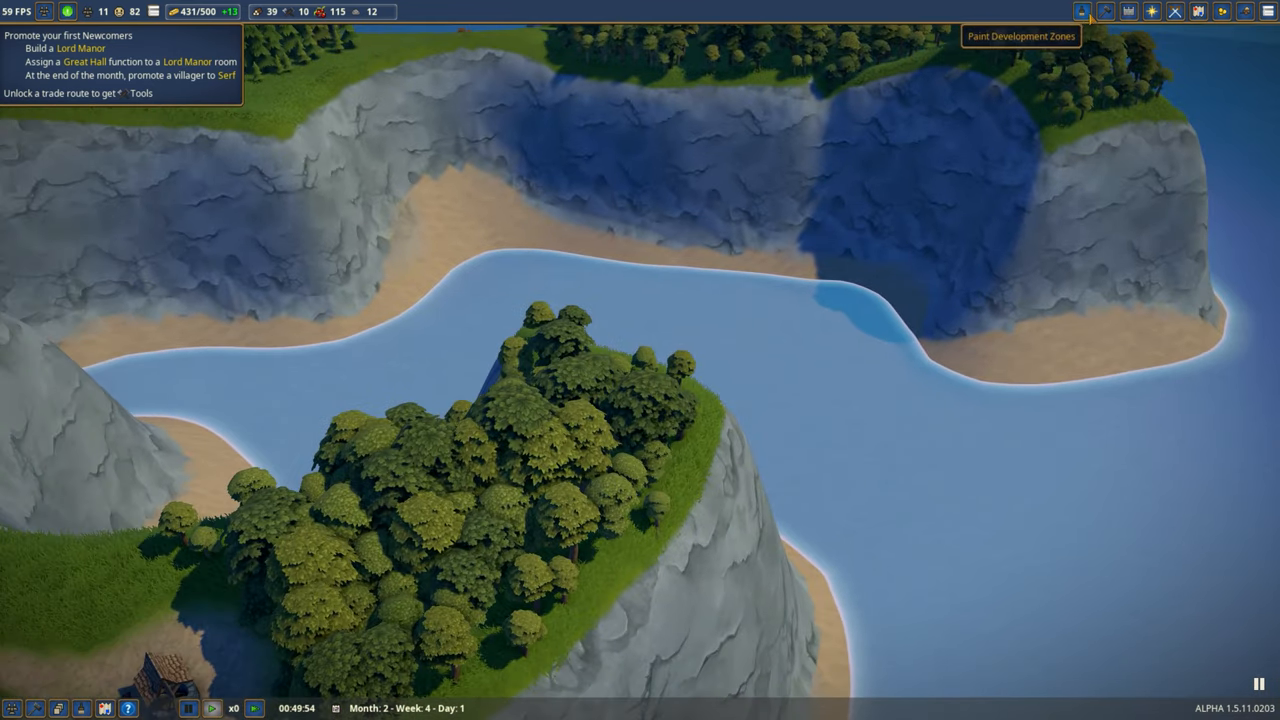
{"action": "left_click", "coordinate": [1104, 12]}
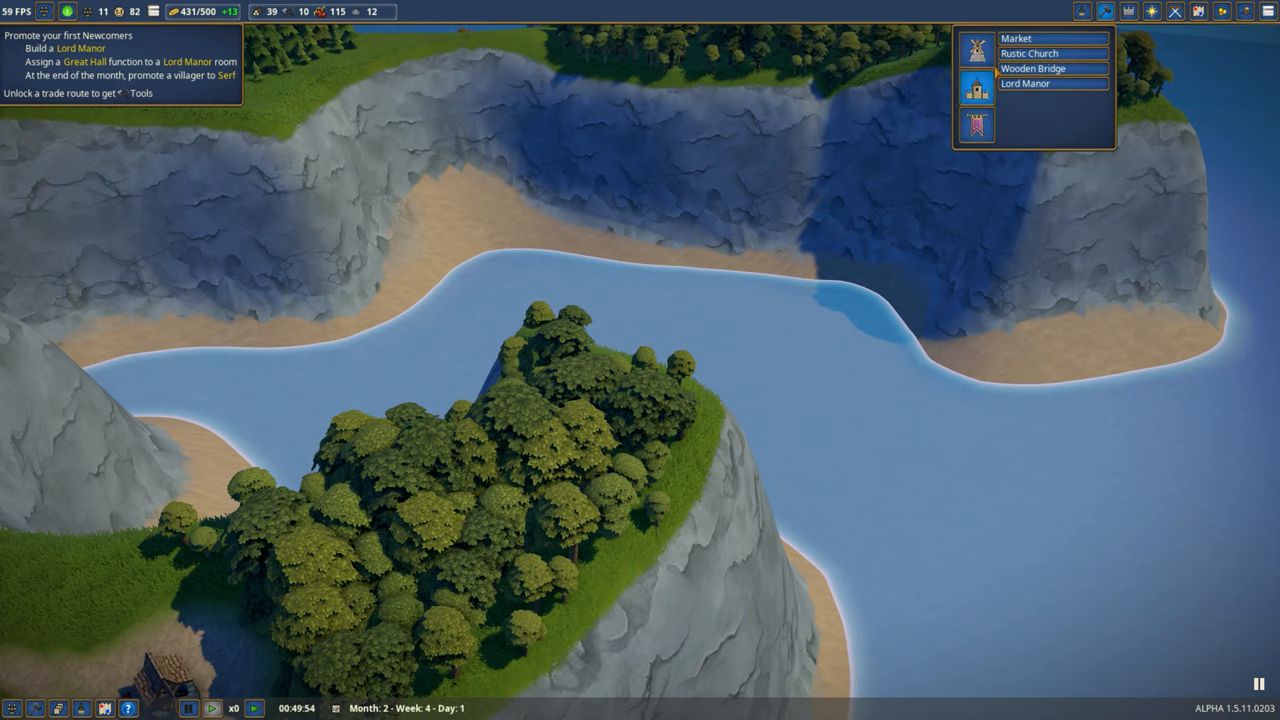
{"action": "mouse_move", "coordinate": [1032, 68]}
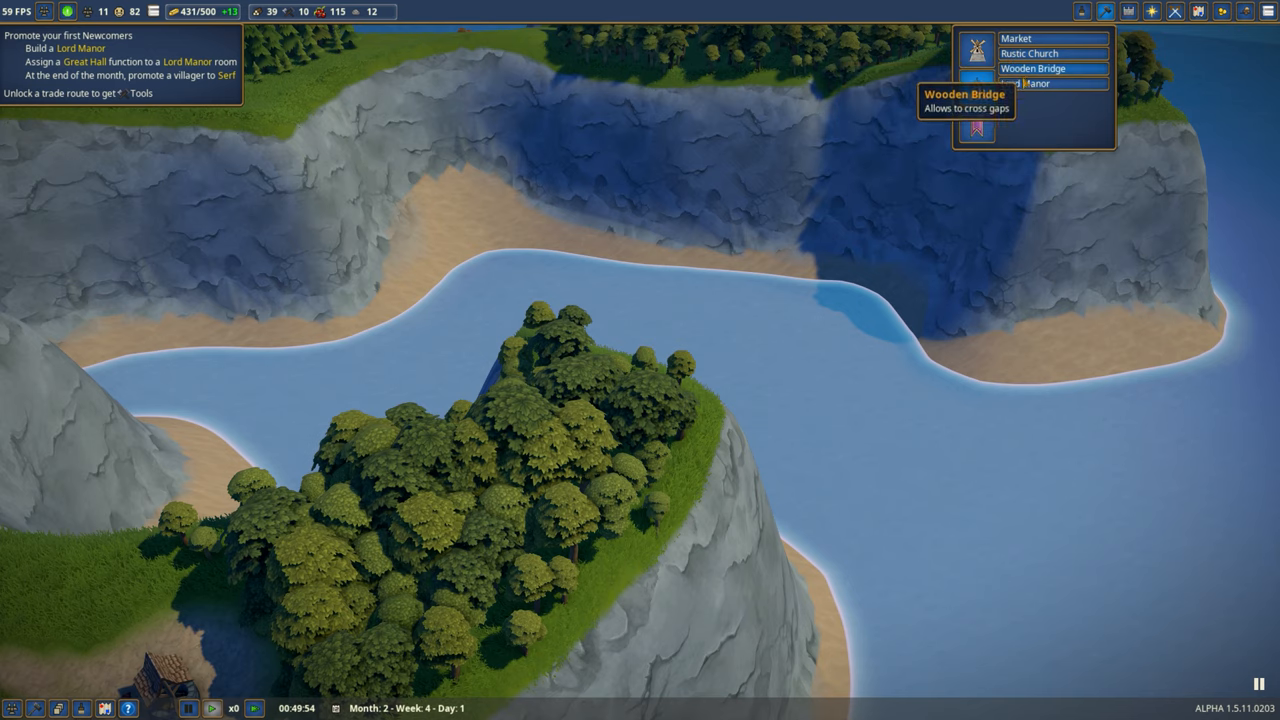
{"action": "left_click", "coordinate": [1030, 84]}
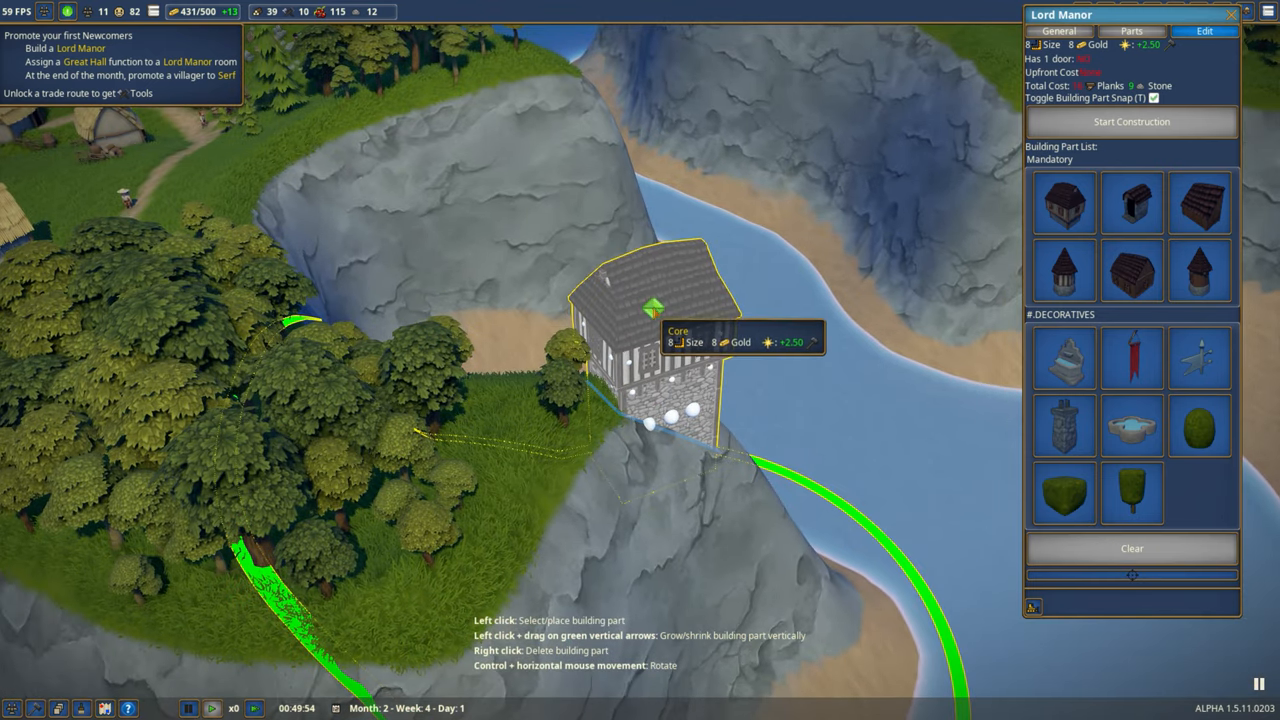
Raise the manor core into a tall tower and heighten its extension part
{"action": "left_click_drag", "start_coordinate": [636, 304], "coordinate": [654, 210]}
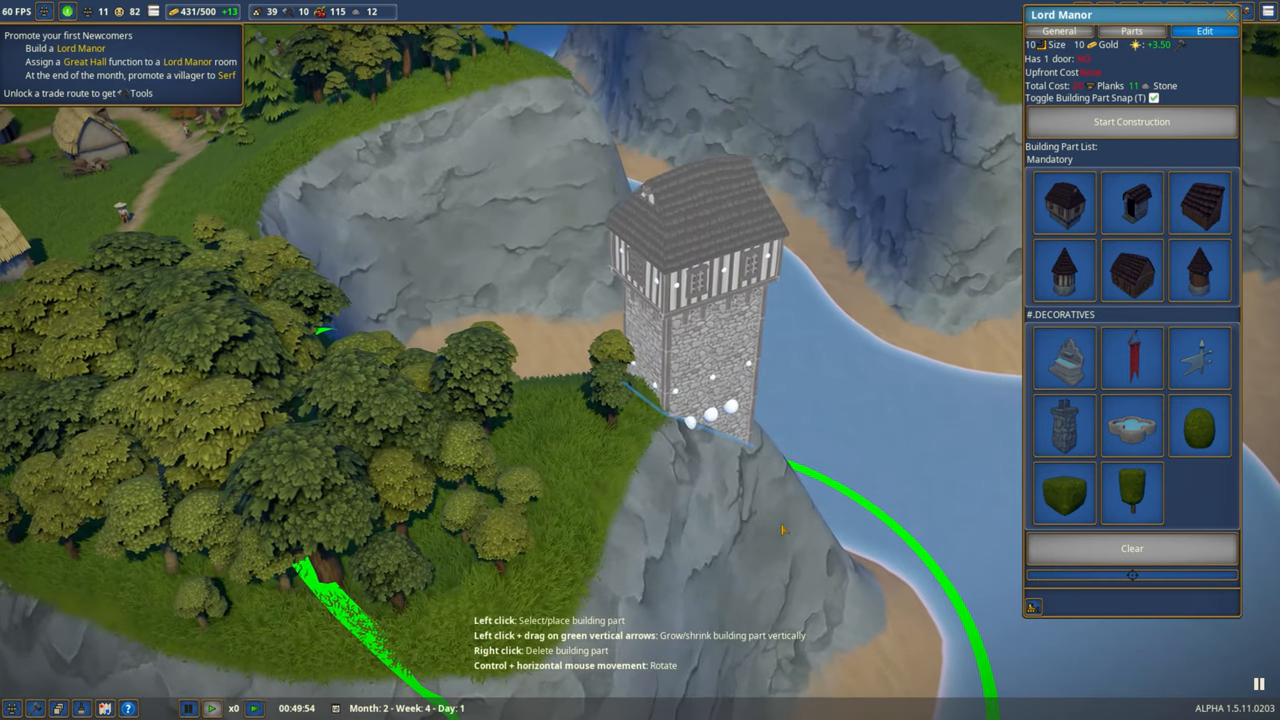
{"action": "mouse_move", "coordinate": [1132, 424]}
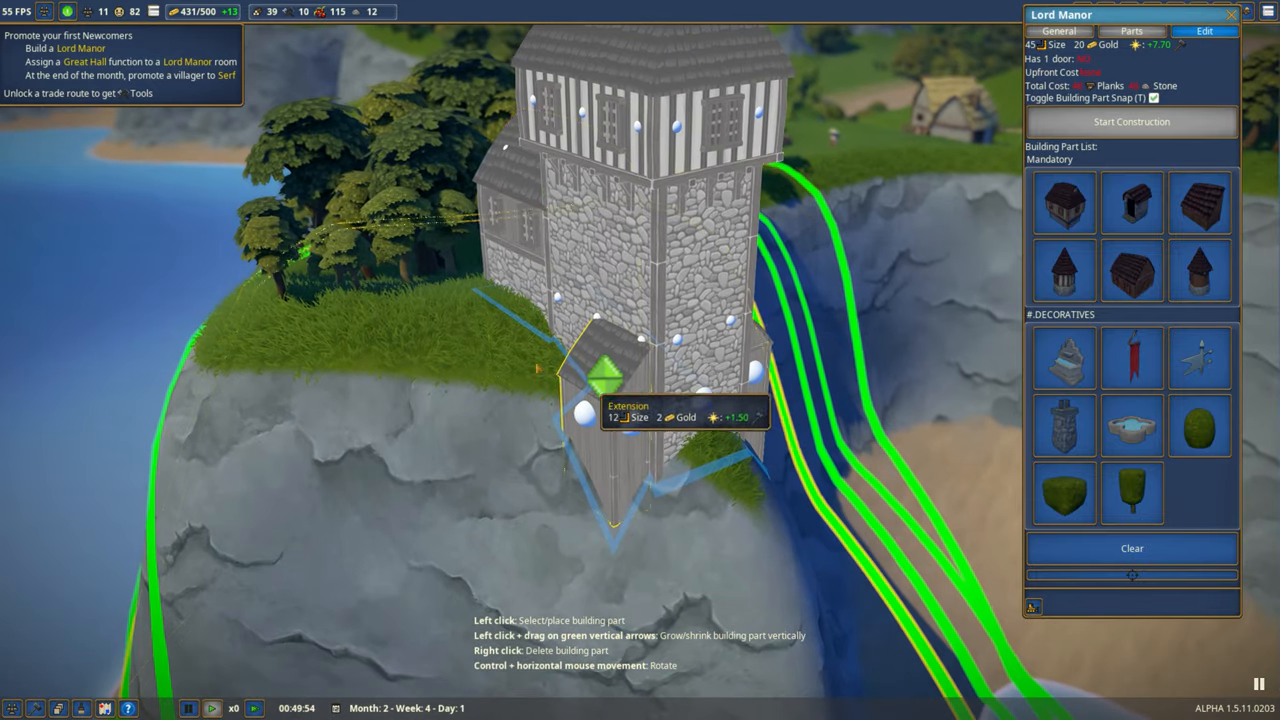
{"action": "left_click_drag", "start_coordinate": [600, 390], "coordinate": [600, 256]}
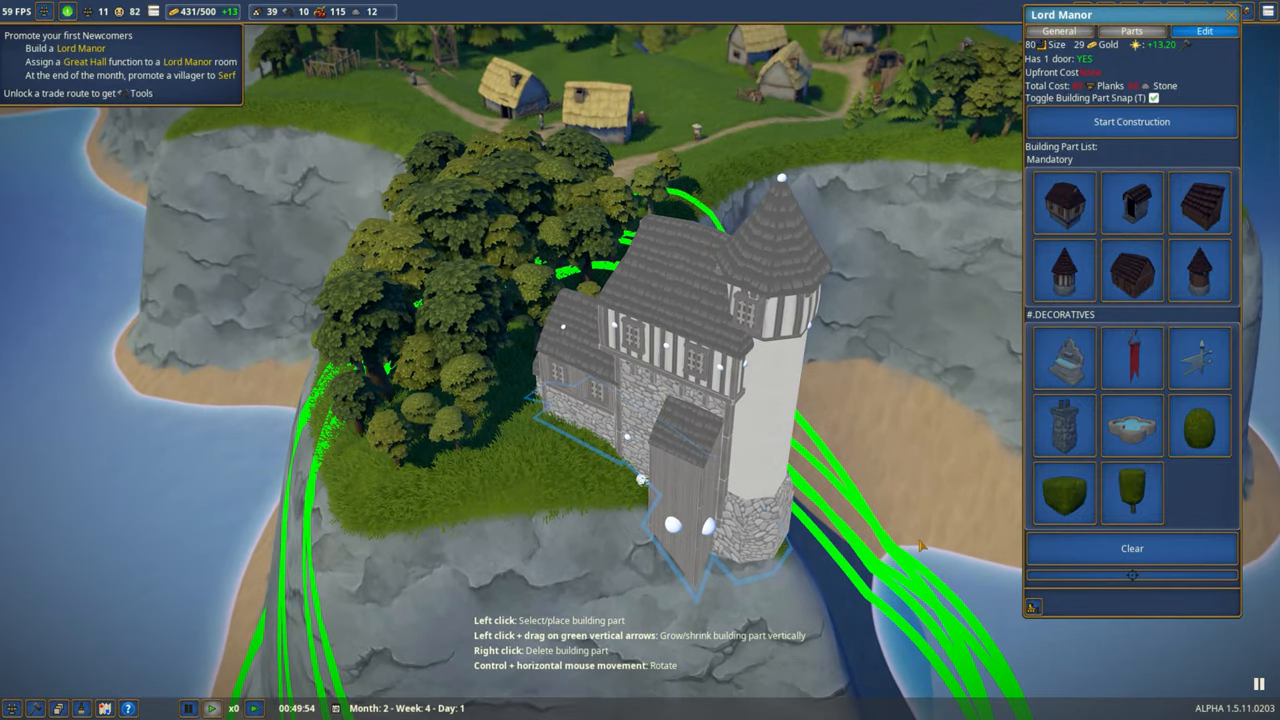
Start construction of the designed Lord Manor and close the Sawmill details
{"action": "left_click", "coordinate": [1054, 32]}
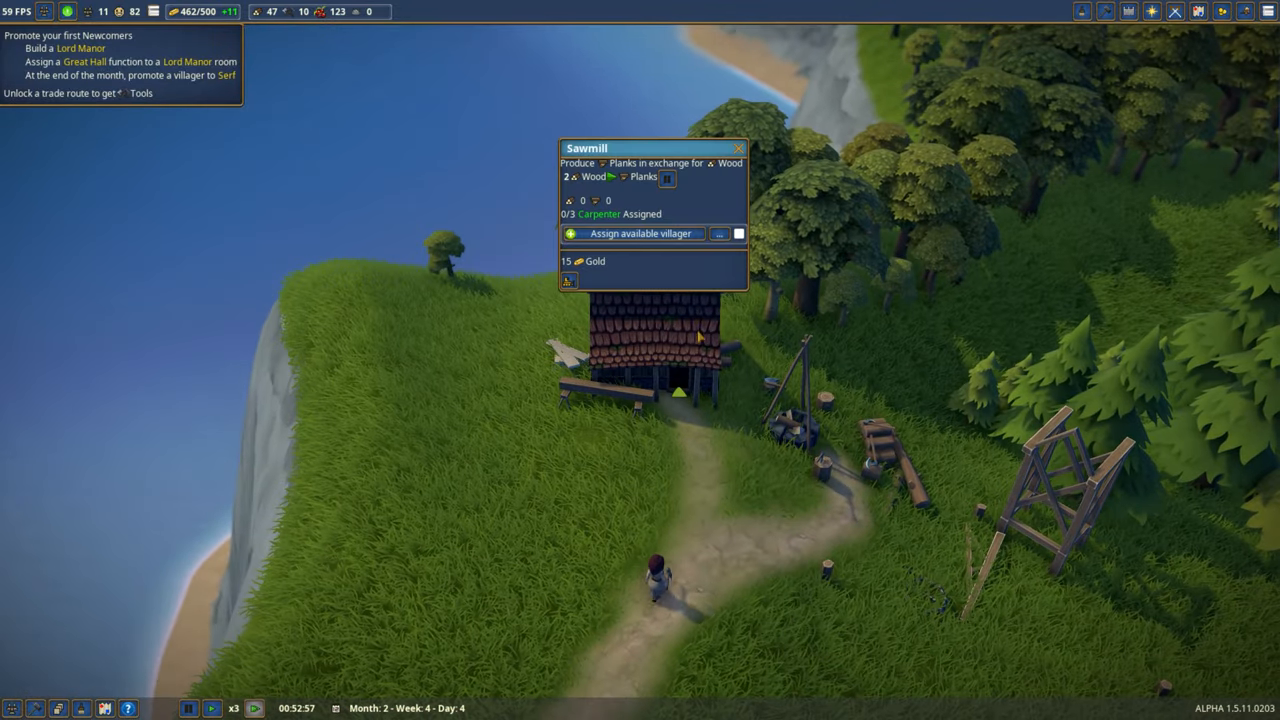
{"action": "left_click", "coordinate": [636, 232]}
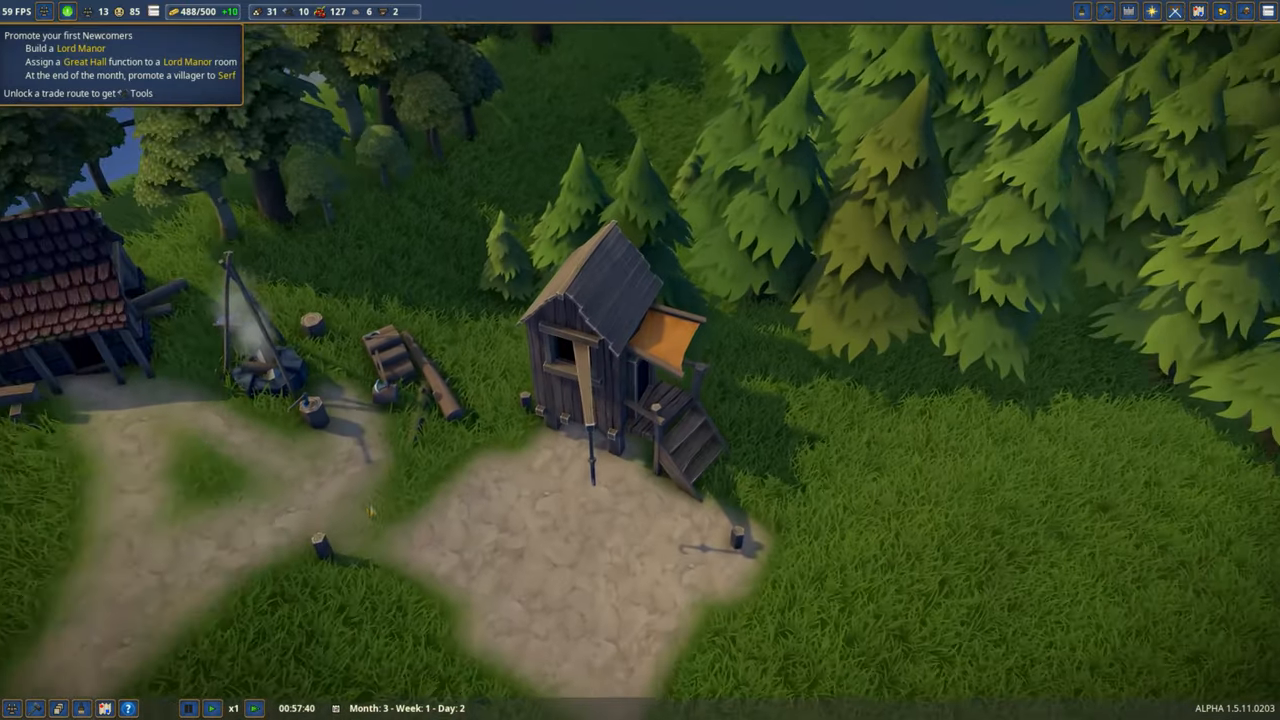
Place a production building such as the Stonemason Hut beside the forest-edge camps
{"action": "left_click", "coordinate": [600, 360]}
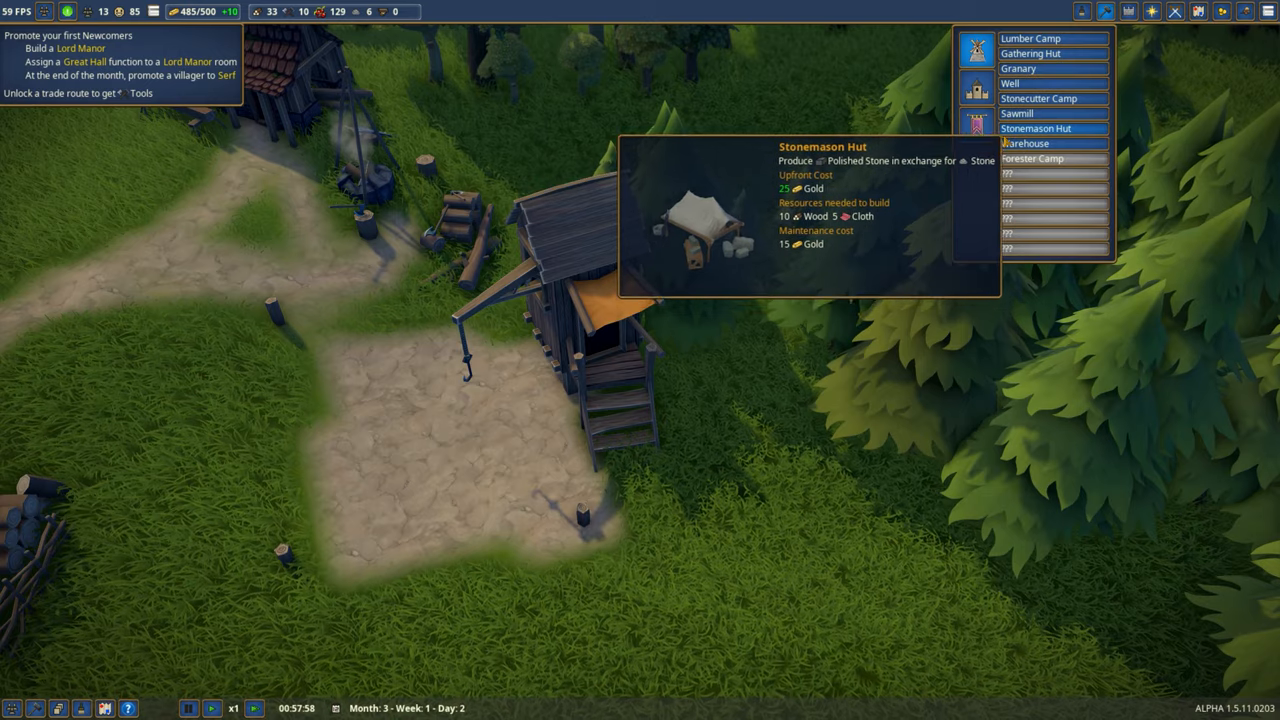
{"action": "left_click", "coordinate": [1036, 128]}
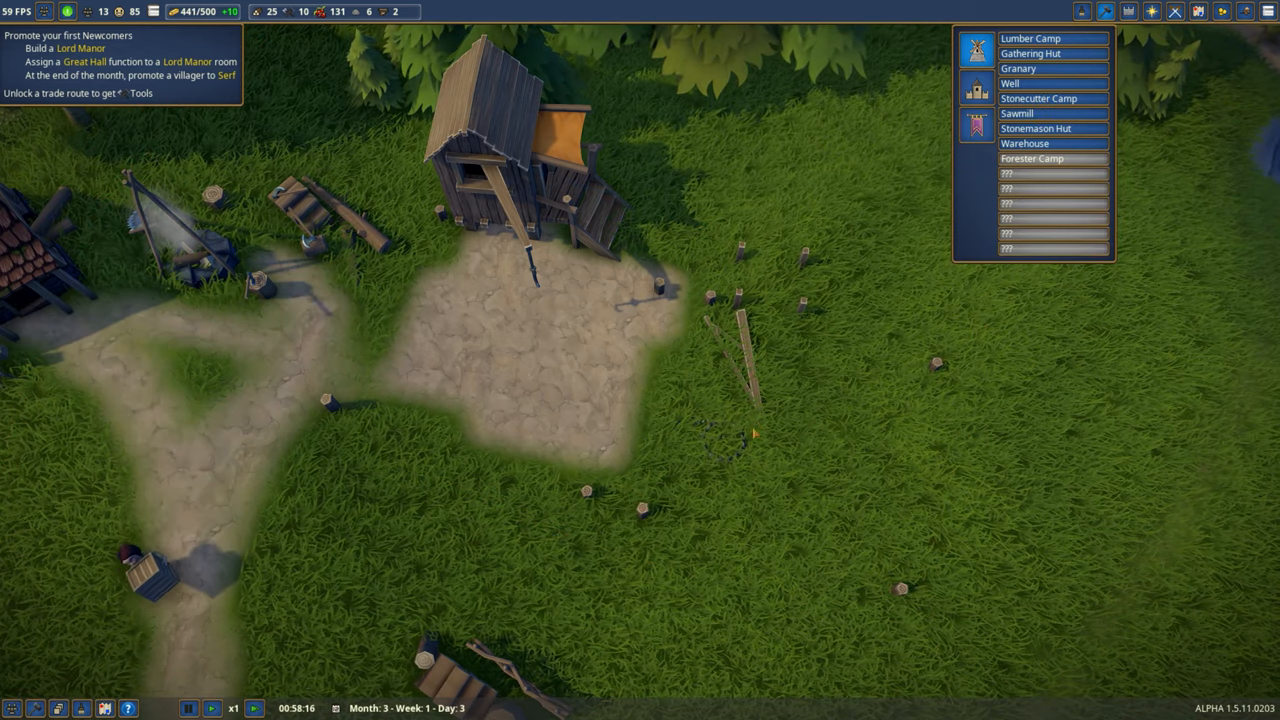
{"action": "left_click", "coordinate": [1024, 144]}
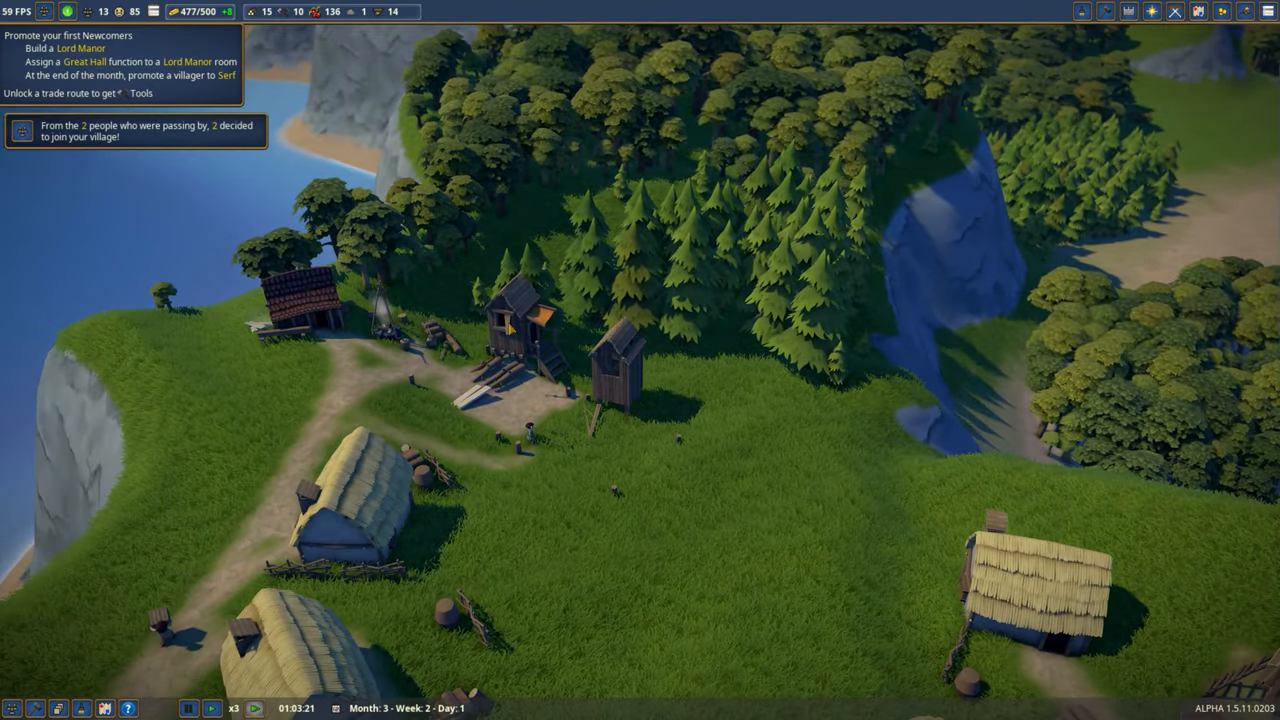
Review the Lord Manor's building parts under construction, then its general overview
{"action": "left_click", "coordinate": [504, 320]}
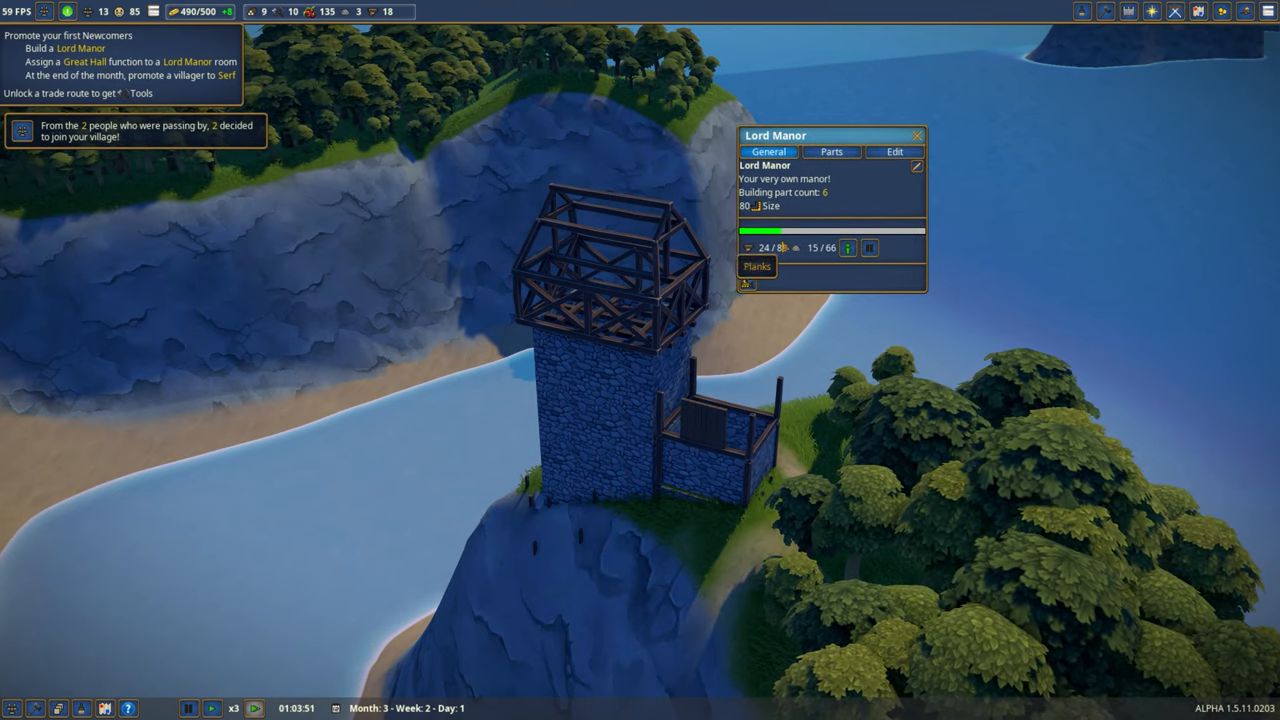
{"action": "left_click", "coordinate": [832, 152]}
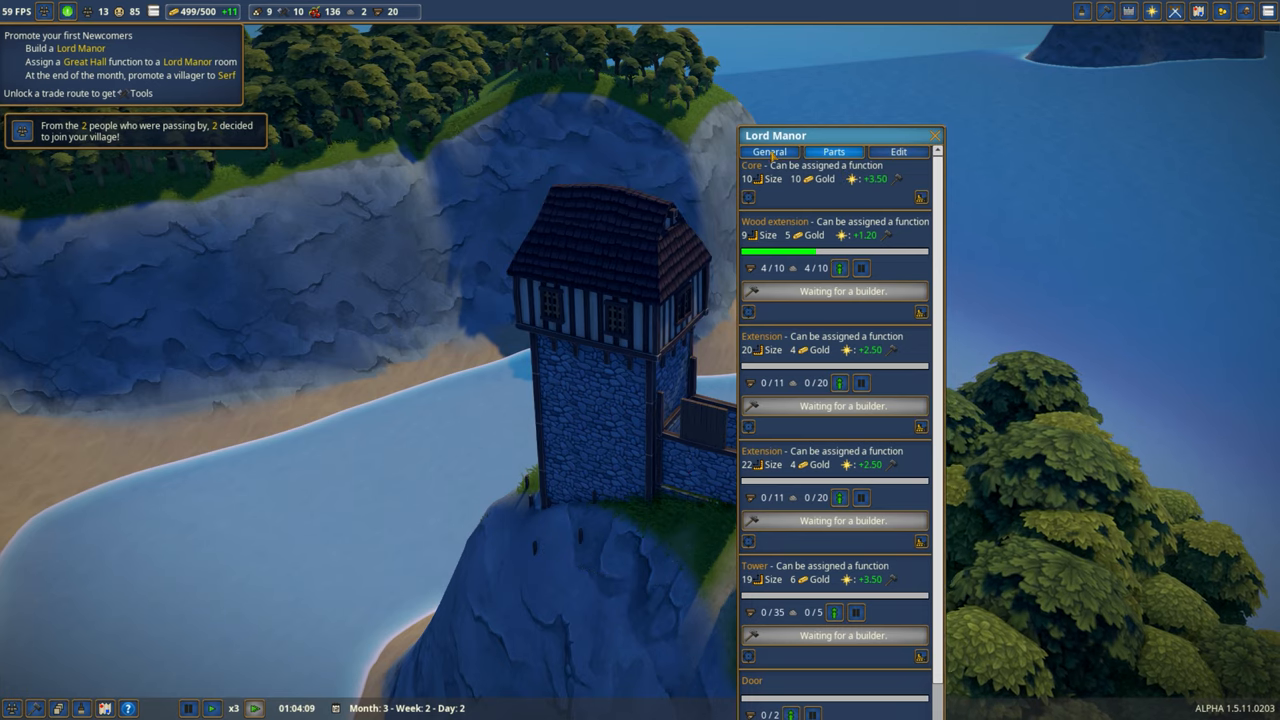
{"action": "left_click", "coordinate": [770, 152]}
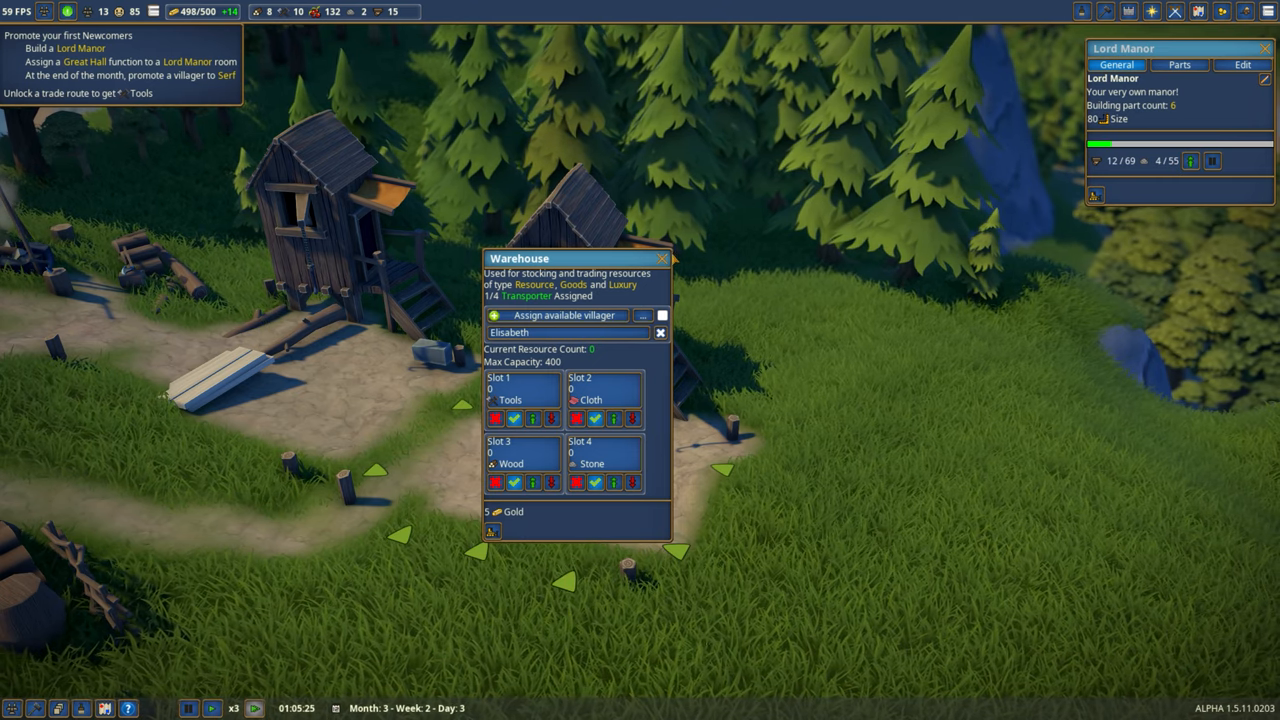
{"action": "left_click", "coordinate": [662, 258]}
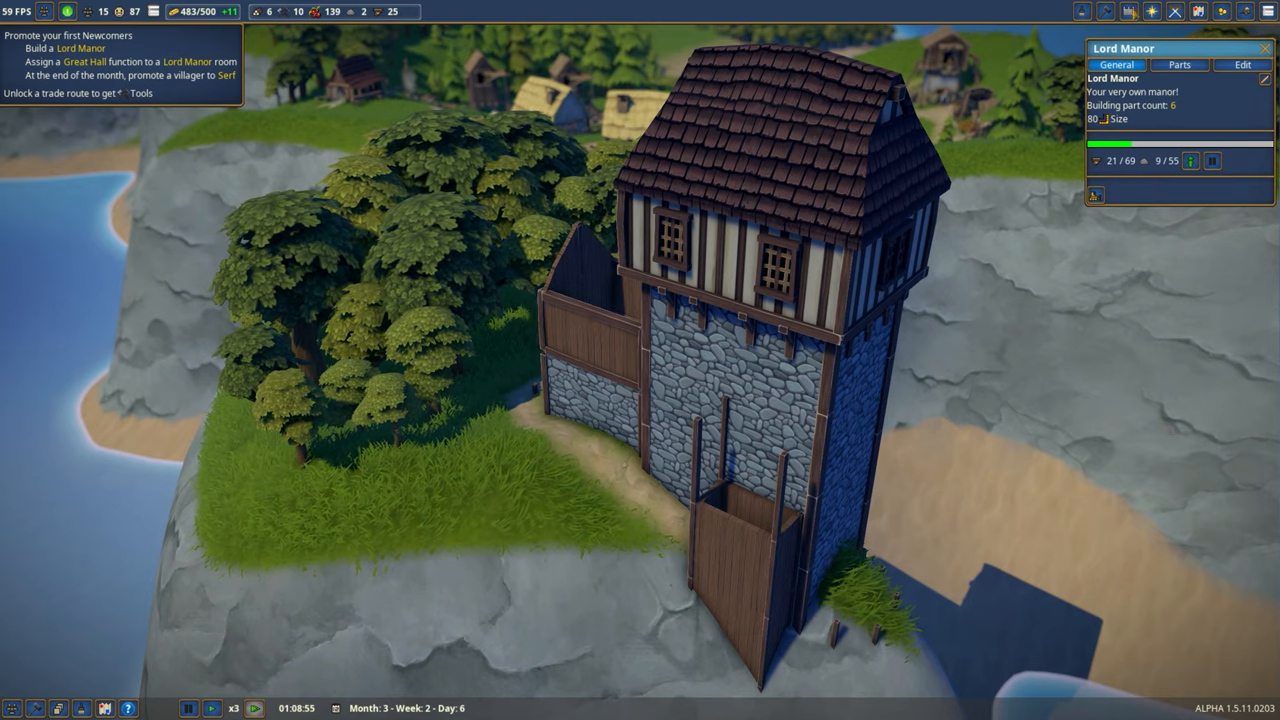
{"action": "left_click", "coordinate": [1180, 64]}
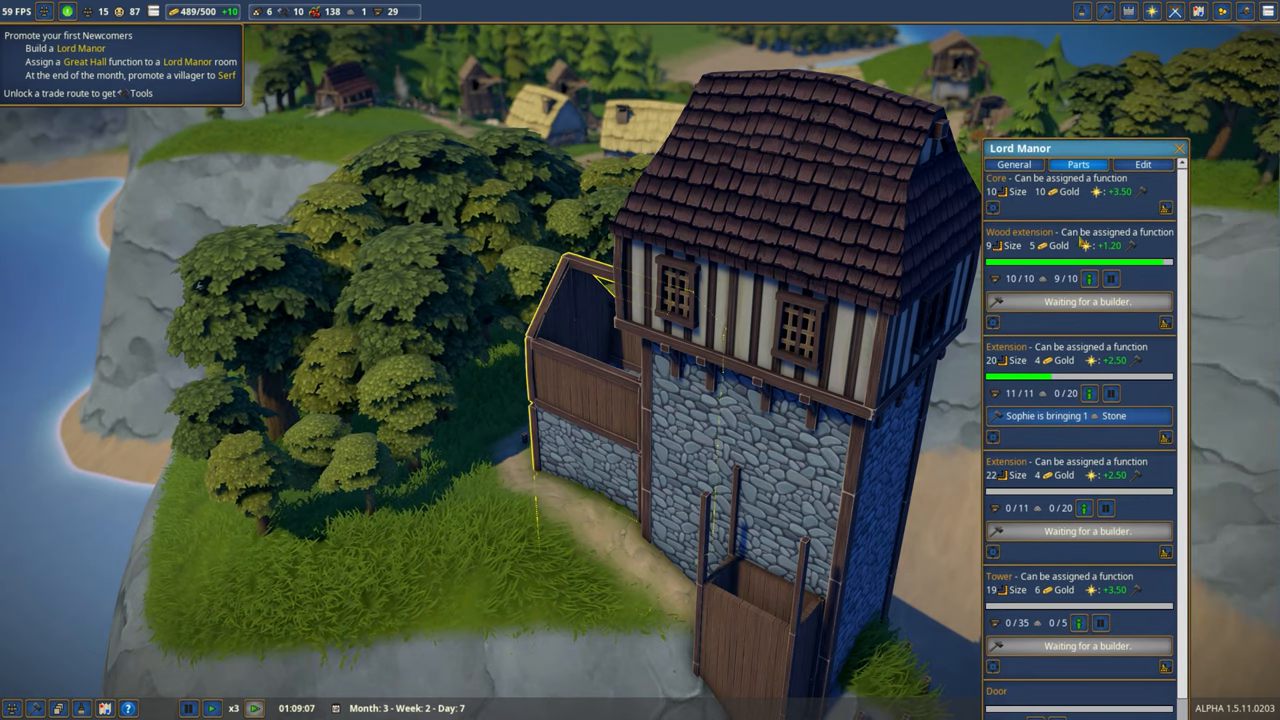
{"action": "scroll", "scroll_direction": "down", "scroll_amount": 3}
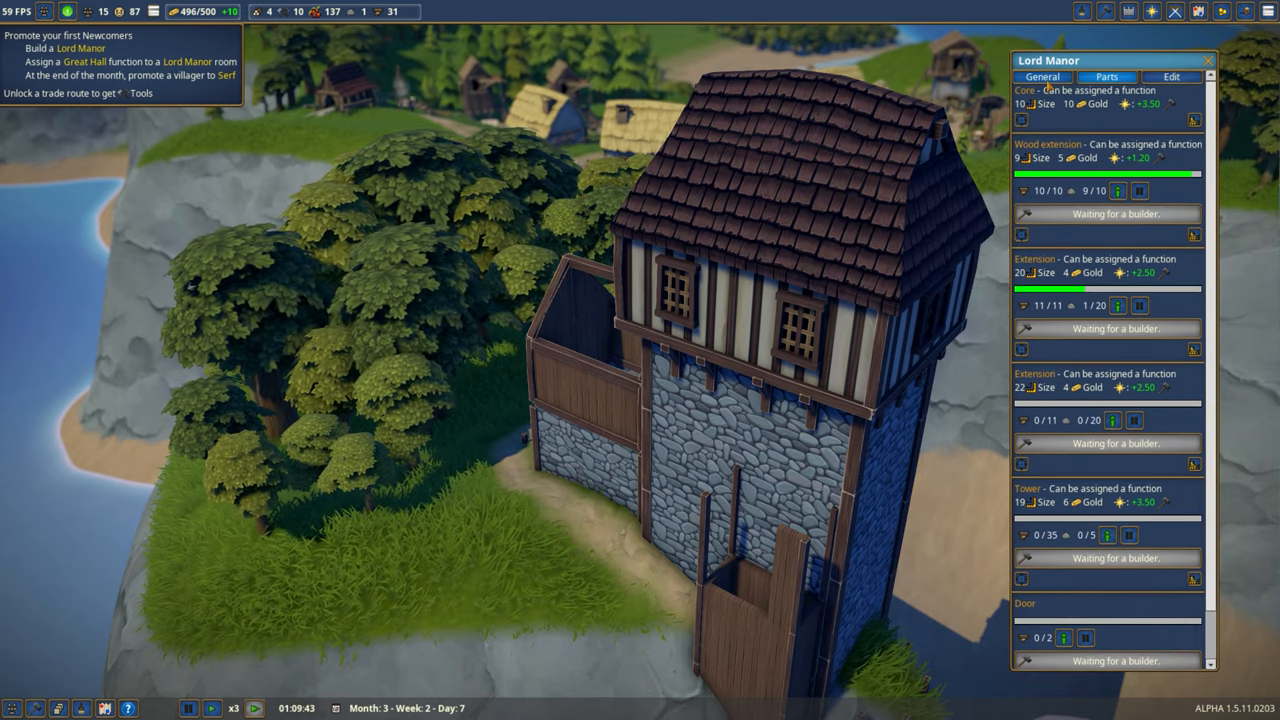
{"action": "left_click", "coordinate": [1040, 76]}
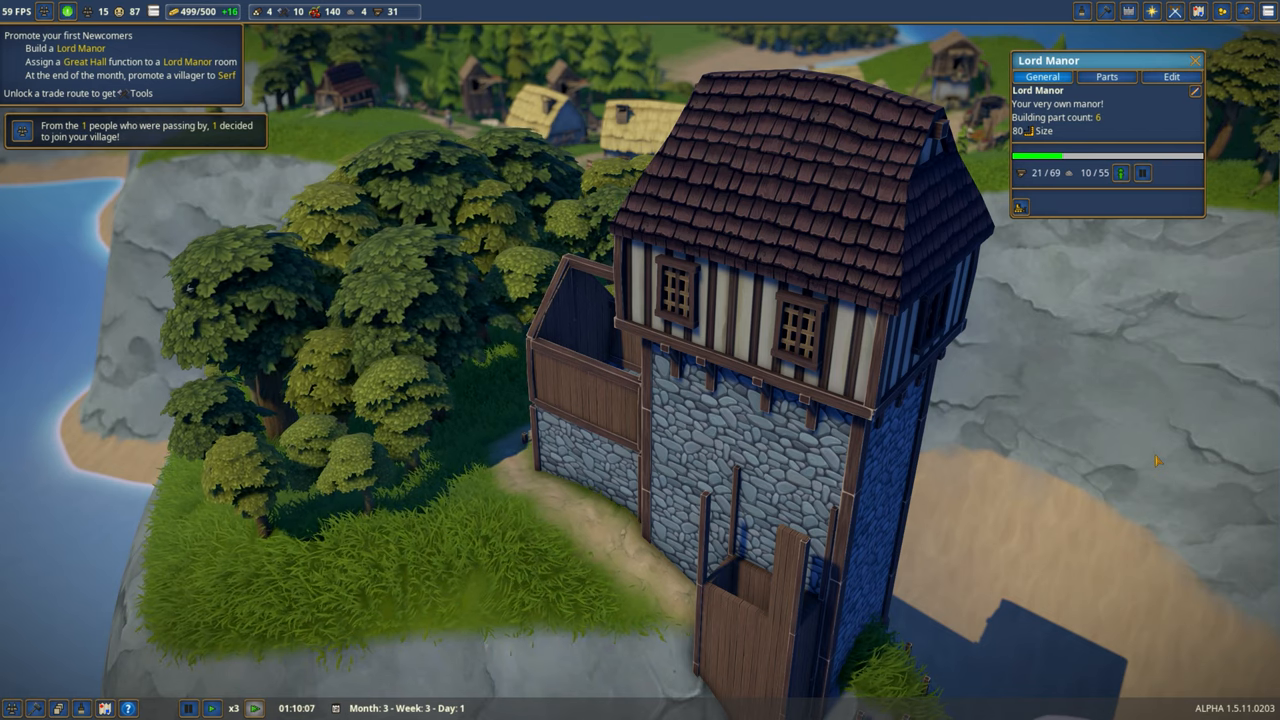
{"action": "left_click", "coordinate": [1106, 76]}
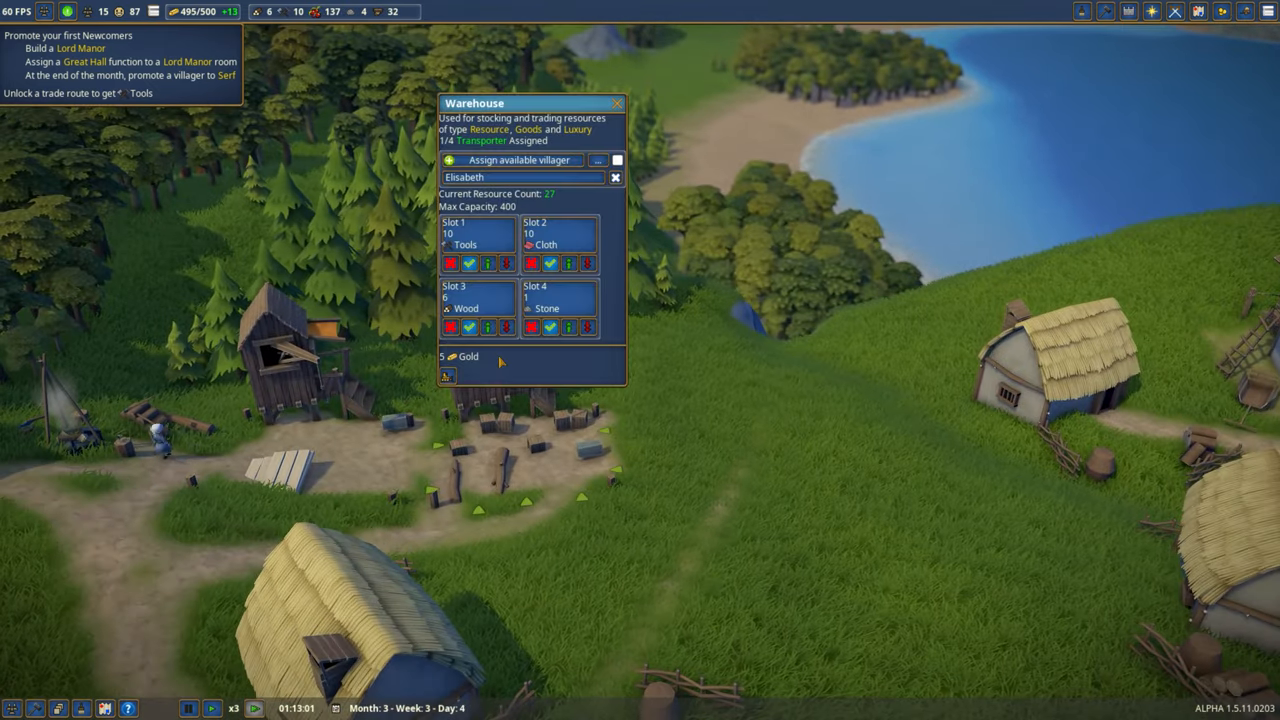
{"action": "mouse_move", "coordinate": [548, 308]}
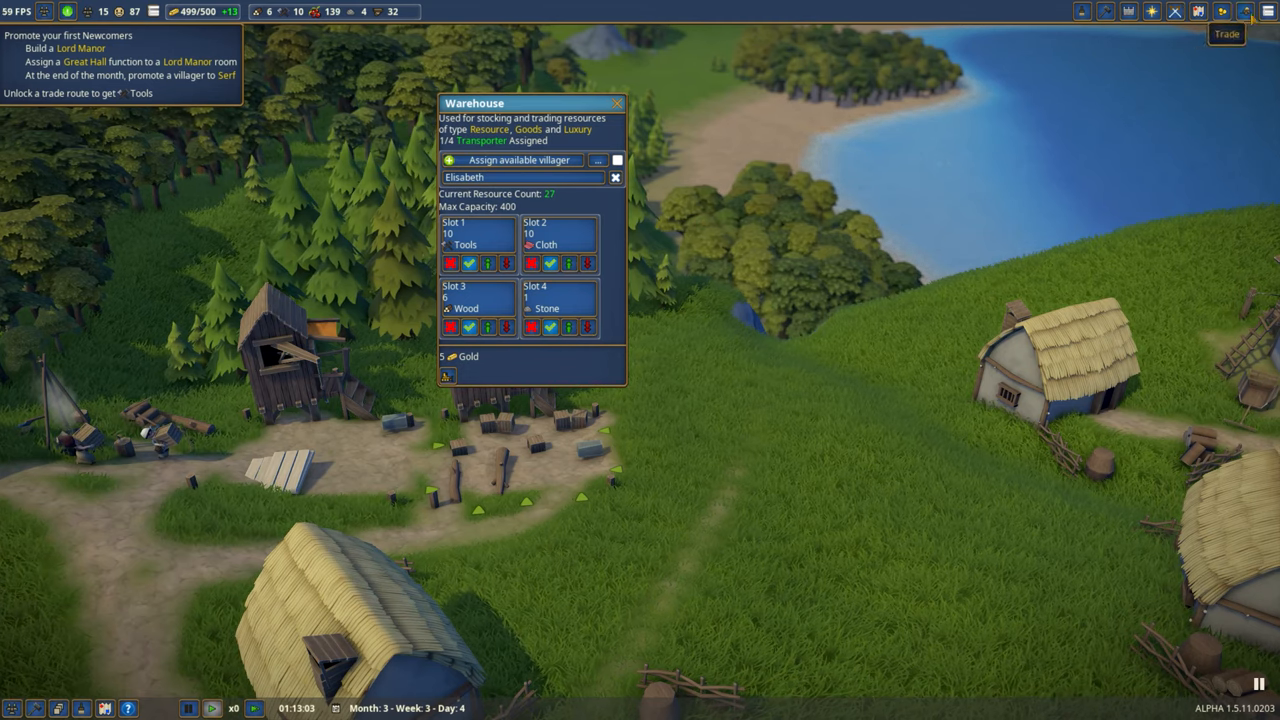
Unlock the Northbury trade route for planks and show the tradable resources list
{"action": "left_click", "coordinate": [1244, 12]}
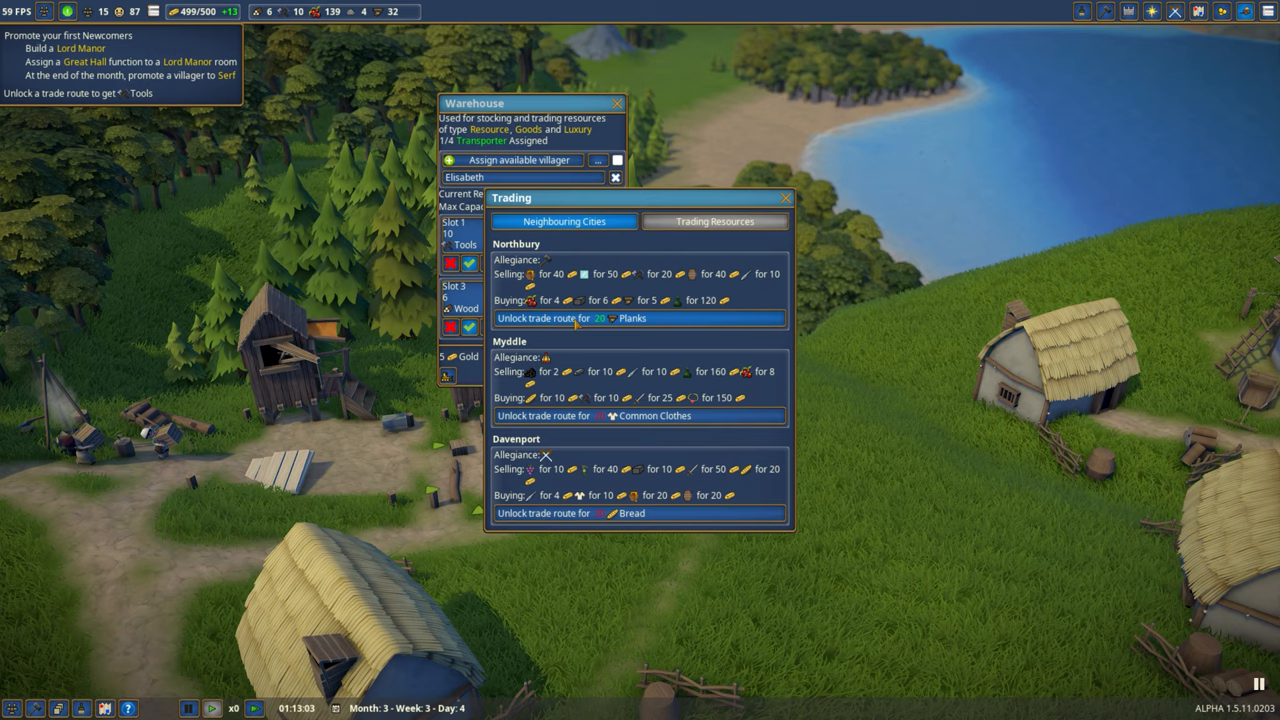
{"action": "mouse_move", "coordinate": [590, 508]}
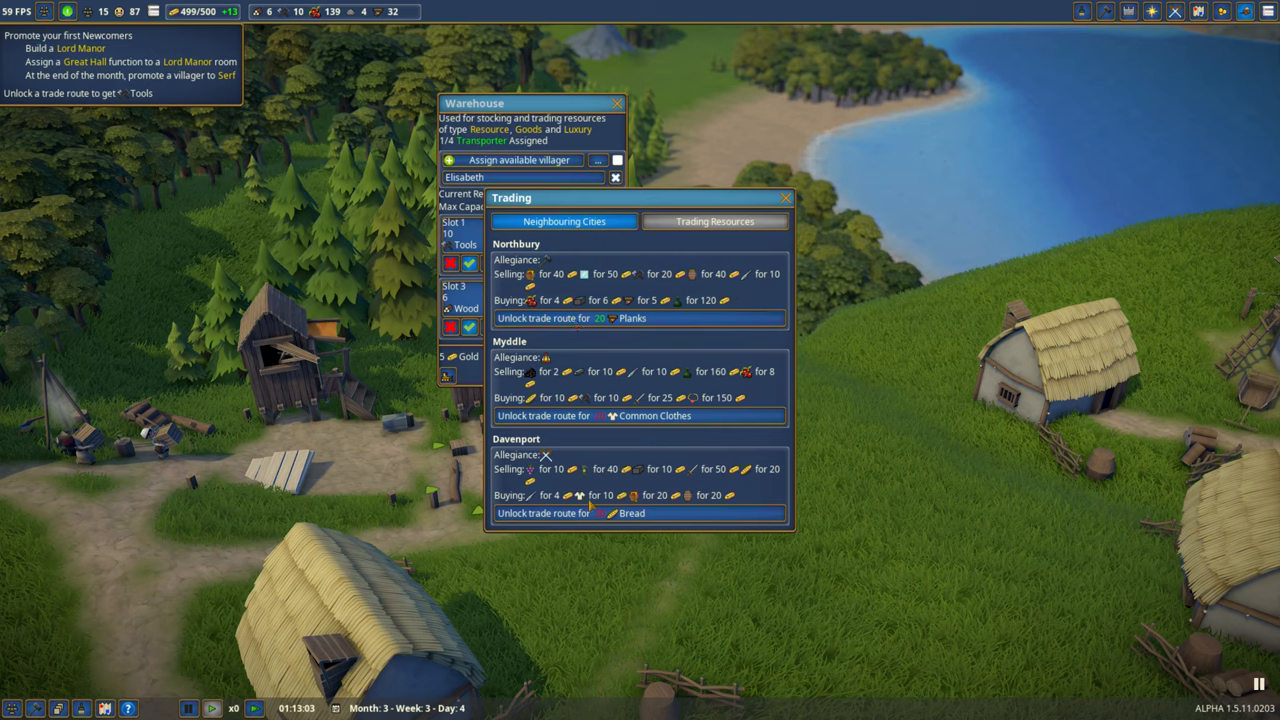
{"action": "left_click", "coordinate": [640, 318]}
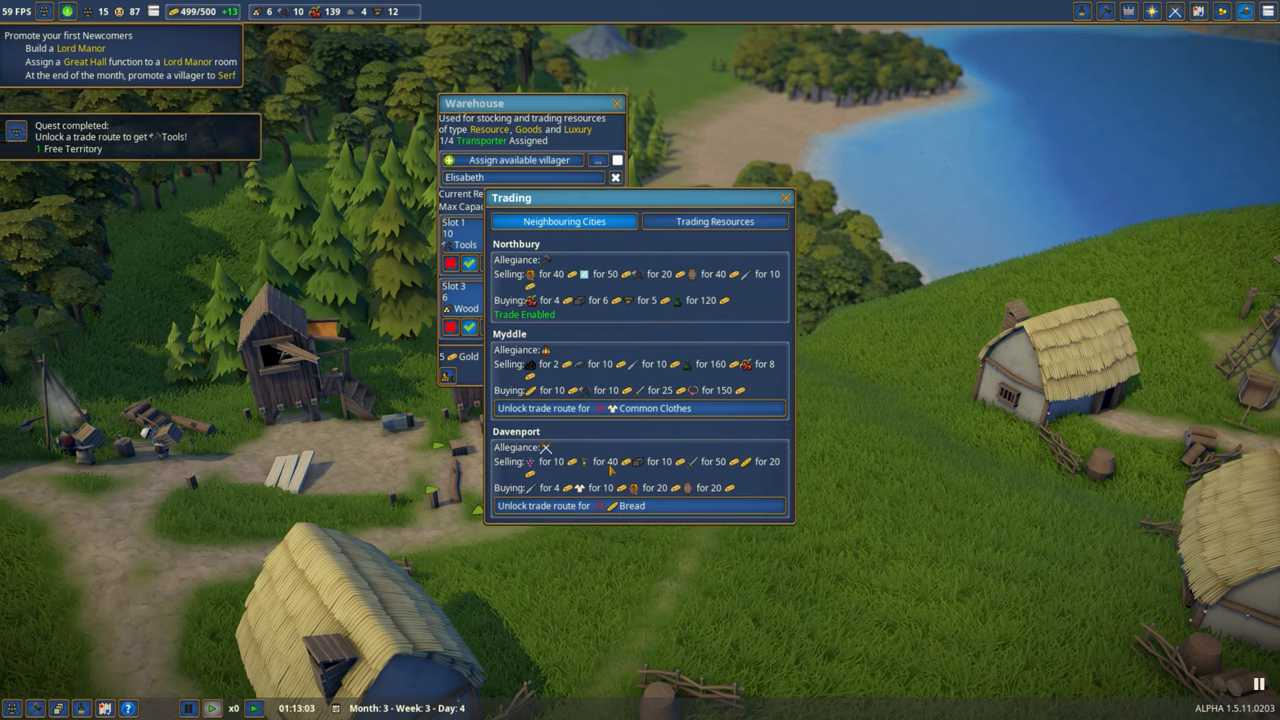
{"action": "mouse_move", "coordinate": [590, 314]}
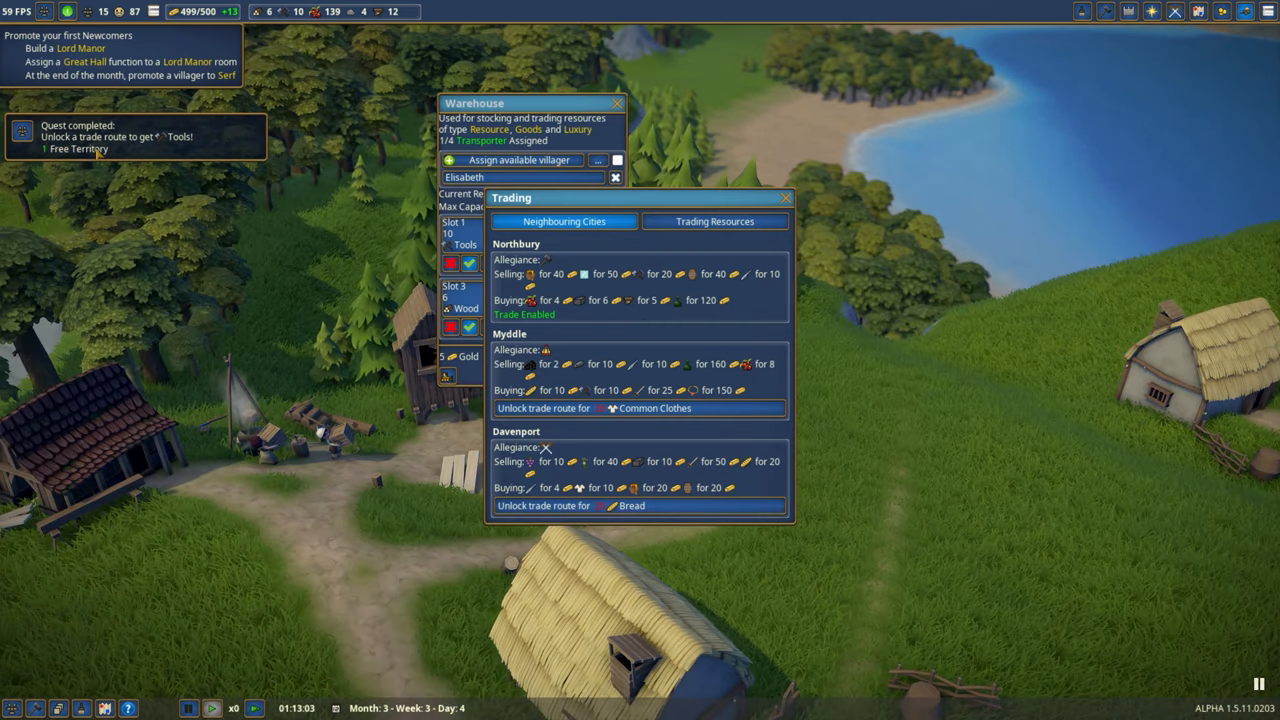
{"action": "mouse_move", "coordinate": [616, 202]}
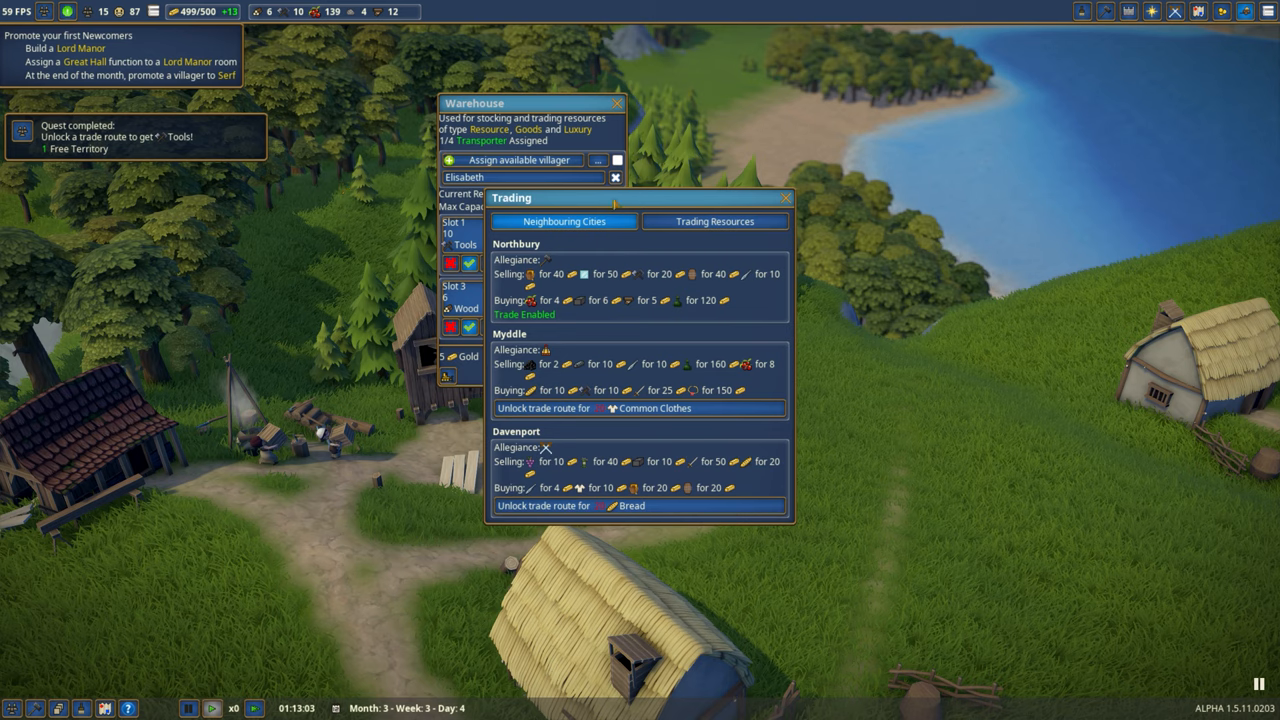
{"action": "left_click", "coordinate": [714, 220]}
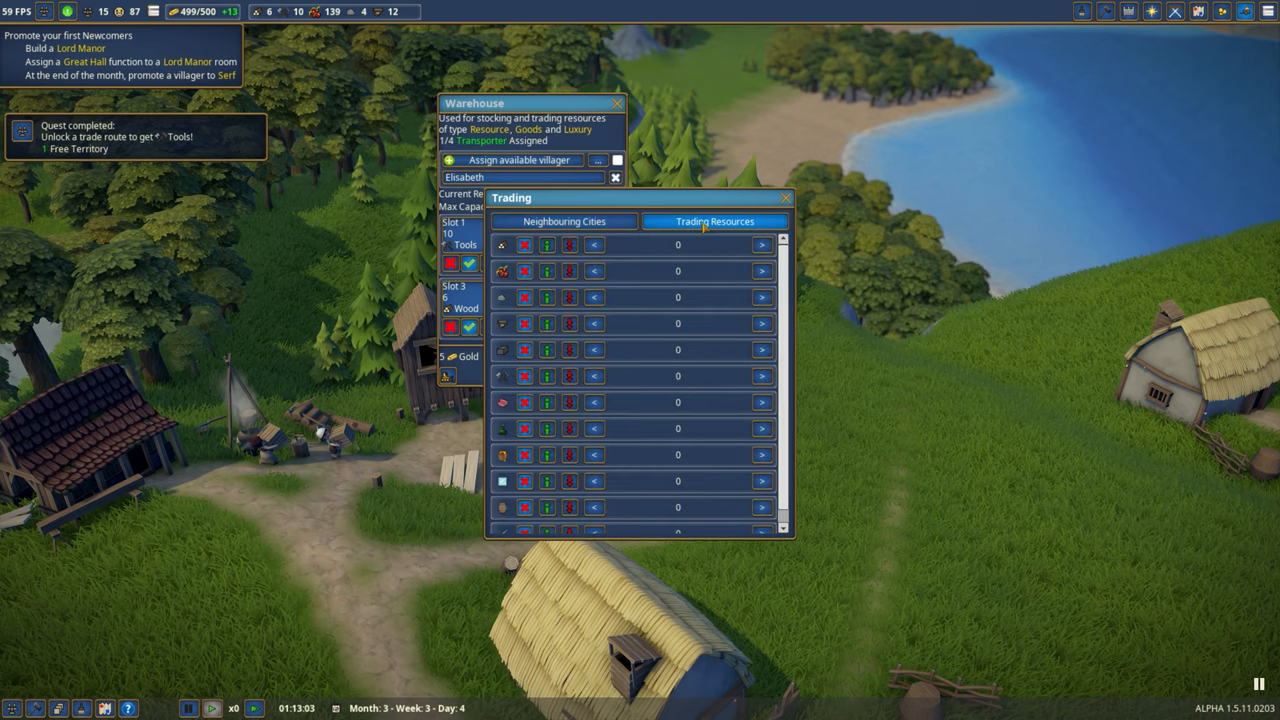
{"action": "mouse_move", "coordinate": [616, 394]}
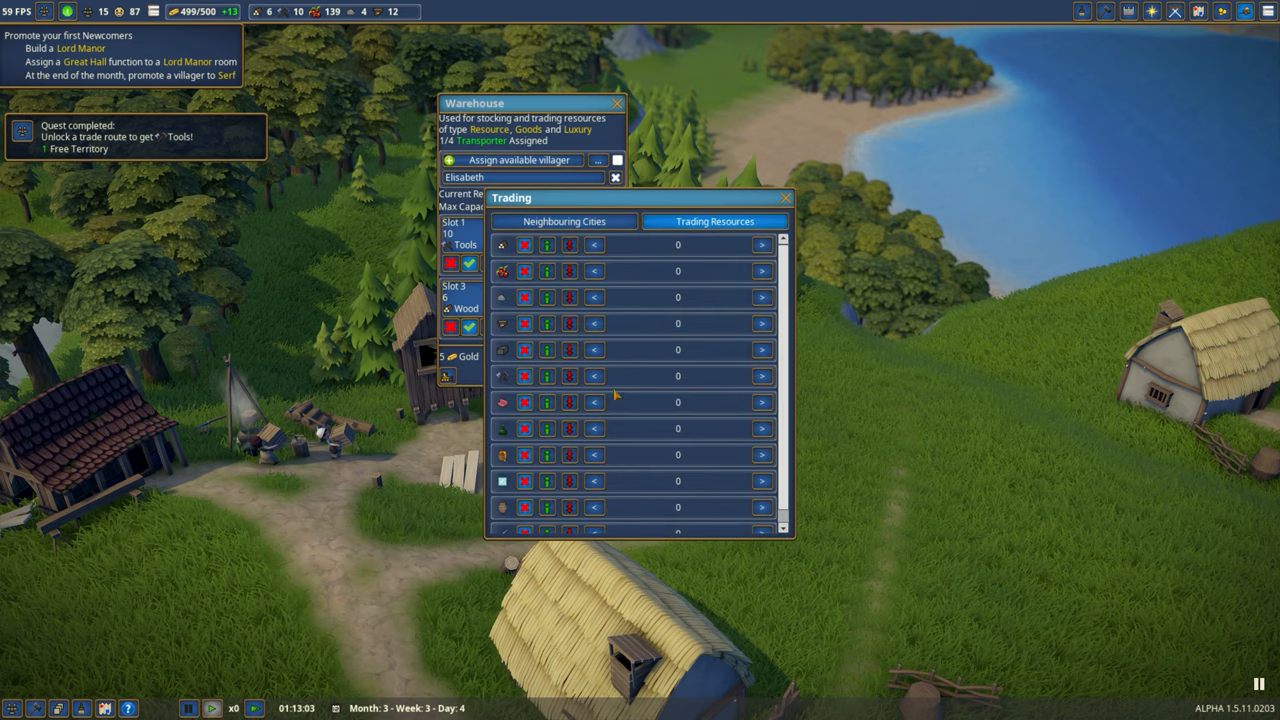
{"action": "mouse_move", "coordinate": [548, 376]}
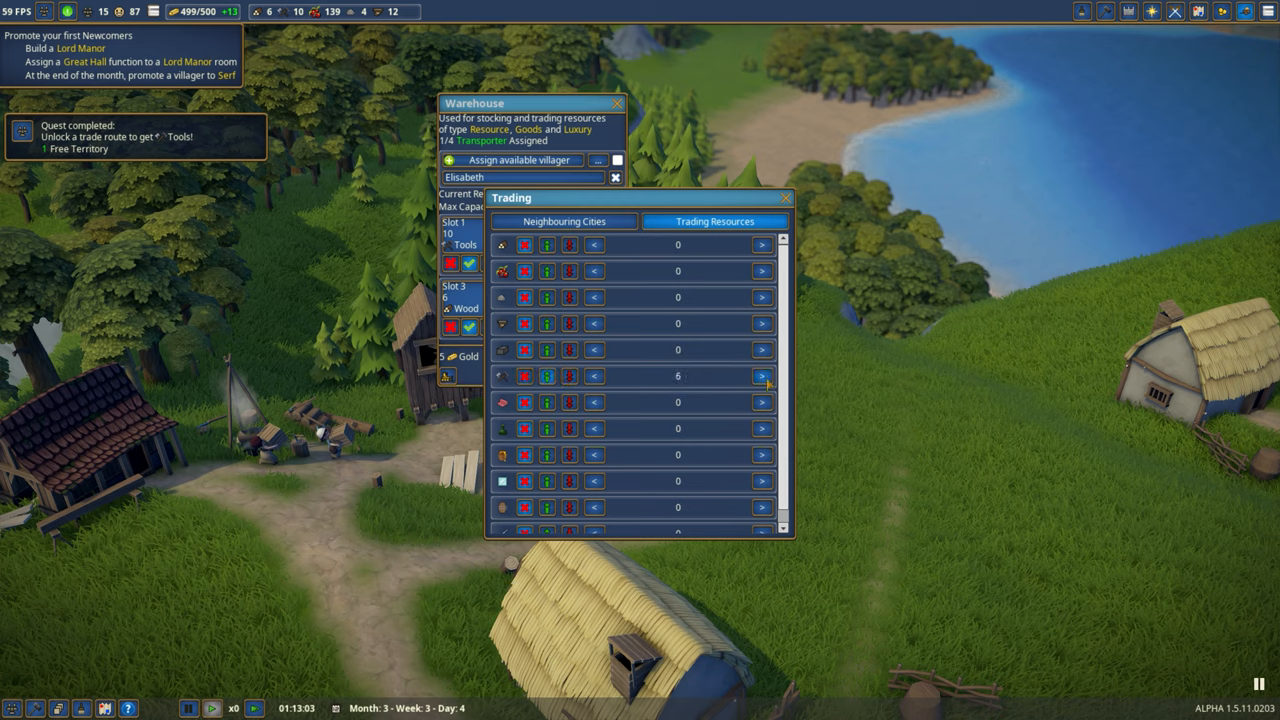
Set the two trading resource amounts to 80 and 20, then close the warehouse panels
{"action": "left_click", "coordinate": [760, 376]}
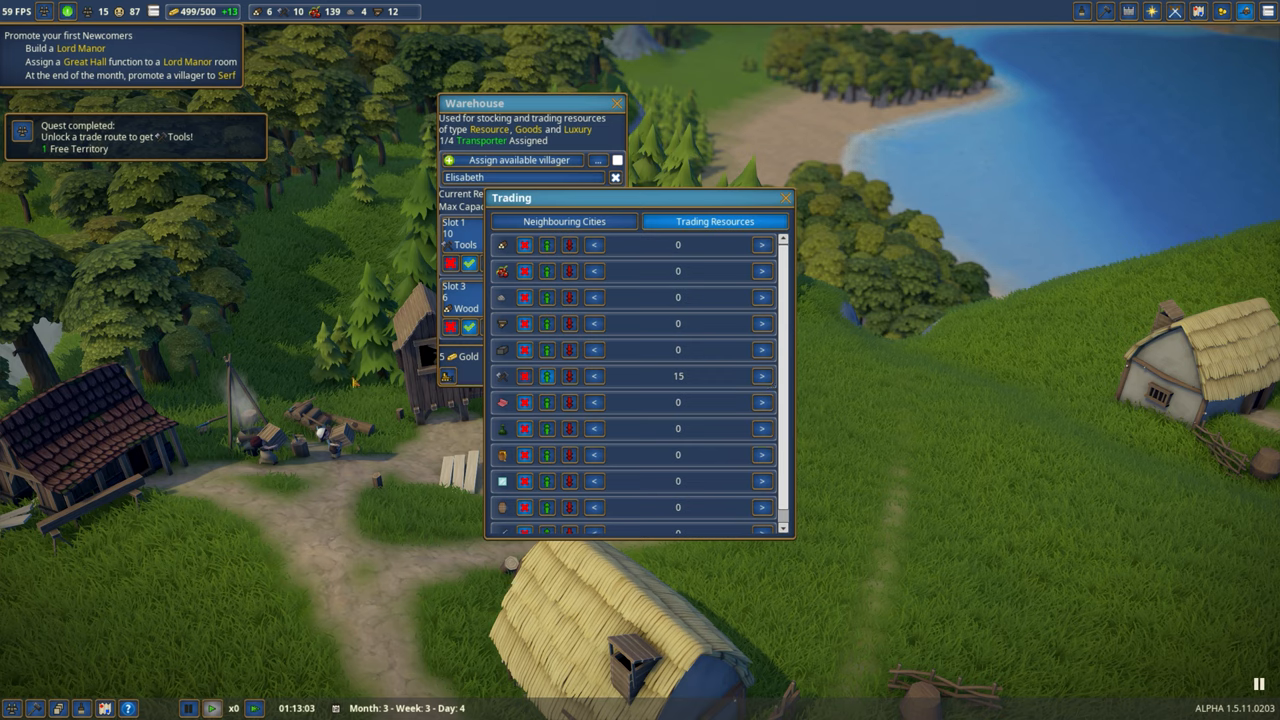
{"action": "left_click", "coordinate": [762, 376]}
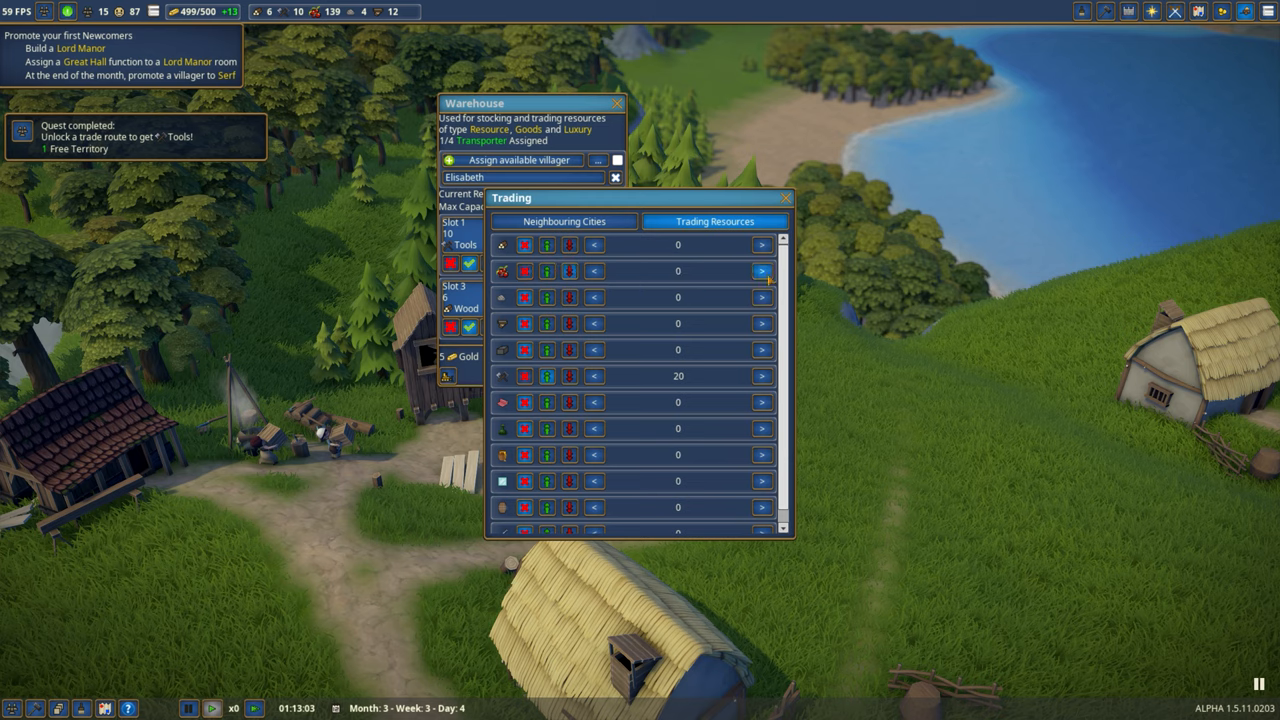
{"action": "left_click", "coordinate": [762, 272]}
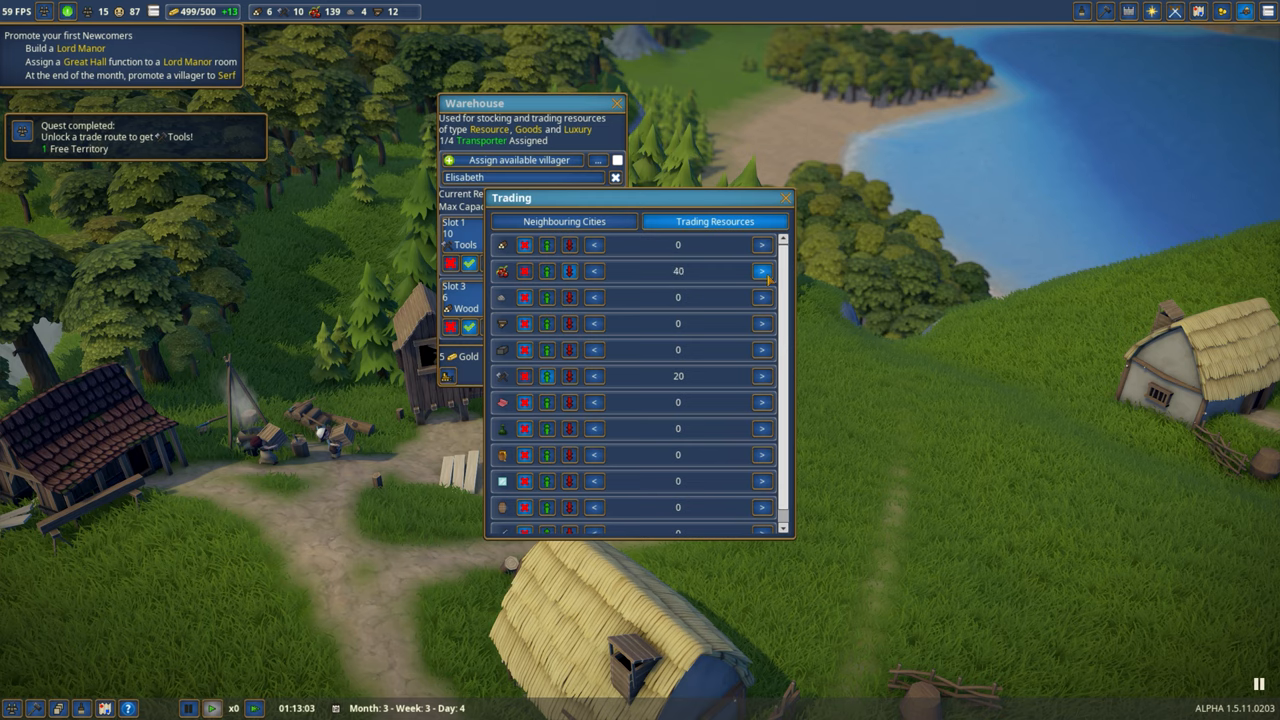
{"action": "left_click", "coordinate": [760, 272]}
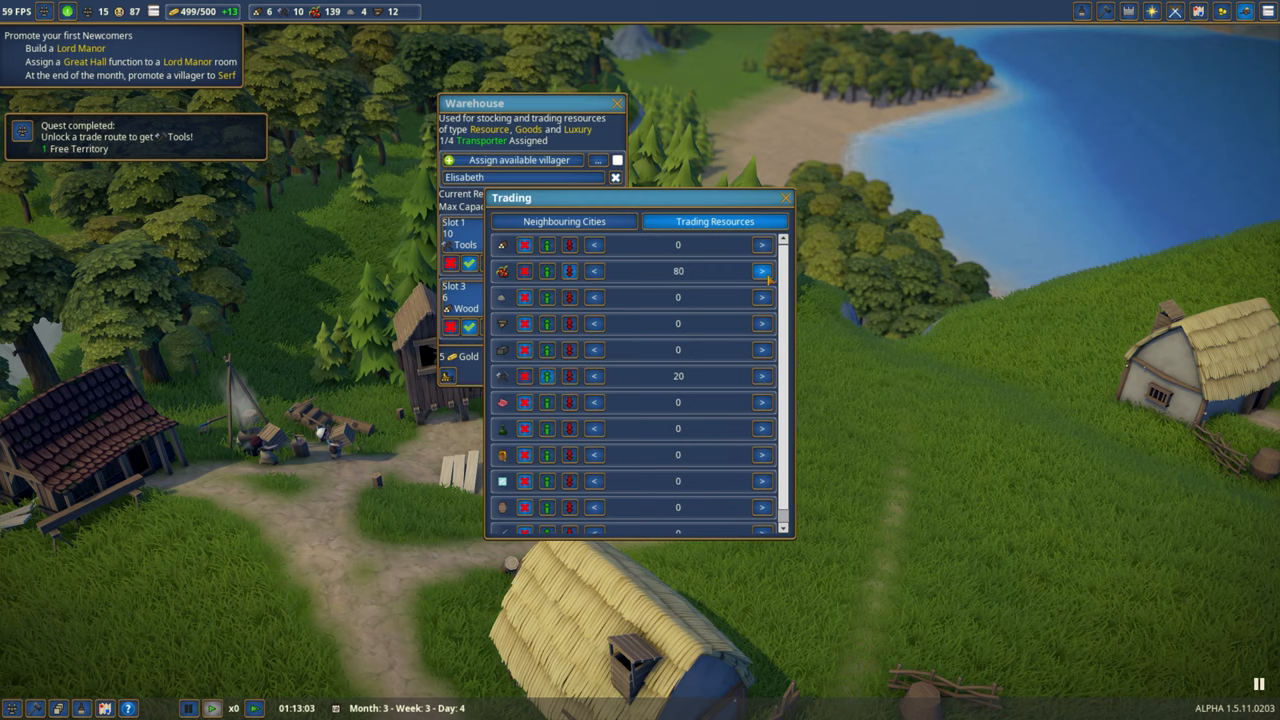
{"action": "left_click", "coordinate": [762, 272]}
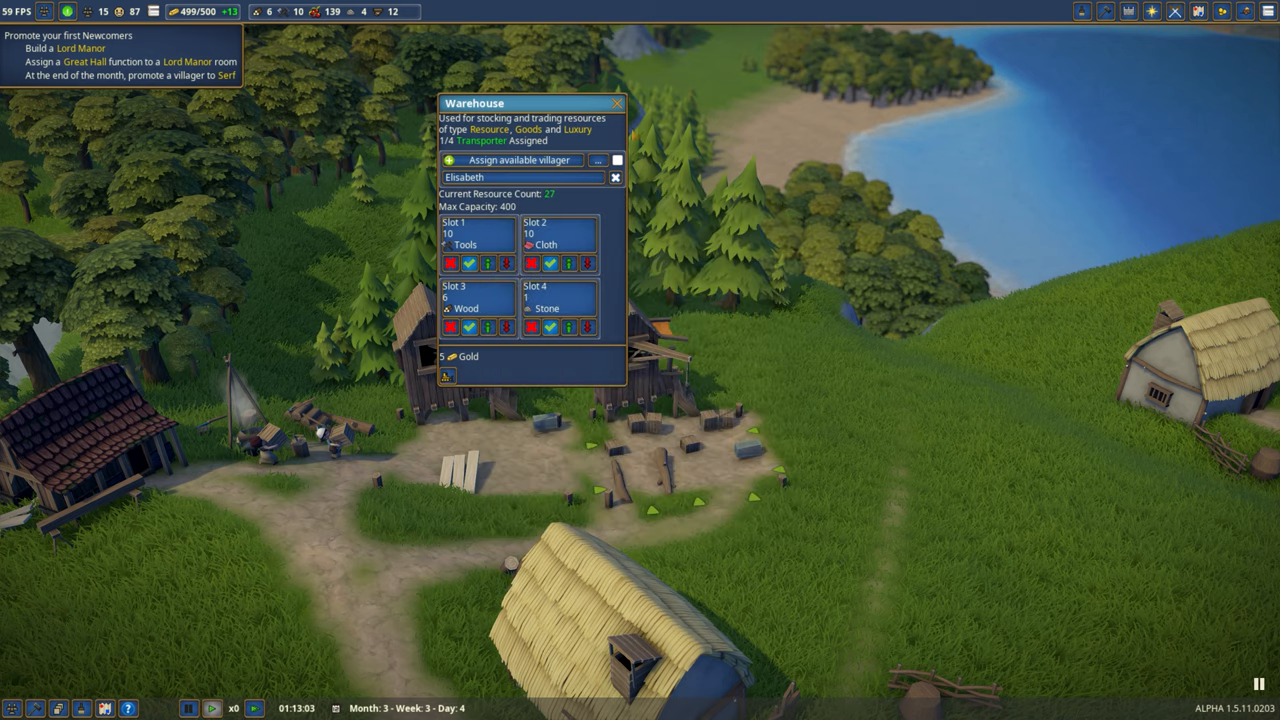
{"action": "left_click", "coordinate": [616, 104]}
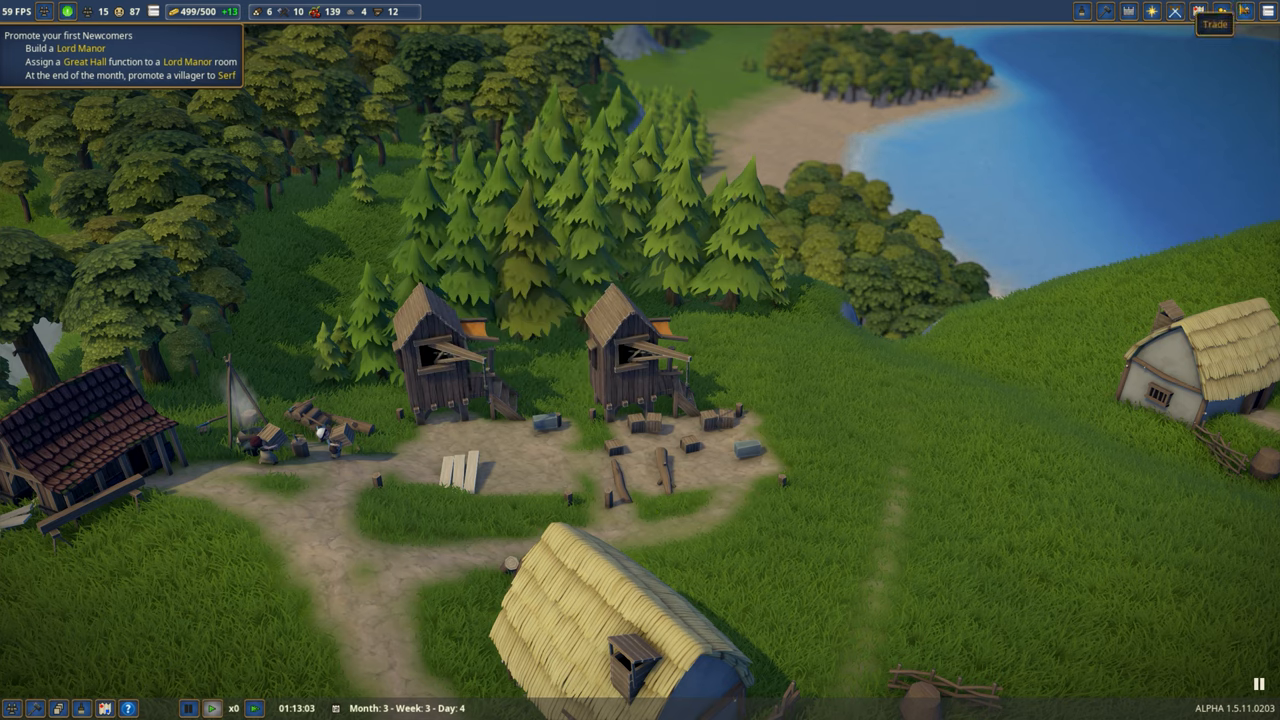
Bring up the trade overview listing Northbury, Myddle and Davenport's offers
{"action": "left_click", "coordinate": [1212, 12]}
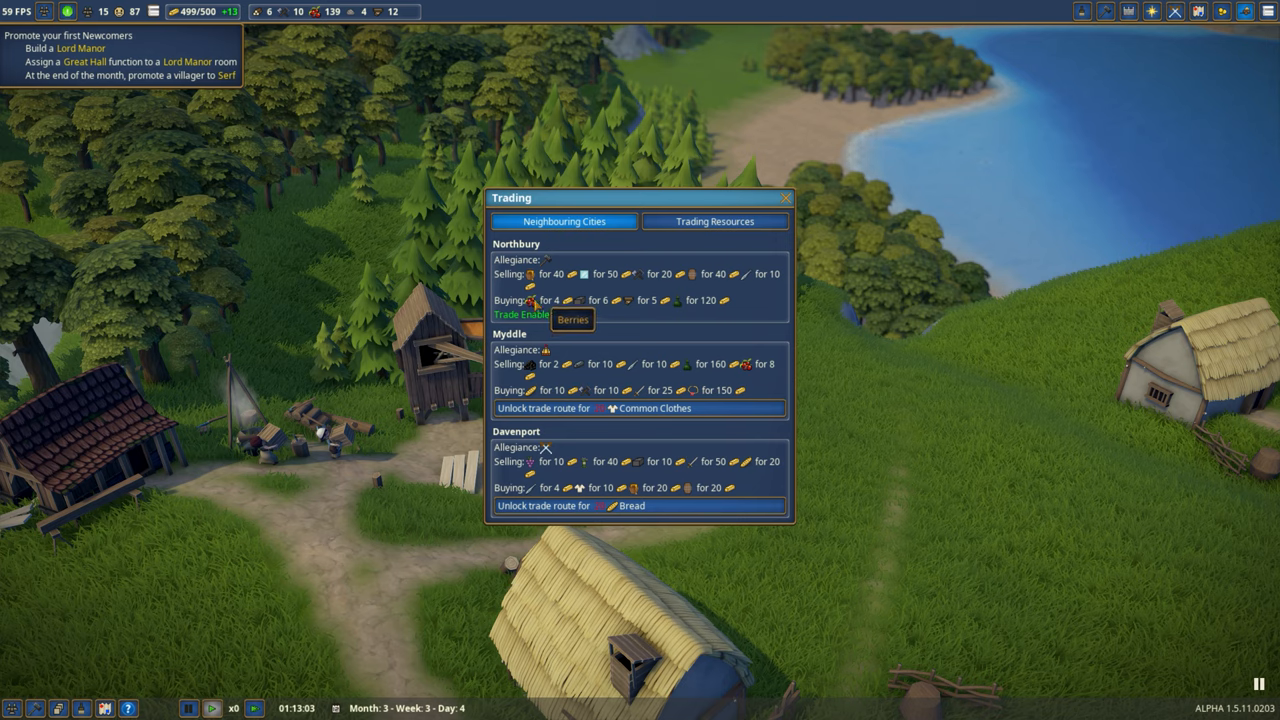
{"action": "mouse_move", "coordinate": [624, 308]}
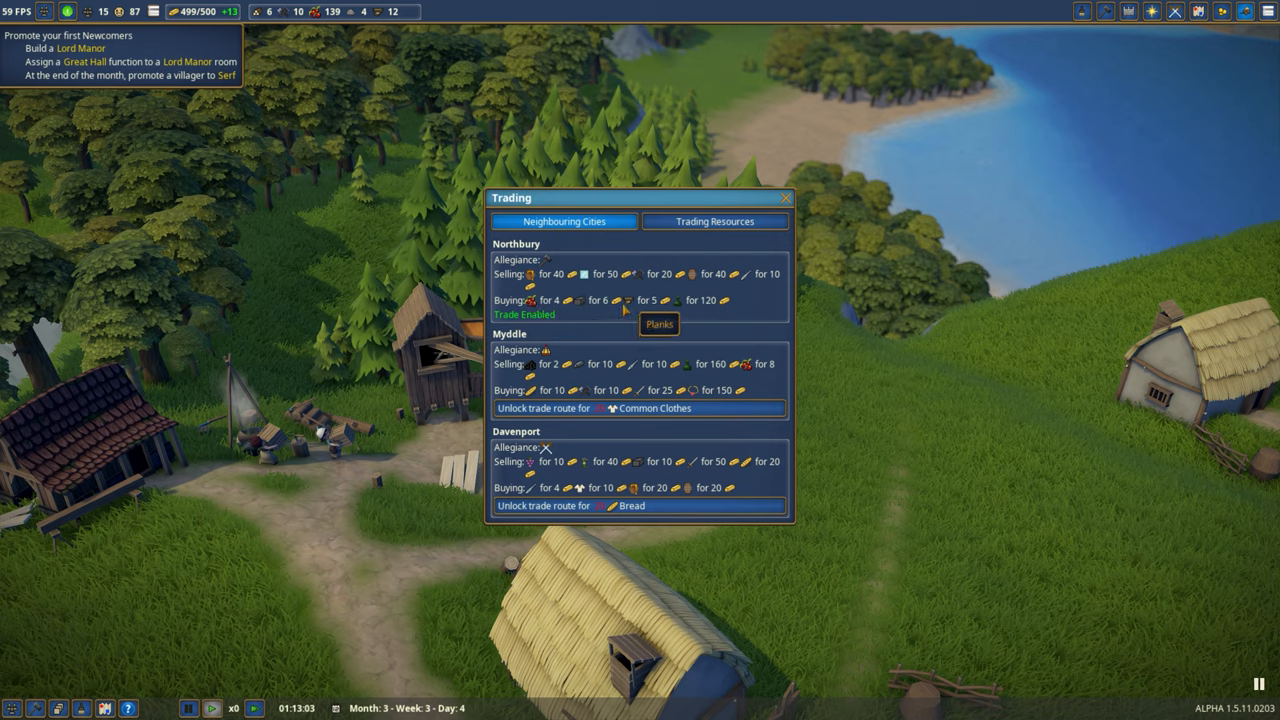
{"action": "mouse_move", "coordinate": [578, 304]}
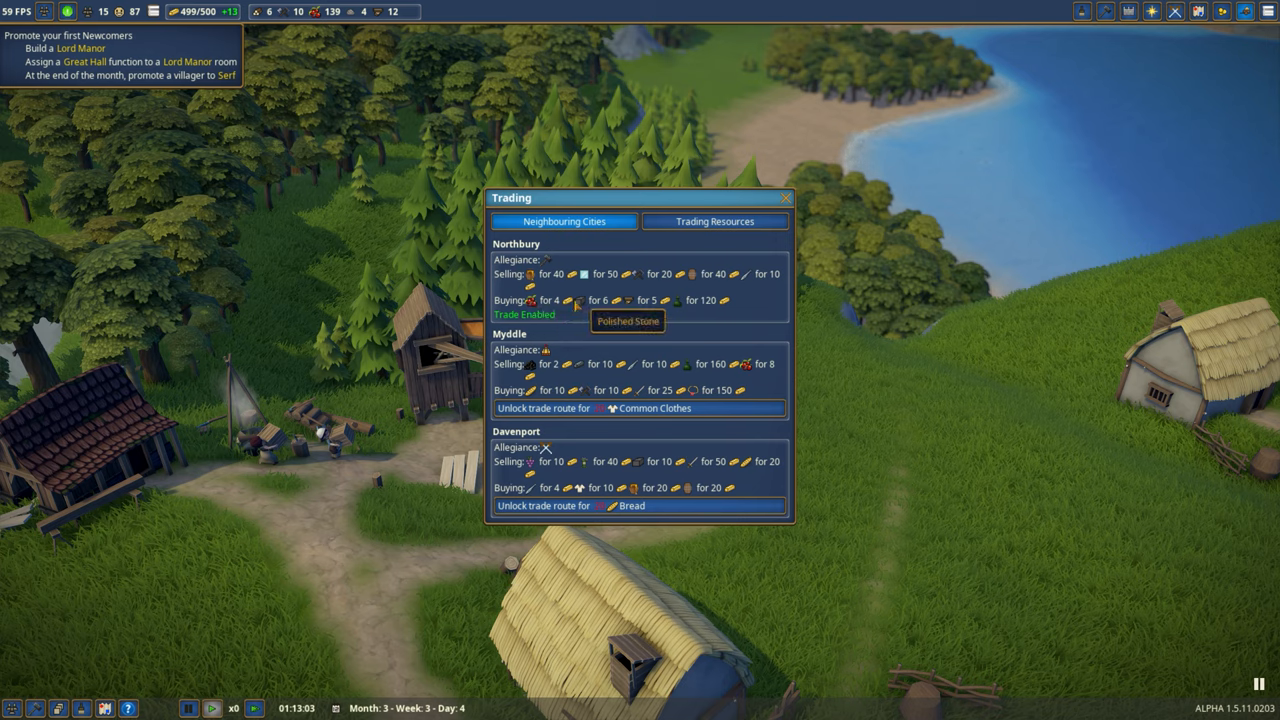
{"action": "mouse_move", "coordinate": [578, 300]}
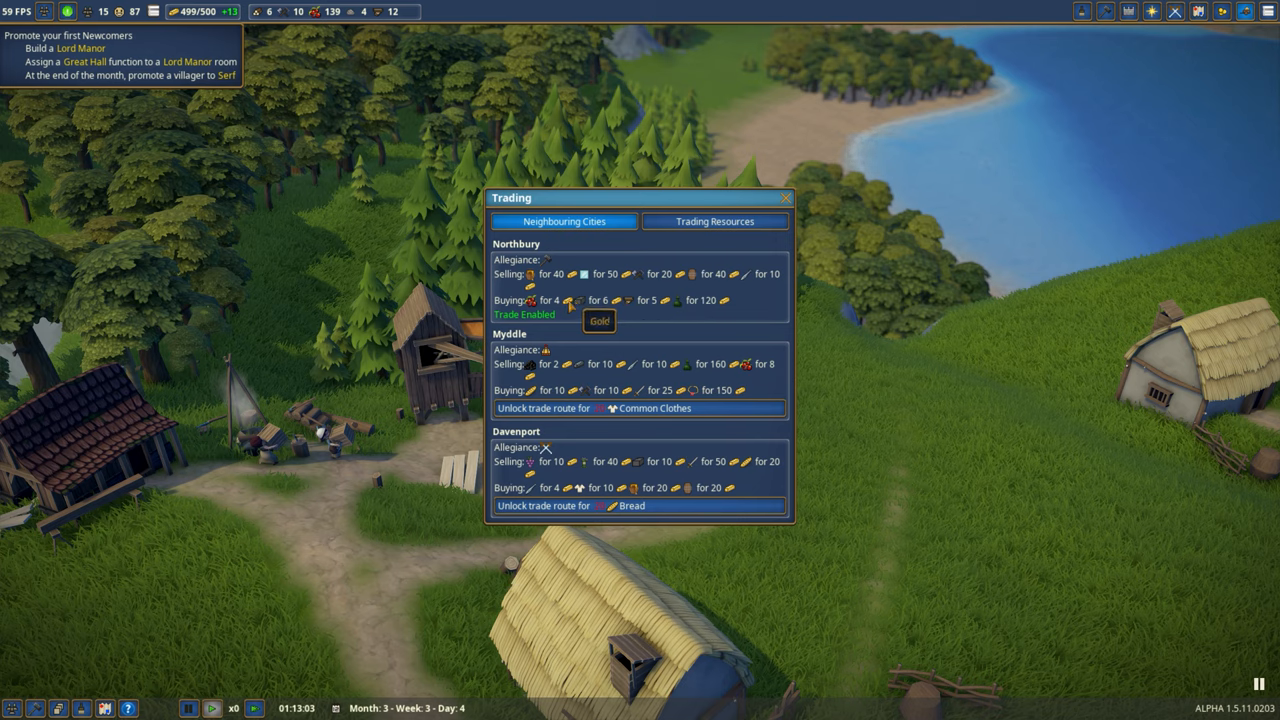
{"action": "mouse_move", "coordinate": [628, 300]}
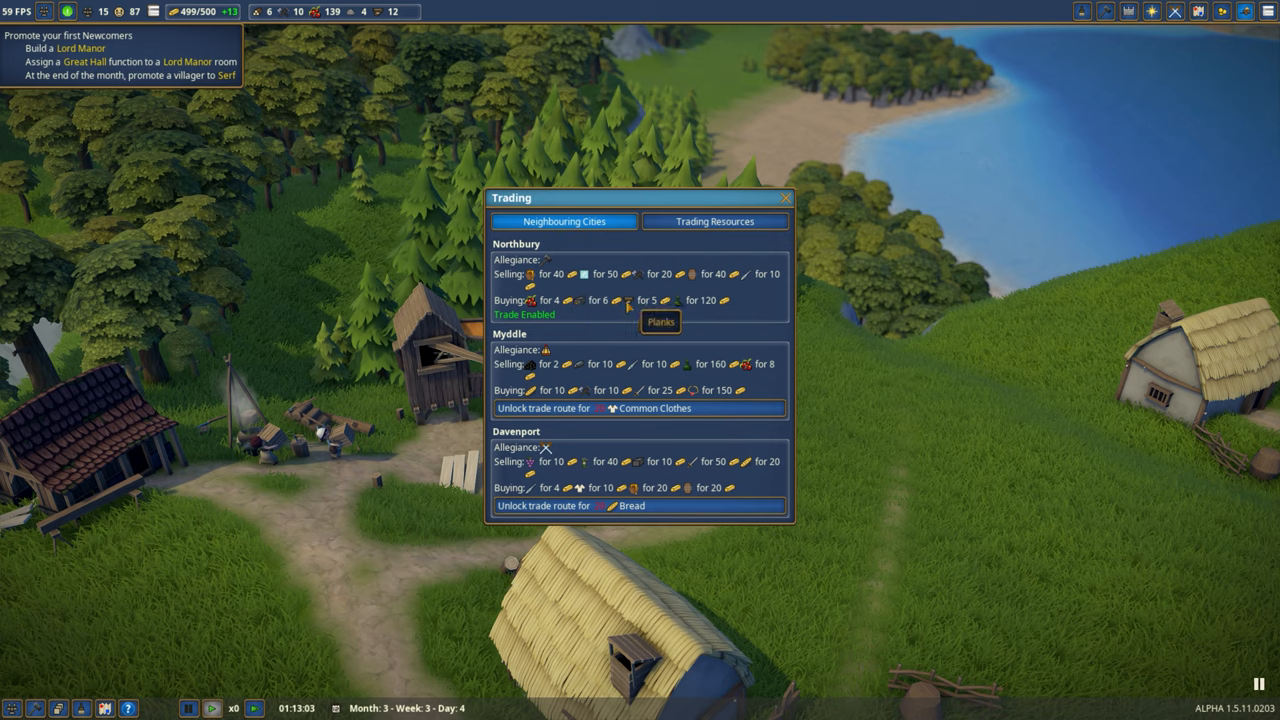
{"action": "mouse_move", "coordinate": [684, 308]}
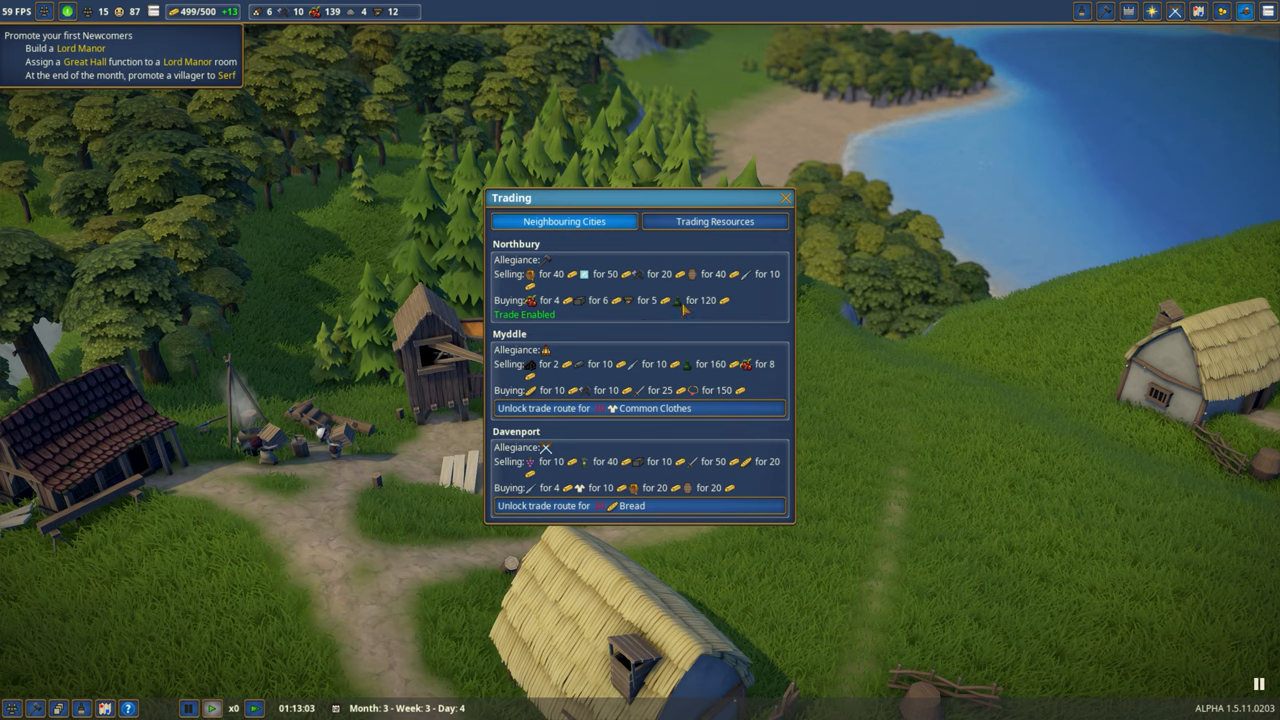
{"action": "mouse_move", "coordinate": [680, 300]}
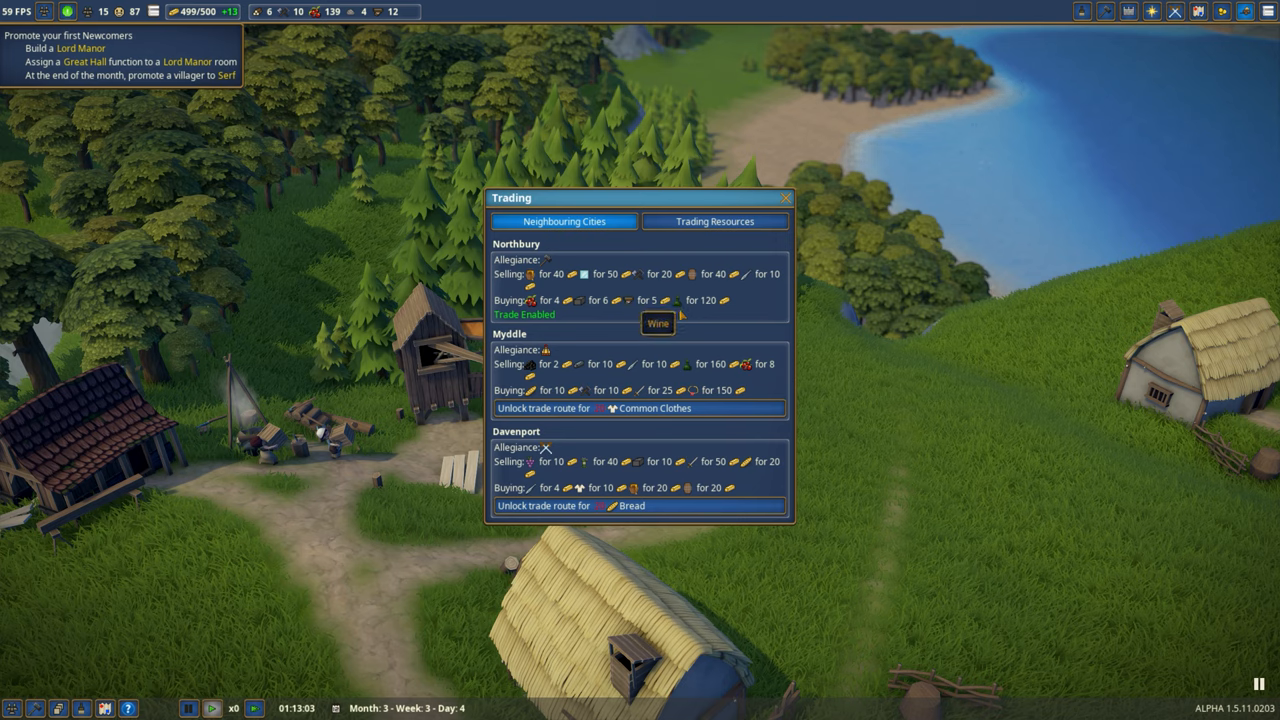
{"action": "mouse_move", "coordinate": [532, 392]}
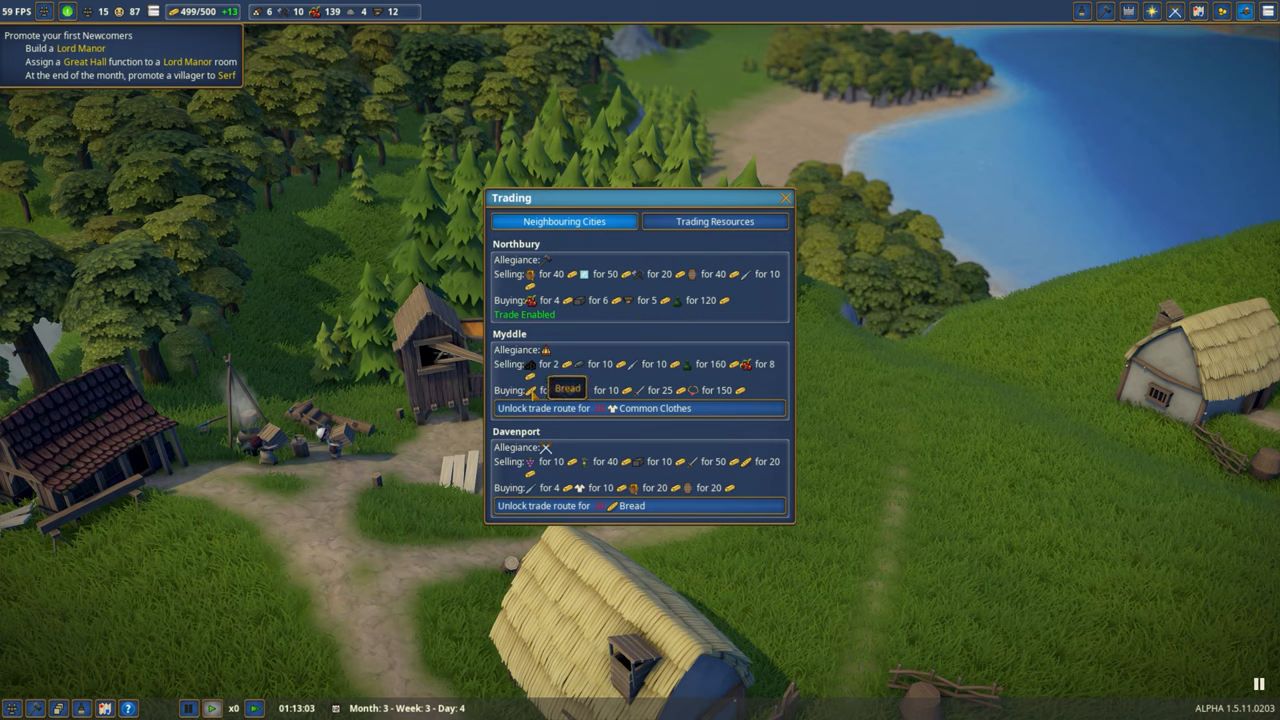
{"action": "mouse_move", "coordinate": [640, 408]}
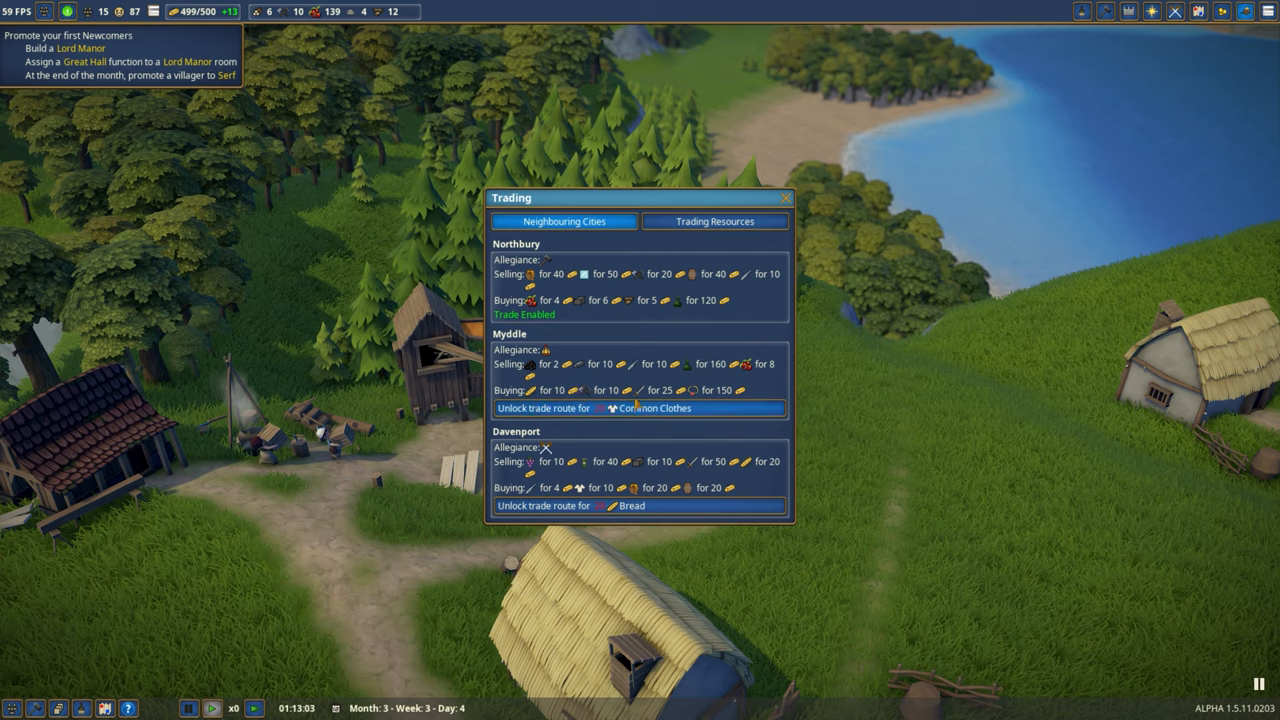
{"action": "mouse_move", "coordinate": [664, 390]}
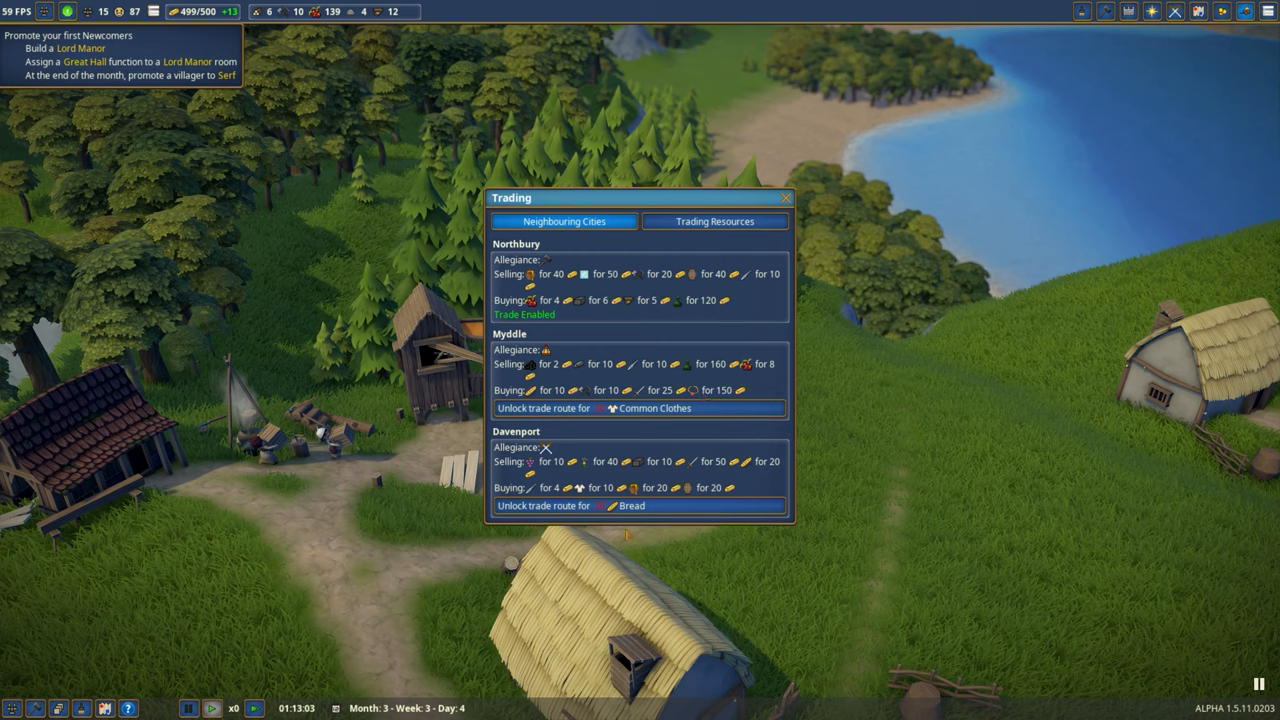
{"action": "mouse_move", "coordinate": [600, 488]}
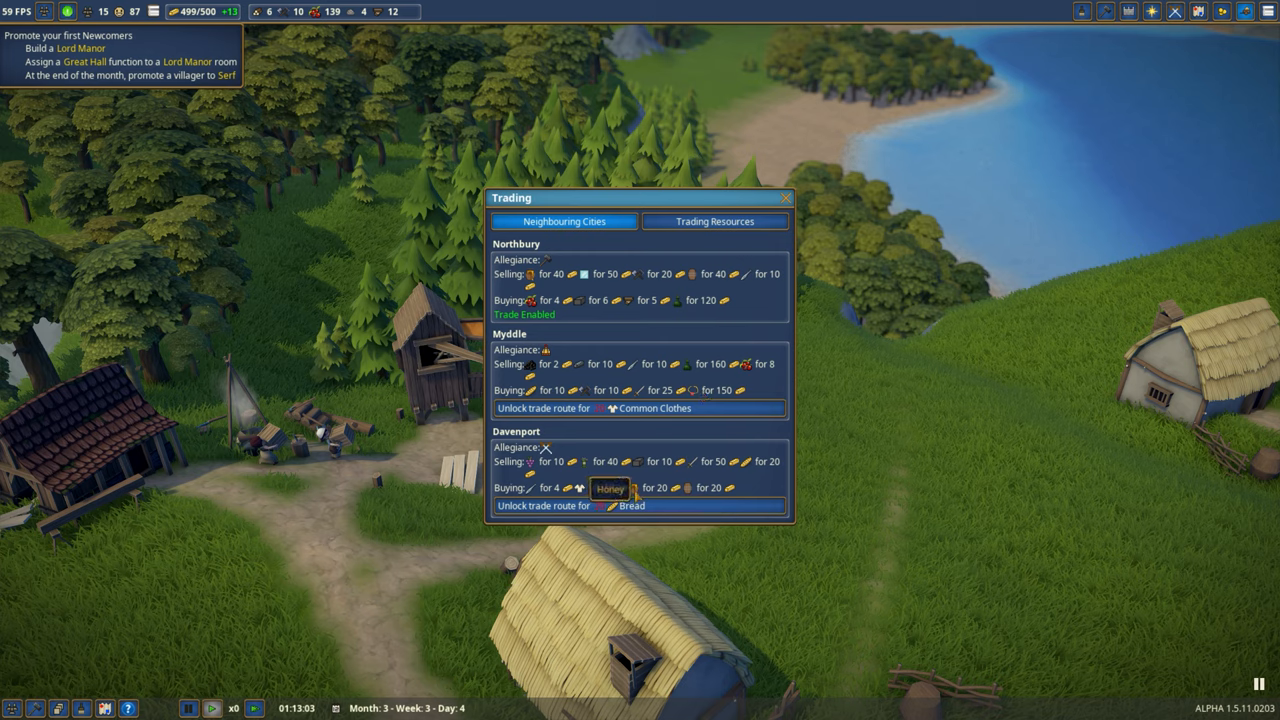
{"action": "mouse_move", "coordinate": [664, 488]}
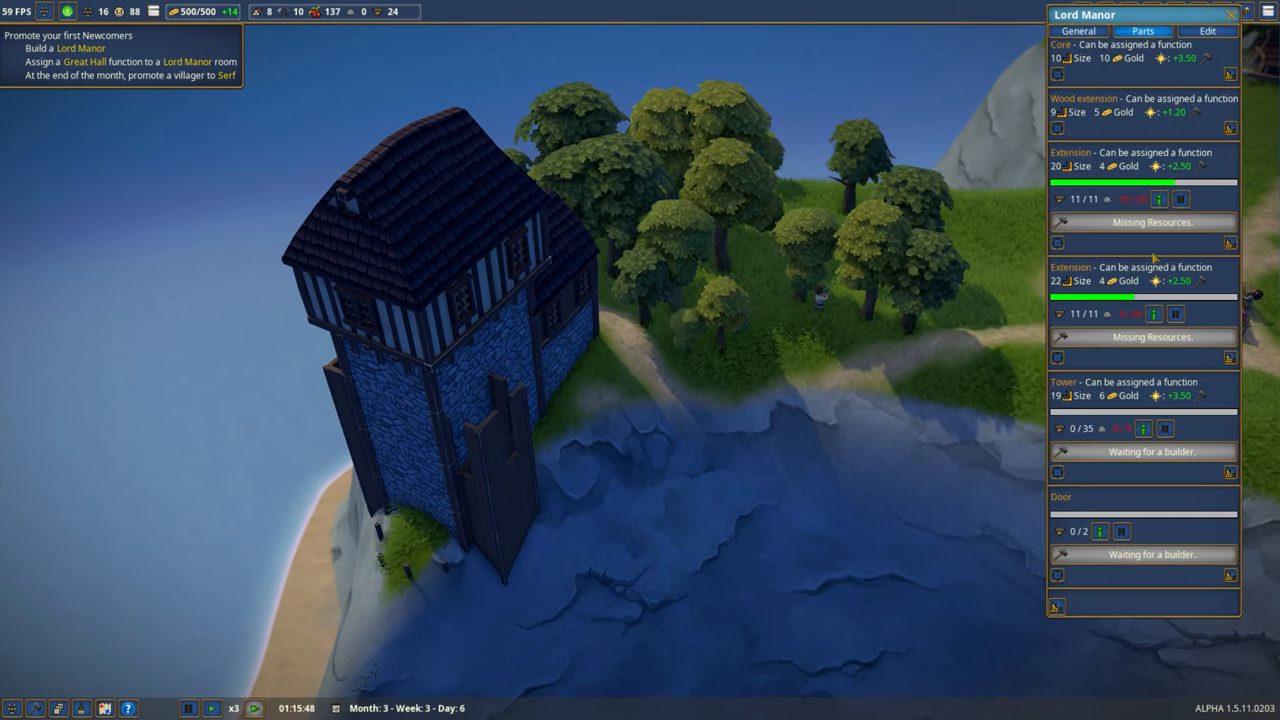
Choose the Stonemason Hut from the production buildings for placement
{"action": "left_click", "coordinate": [1080, 30]}
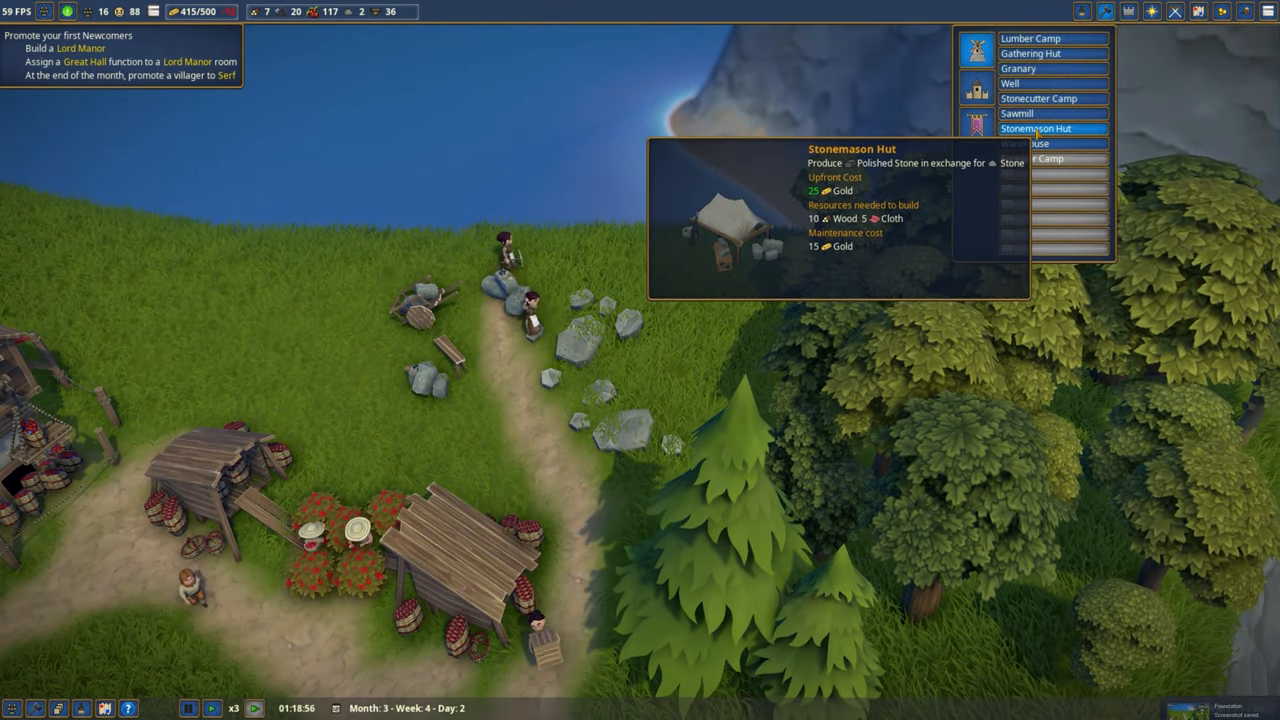
{"action": "left_click", "coordinate": [1036, 128]}
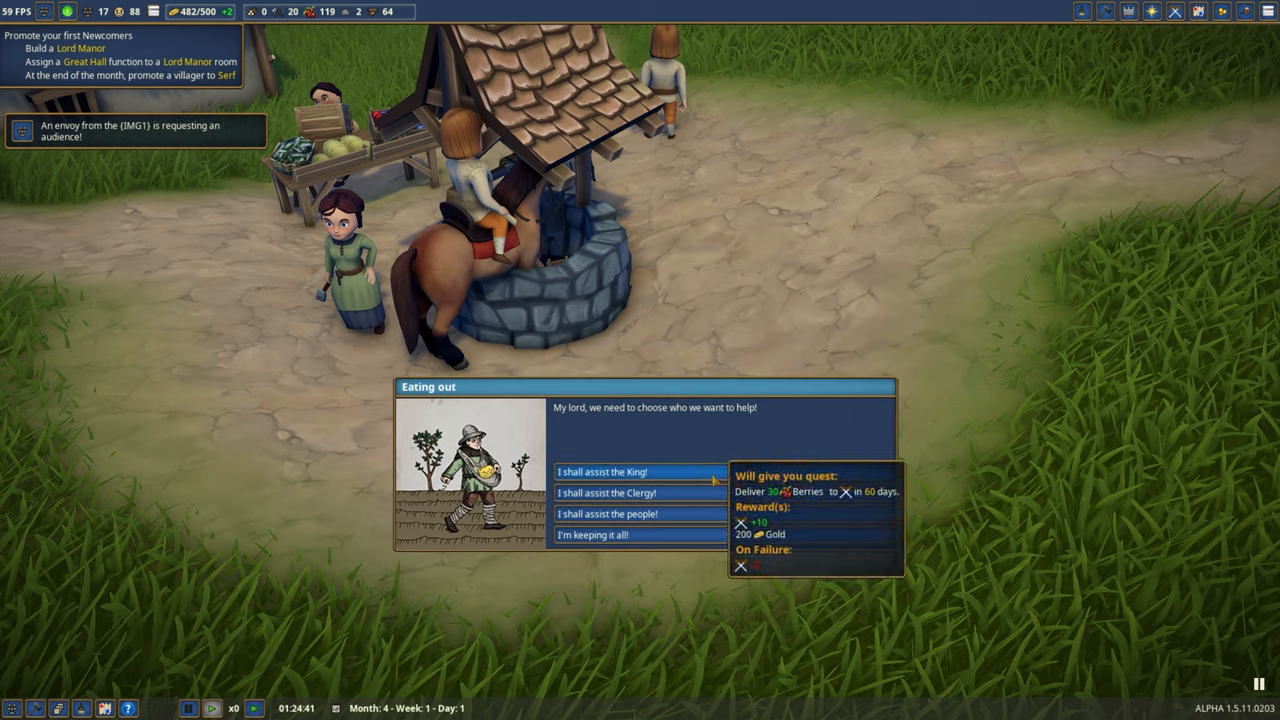
{"action": "mouse_move", "coordinate": [650, 514]}
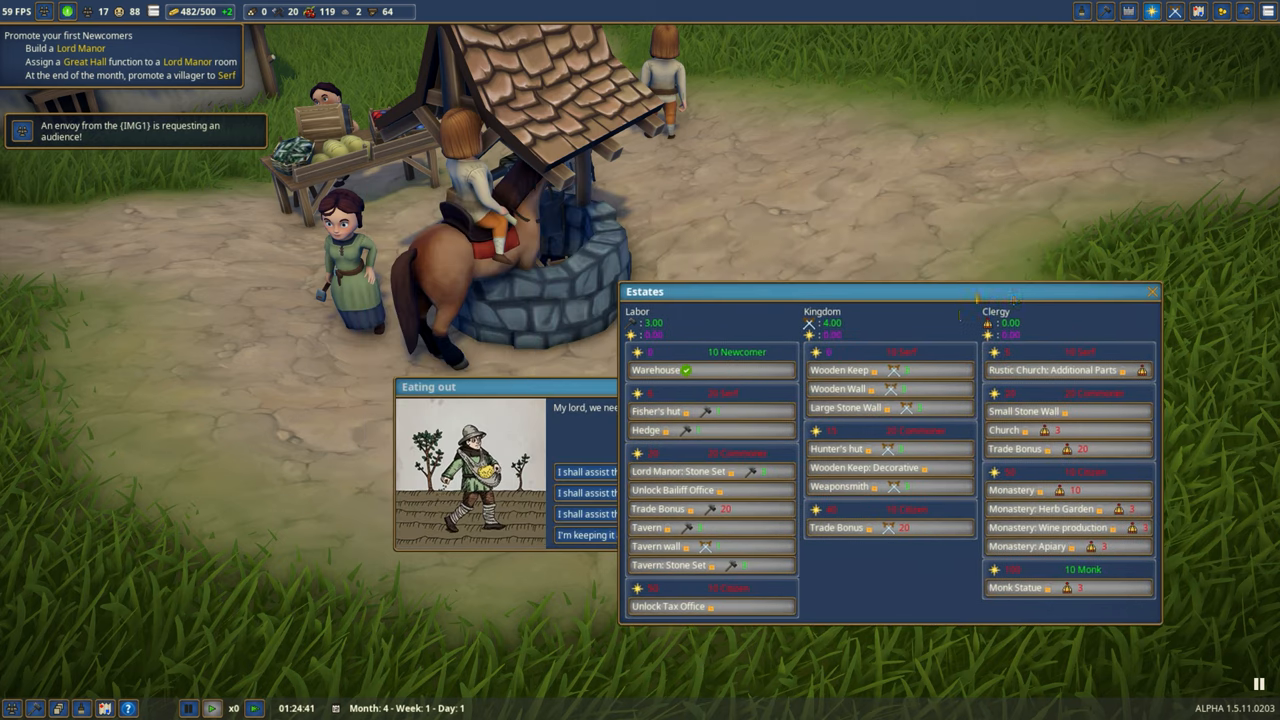
Check the Estates overview, then answer 'I shall assist the King!' to take the berries quest
{"action": "left_click", "coordinate": [1152, 292]}
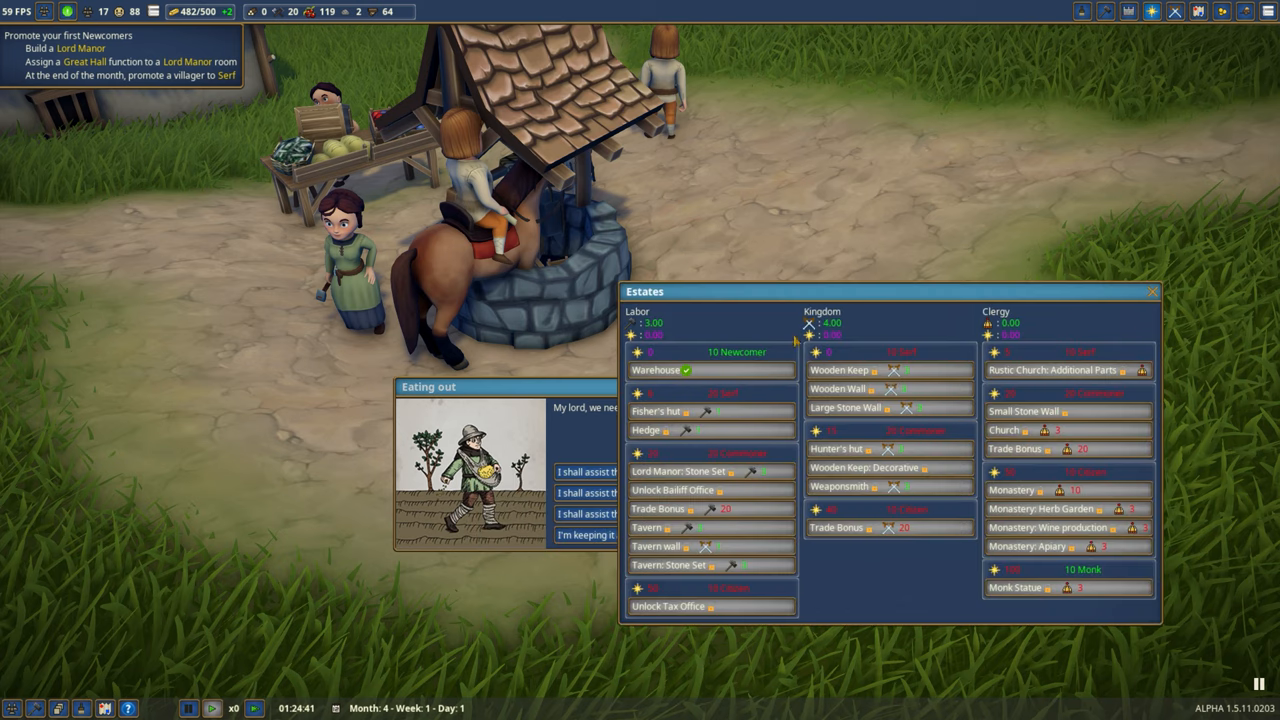
{"action": "mouse_move", "coordinate": [660, 412]}
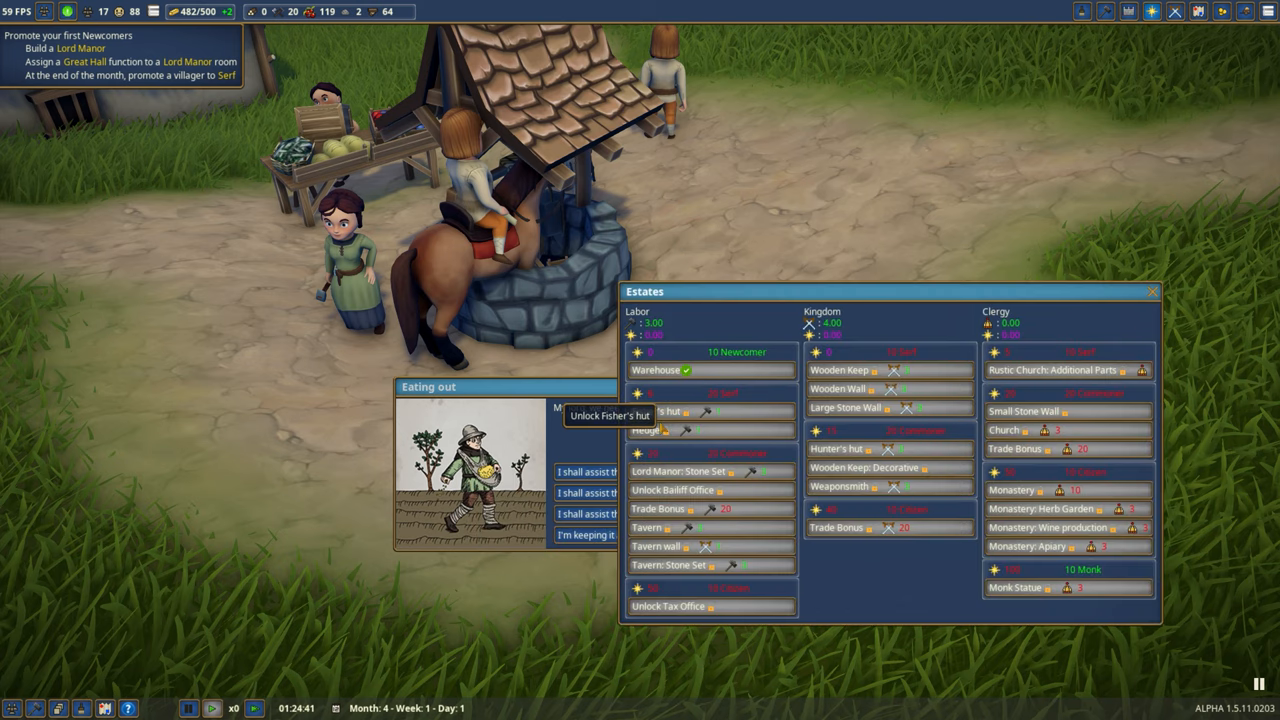
{"action": "mouse_move", "coordinate": [840, 370]}
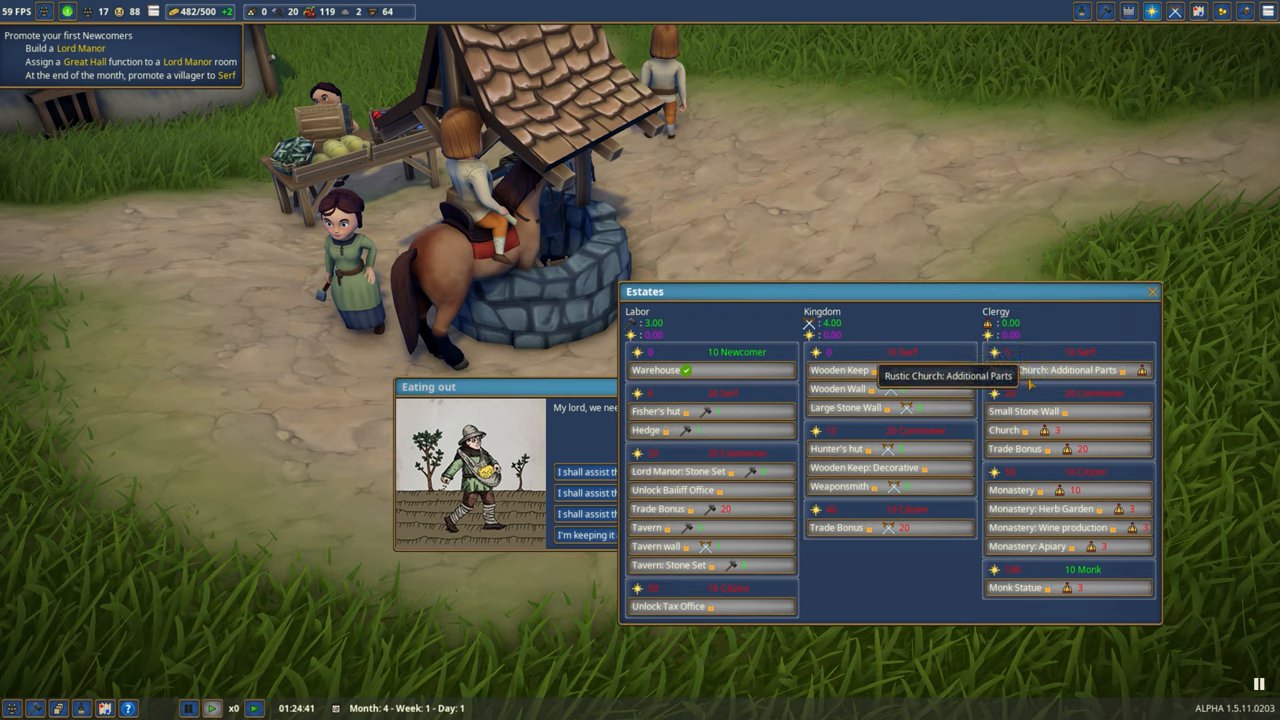
{"action": "mouse_move", "coordinate": [676, 404]}
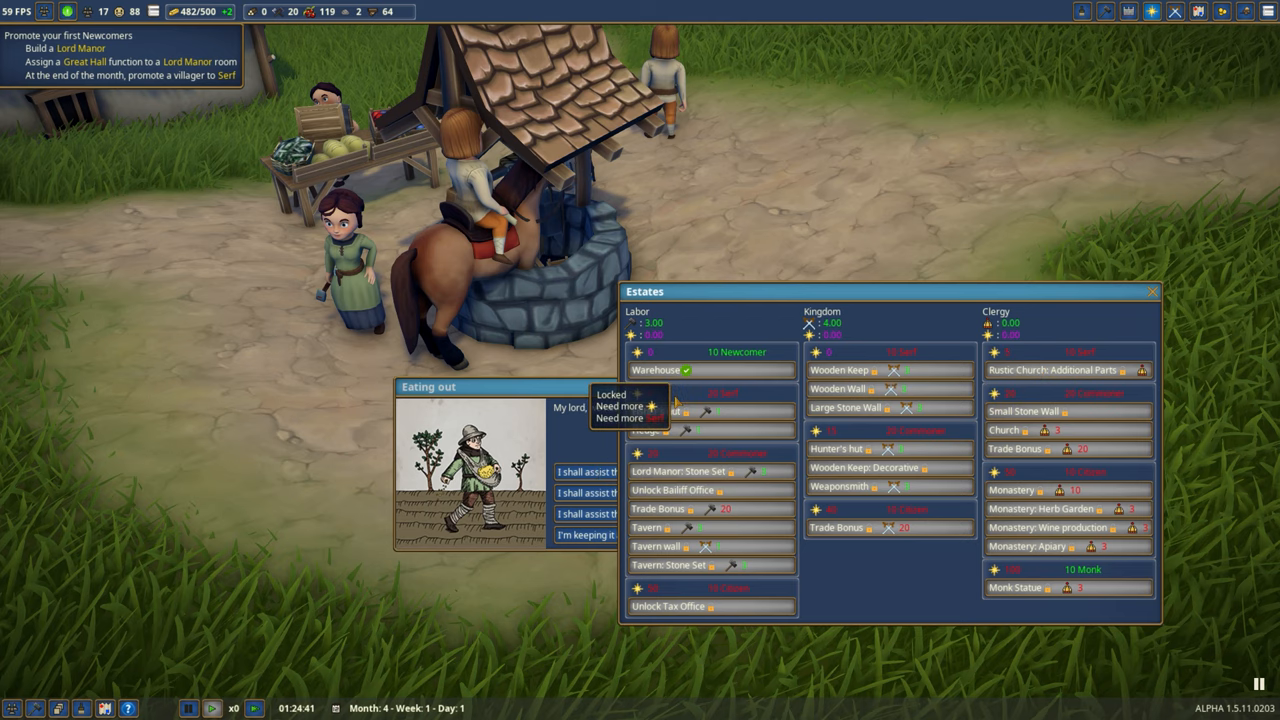
{"action": "mouse_move", "coordinate": [644, 430]}
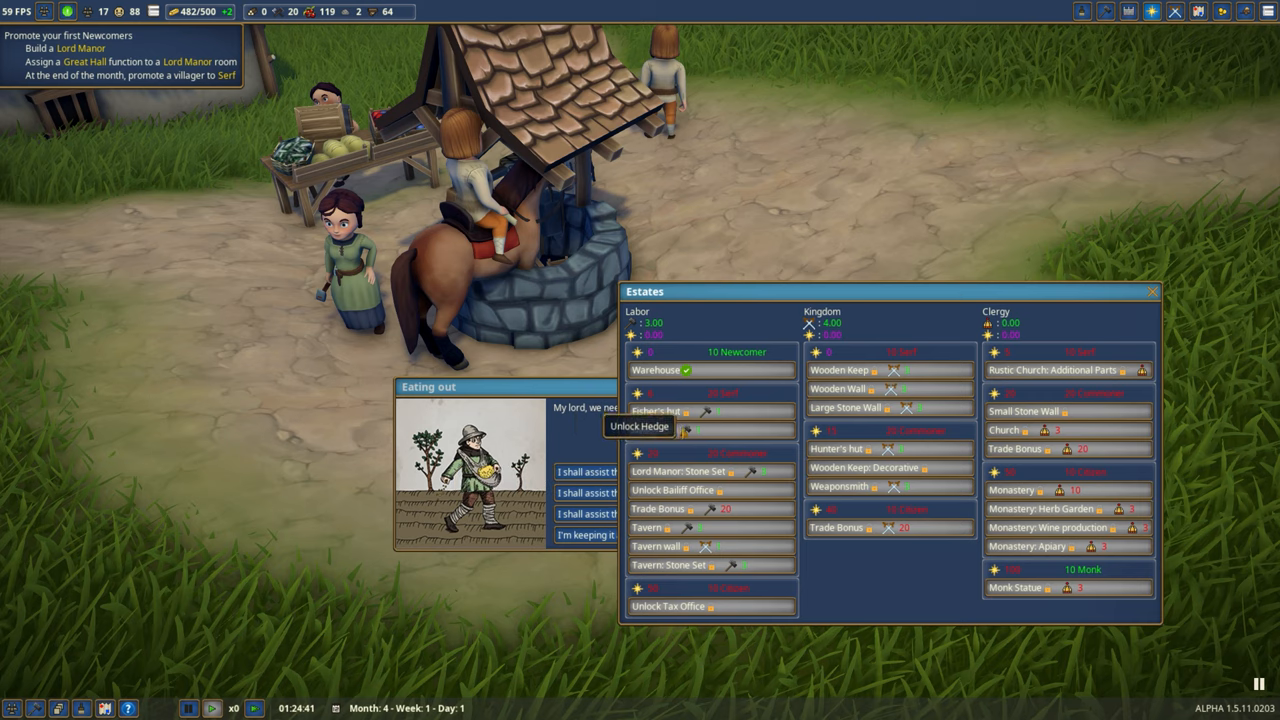
{"action": "left_click", "coordinate": [1152, 292]}
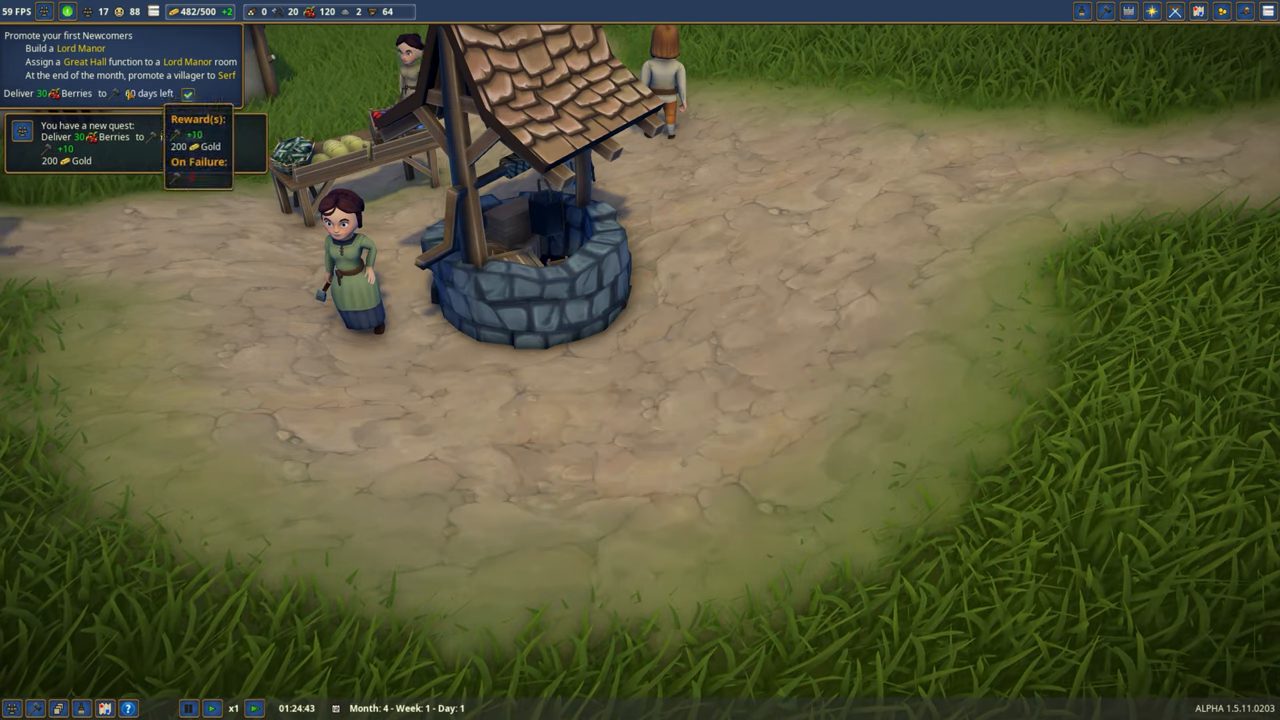
Dismiss the new quest notification for the berry delivery
{"action": "left_click", "coordinate": [232, 708]}
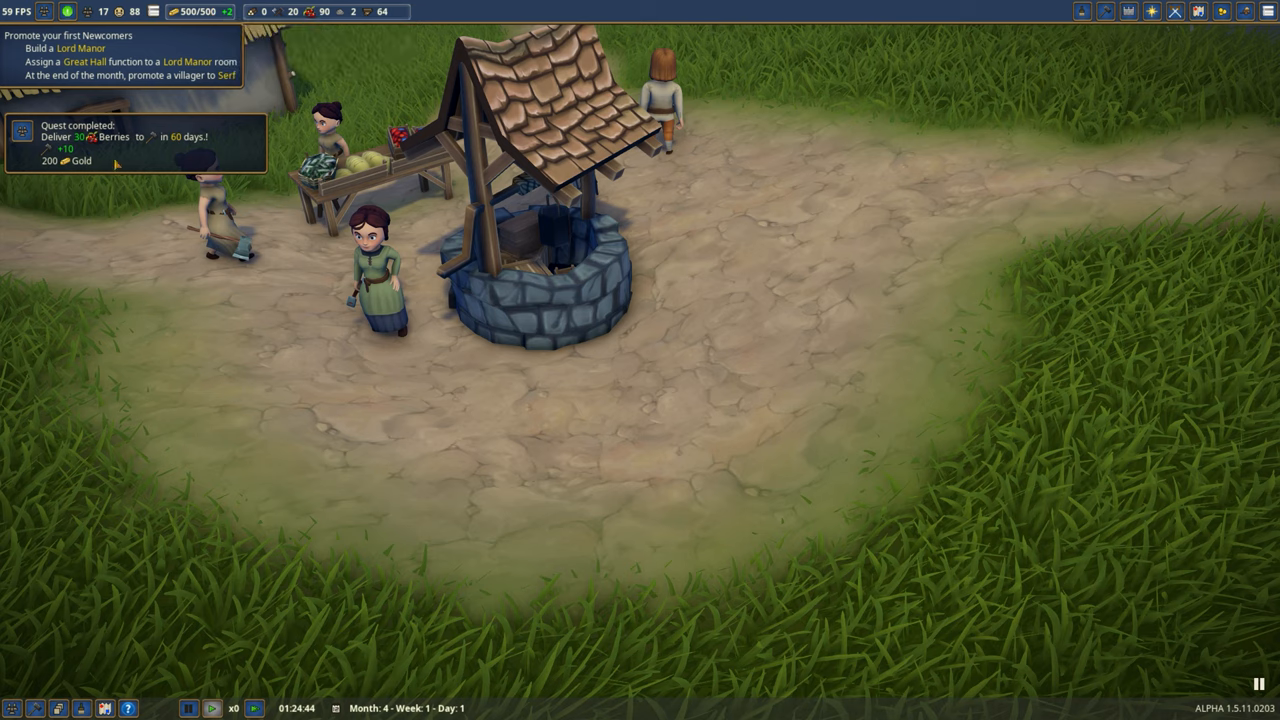
{"action": "mouse_move", "coordinate": [160, 164]}
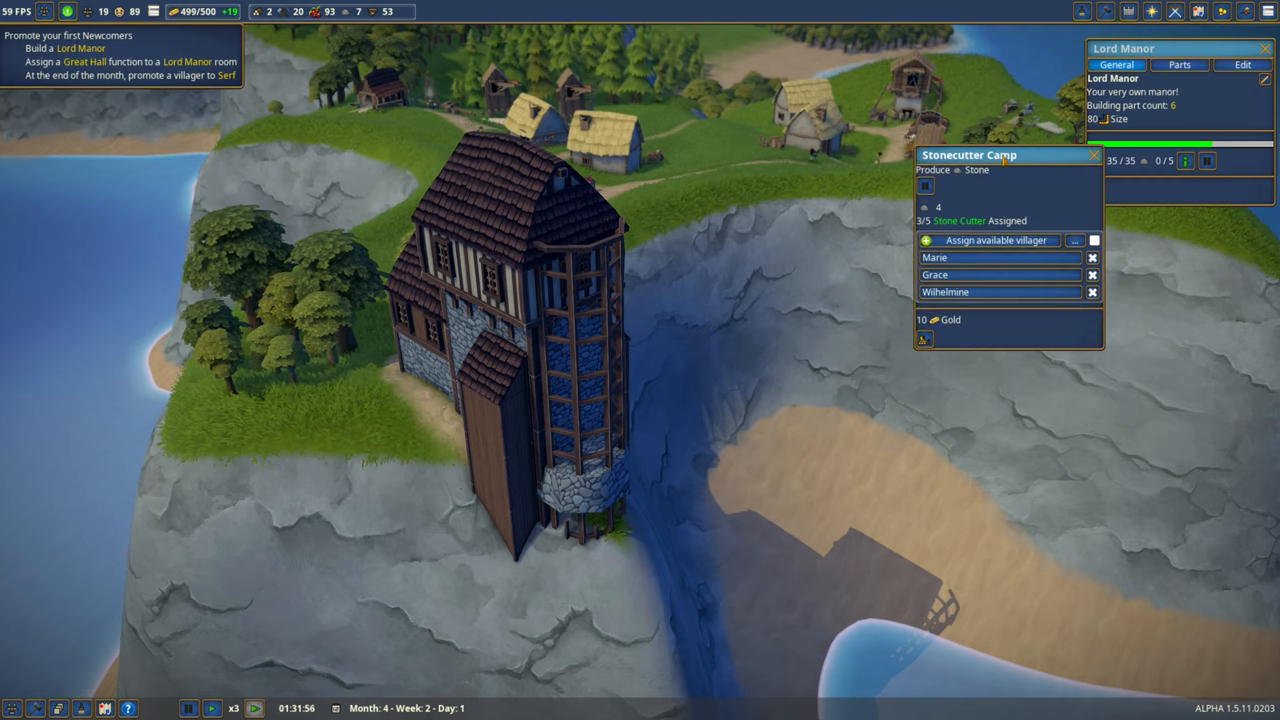
Make the Lord Manor core a Great Hall and its tower a Study Room staffed by Jacques
{"action": "left_click", "coordinate": [1092, 156]}
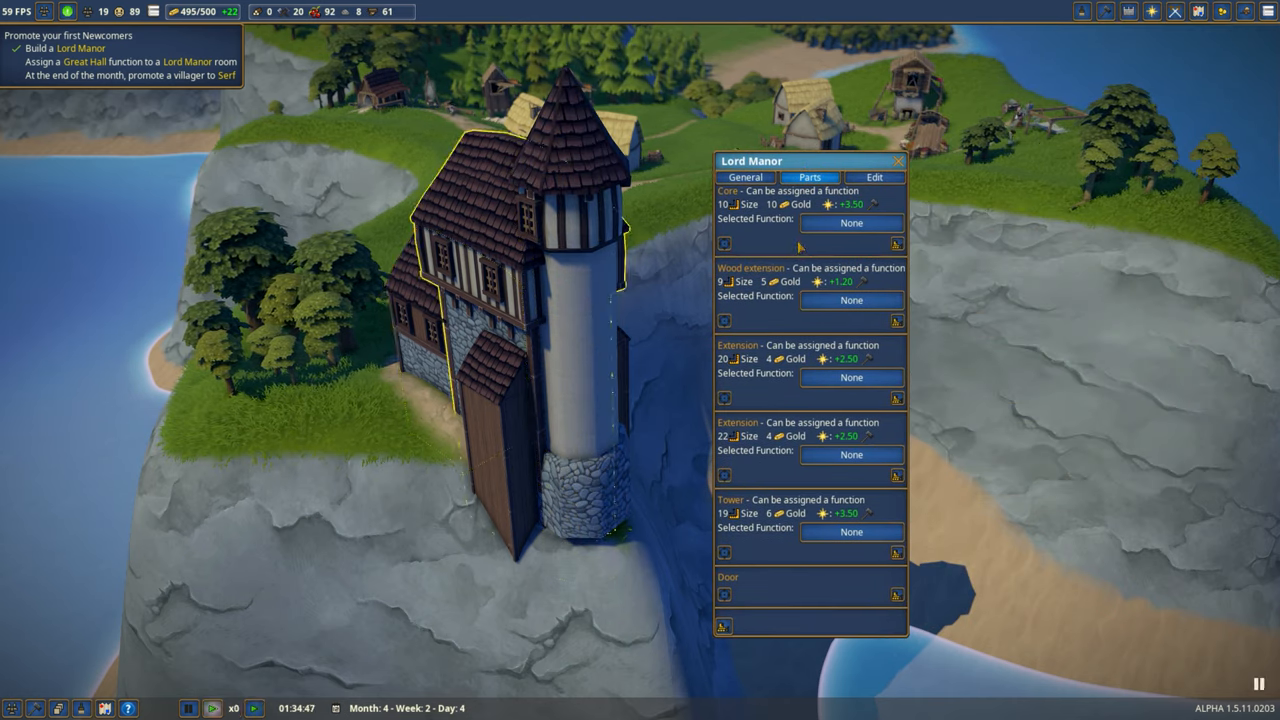
{"action": "left_click", "coordinate": [850, 222]}
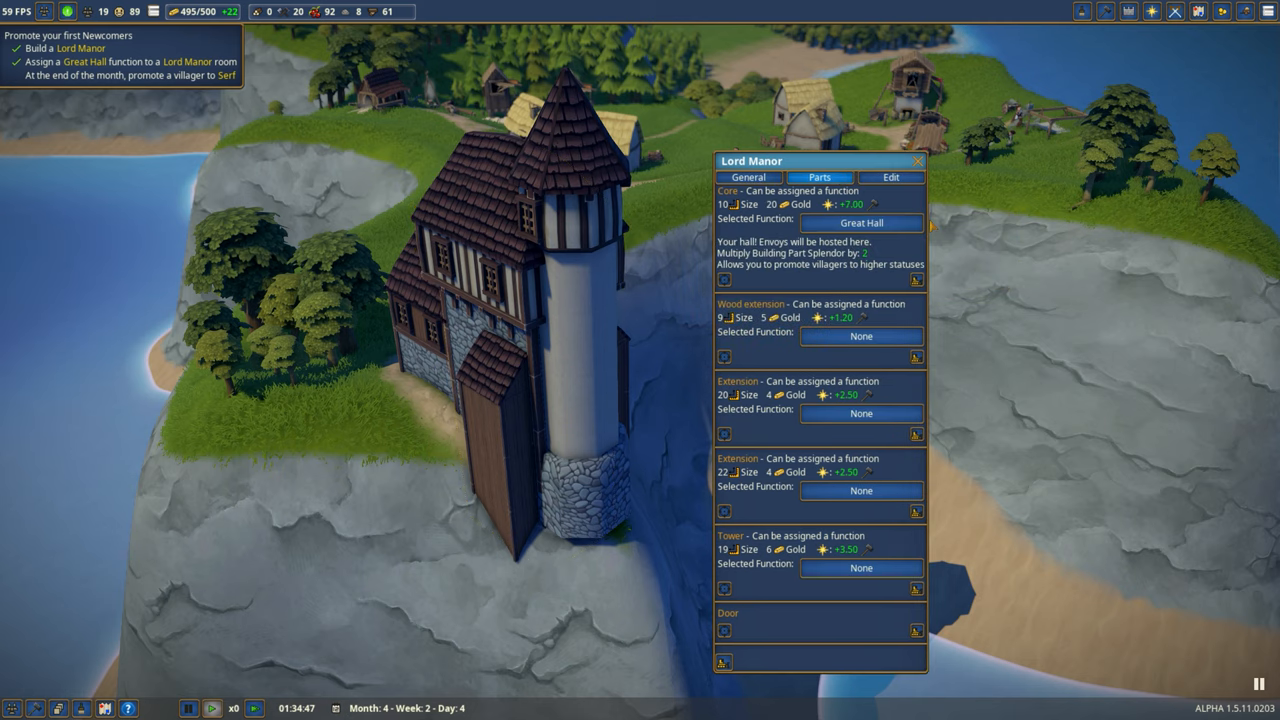
{"action": "mouse_move", "coordinate": [430, 658]}
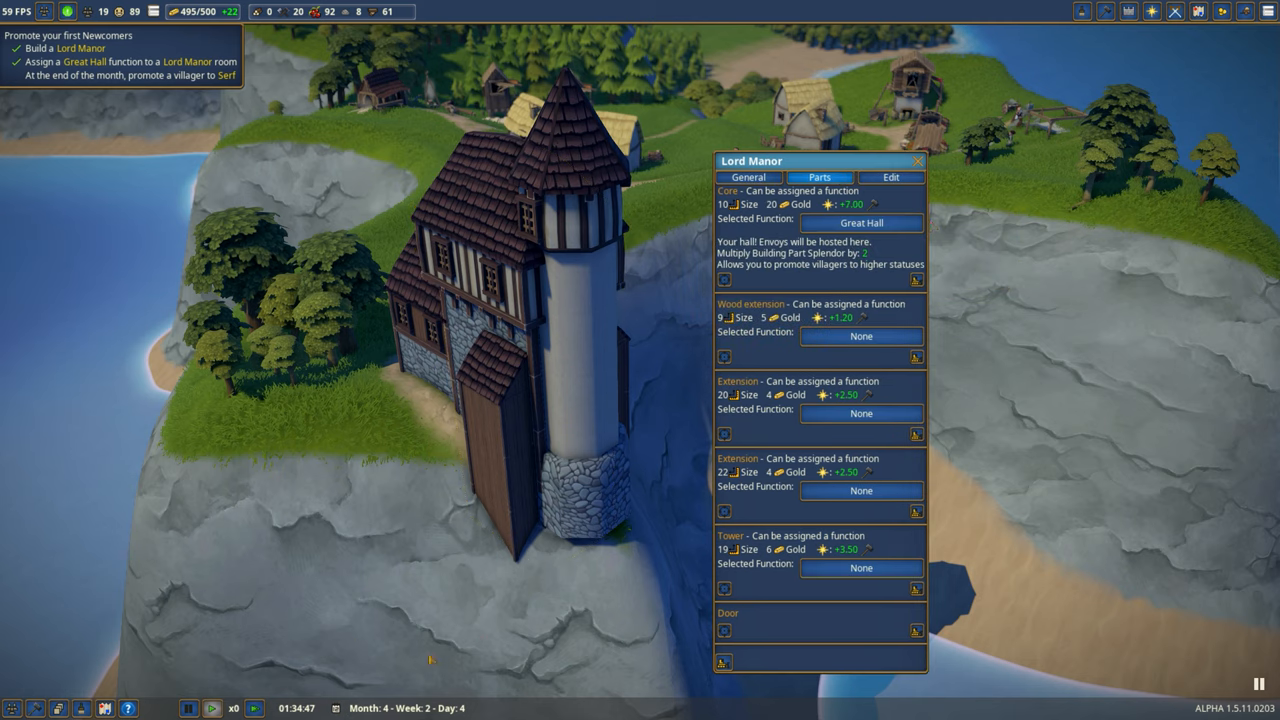
{"action": "mouse_move", "coordinate": [408, 592]}
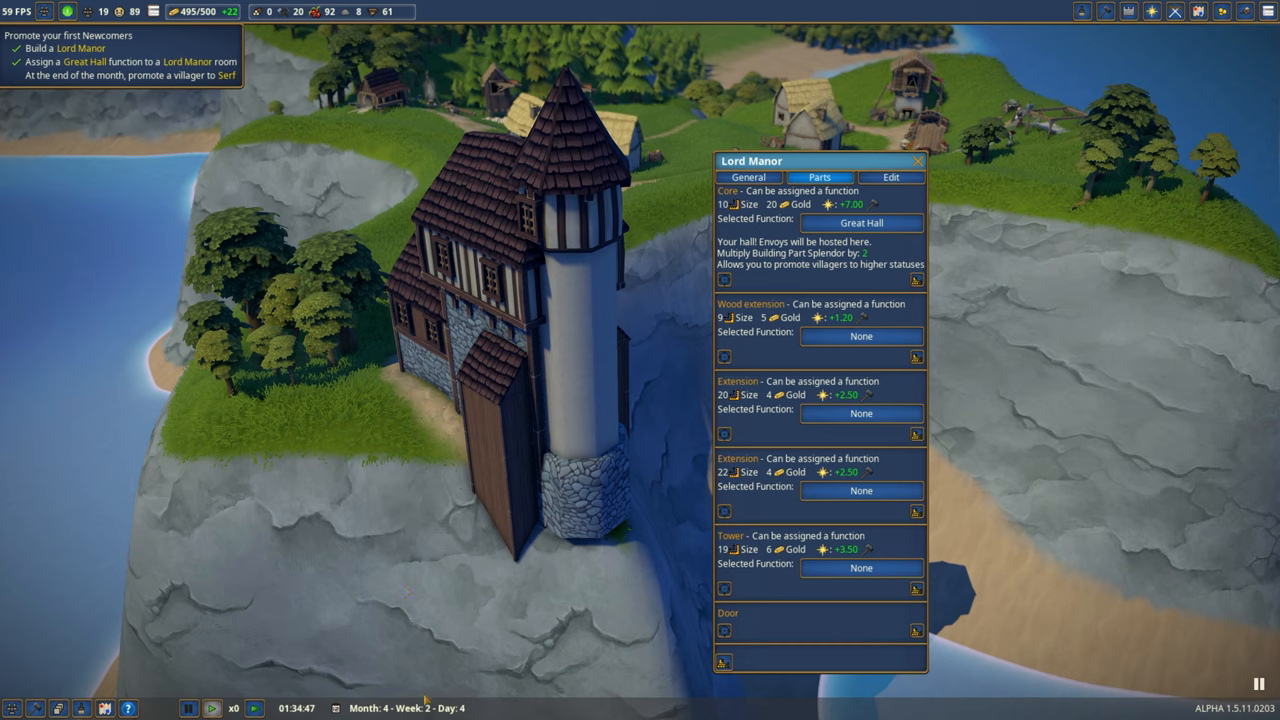
{"action": "mouse_move", "coordinate": [540, 438]}
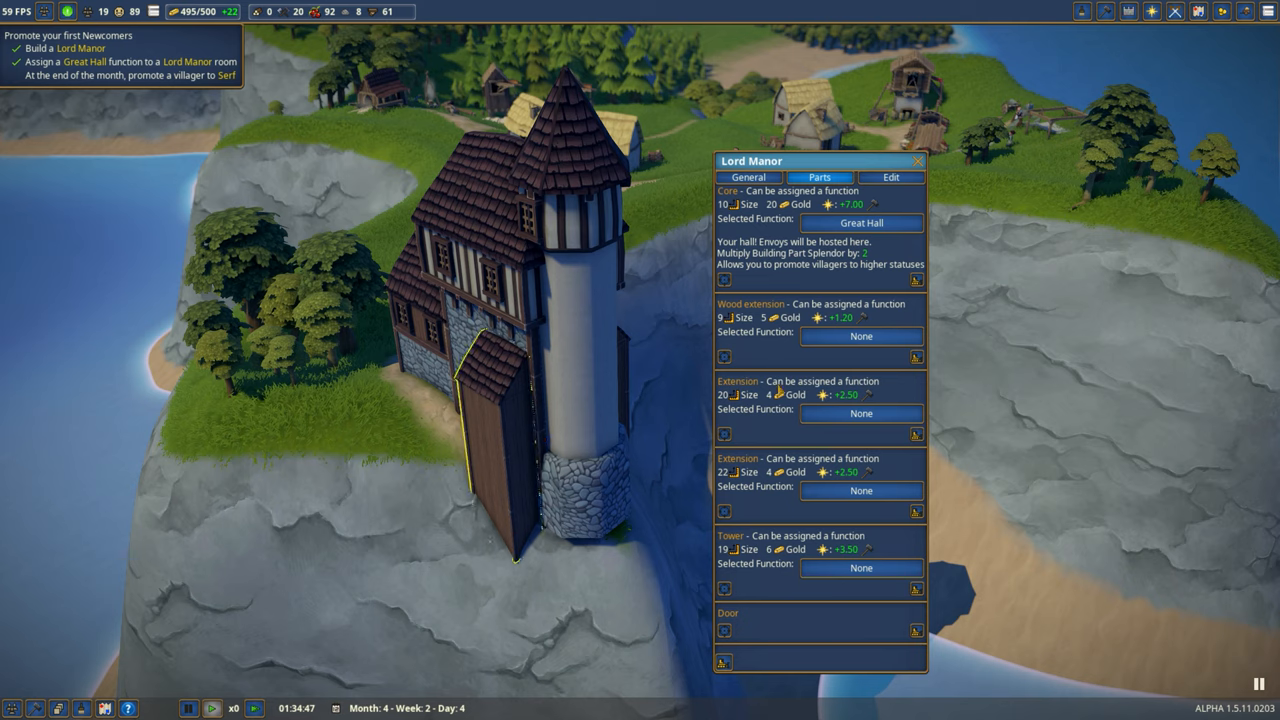
{"action": "left_click", "coordinate": [860, 568]}
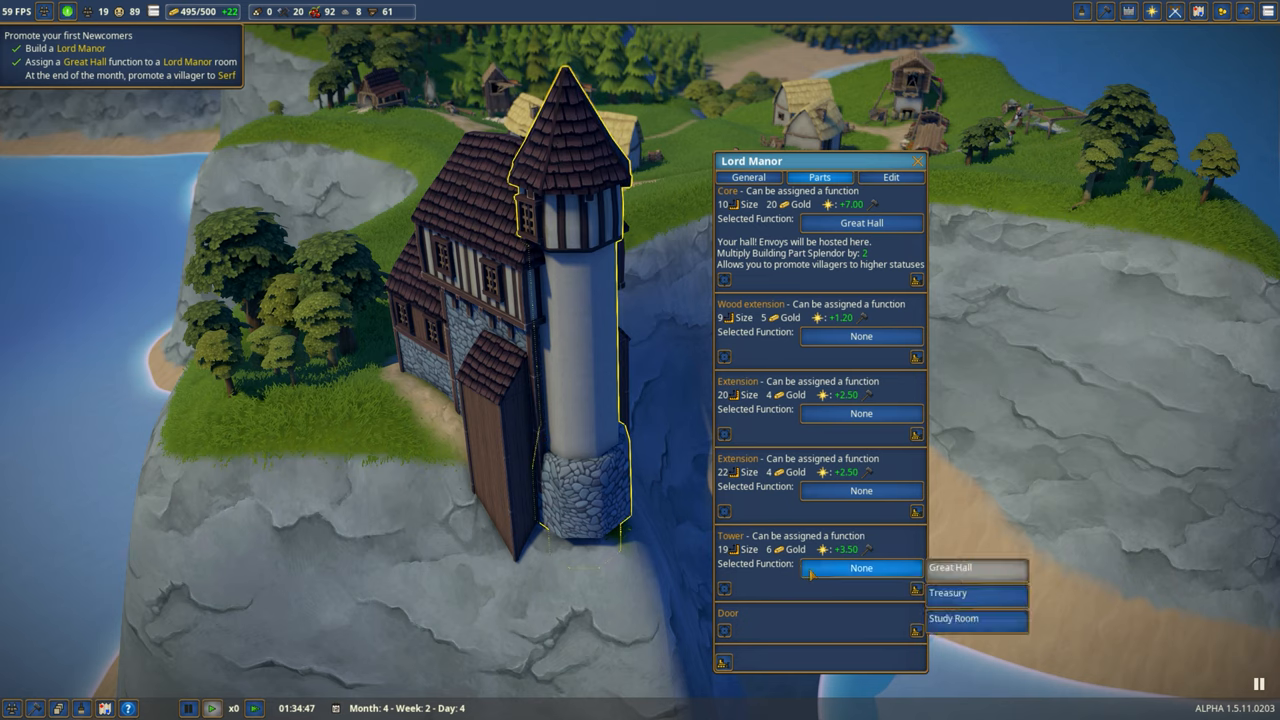
{"action": "left_click", "coordinate": [952, 618]}
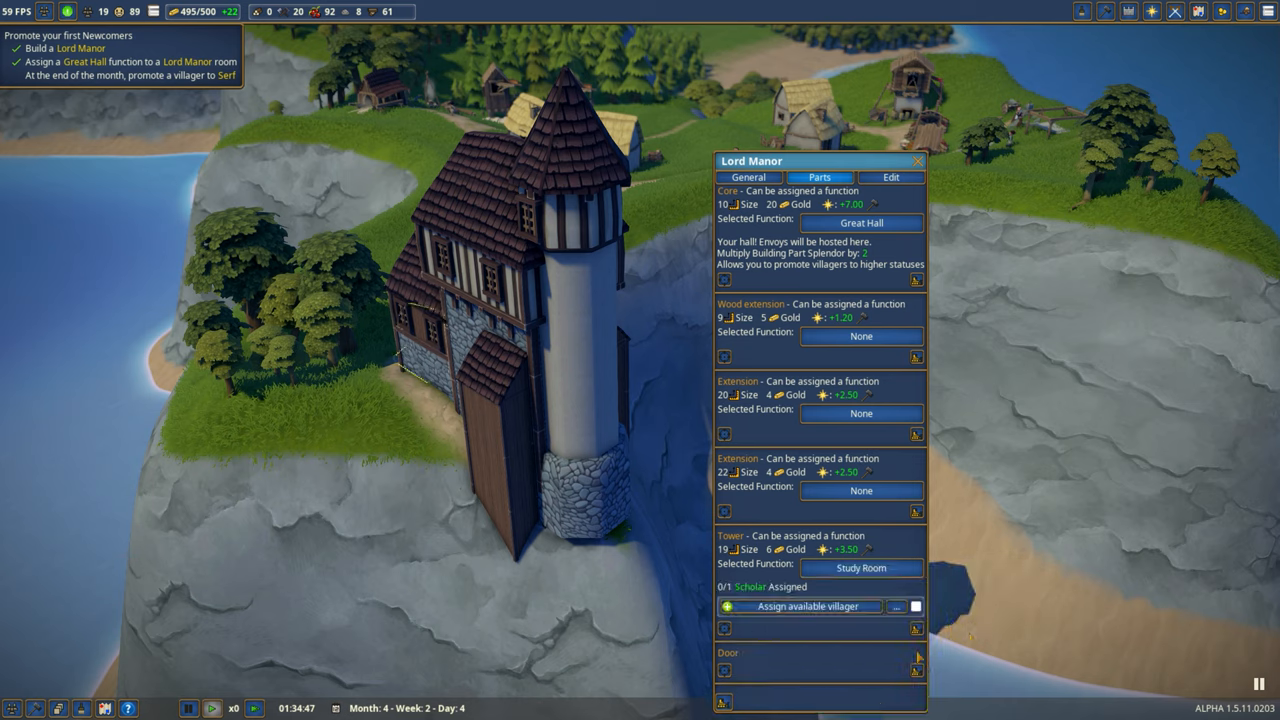
{"action": "left_click", "coordinate": [800, 606]}
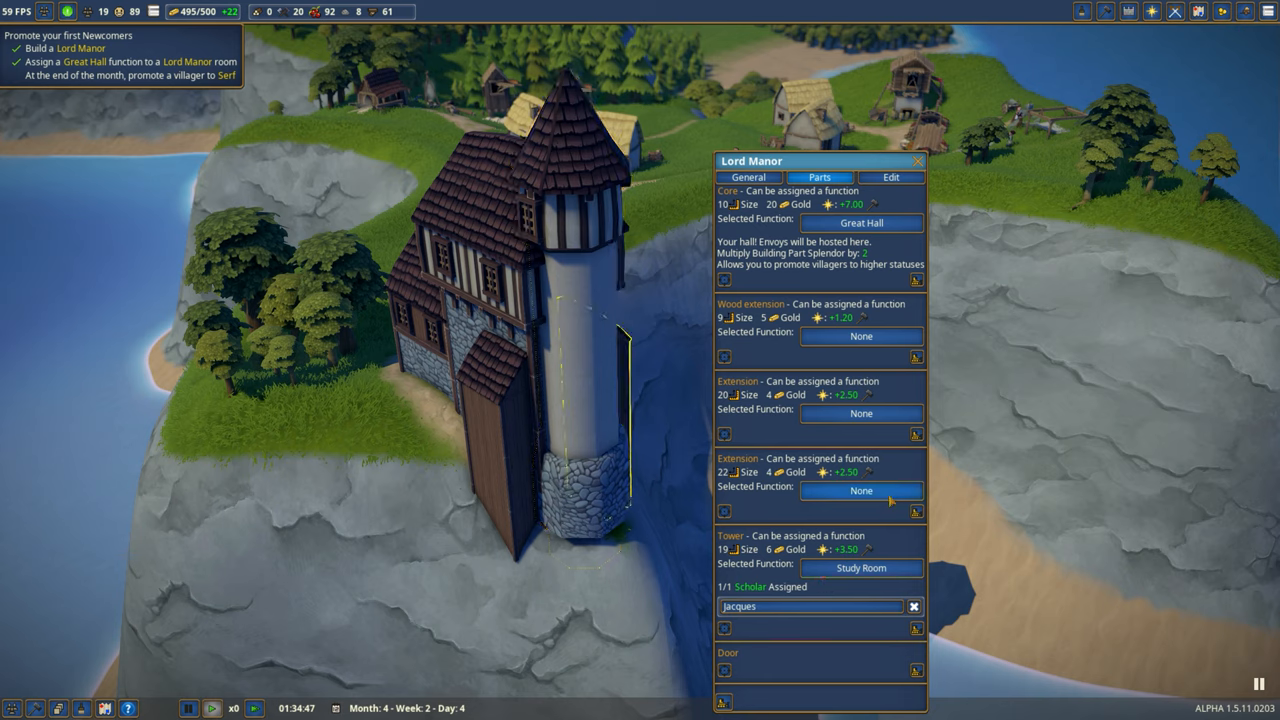
Turn both manor extensions into Treasuries, raising gold capacity to 2030
{"action": "left_click", "coordinate": [860, 490]}
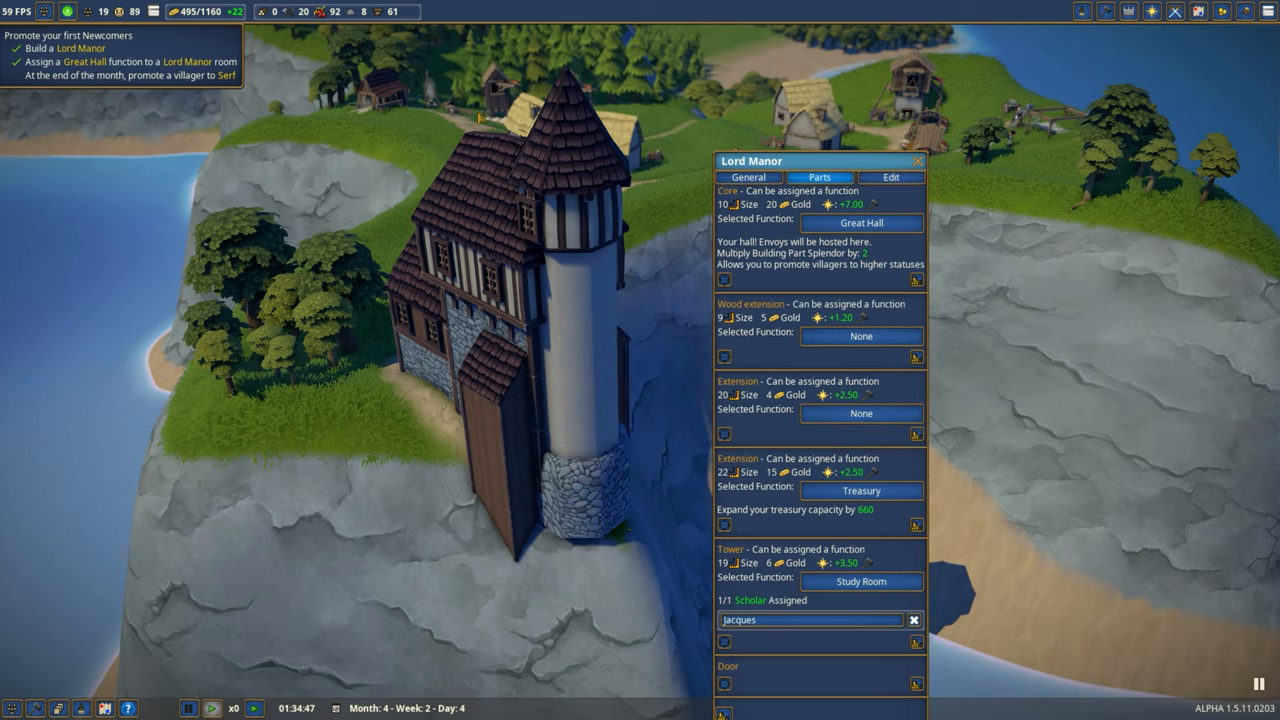
{"action": "mouse_move", "coordinate": [180, 12]}
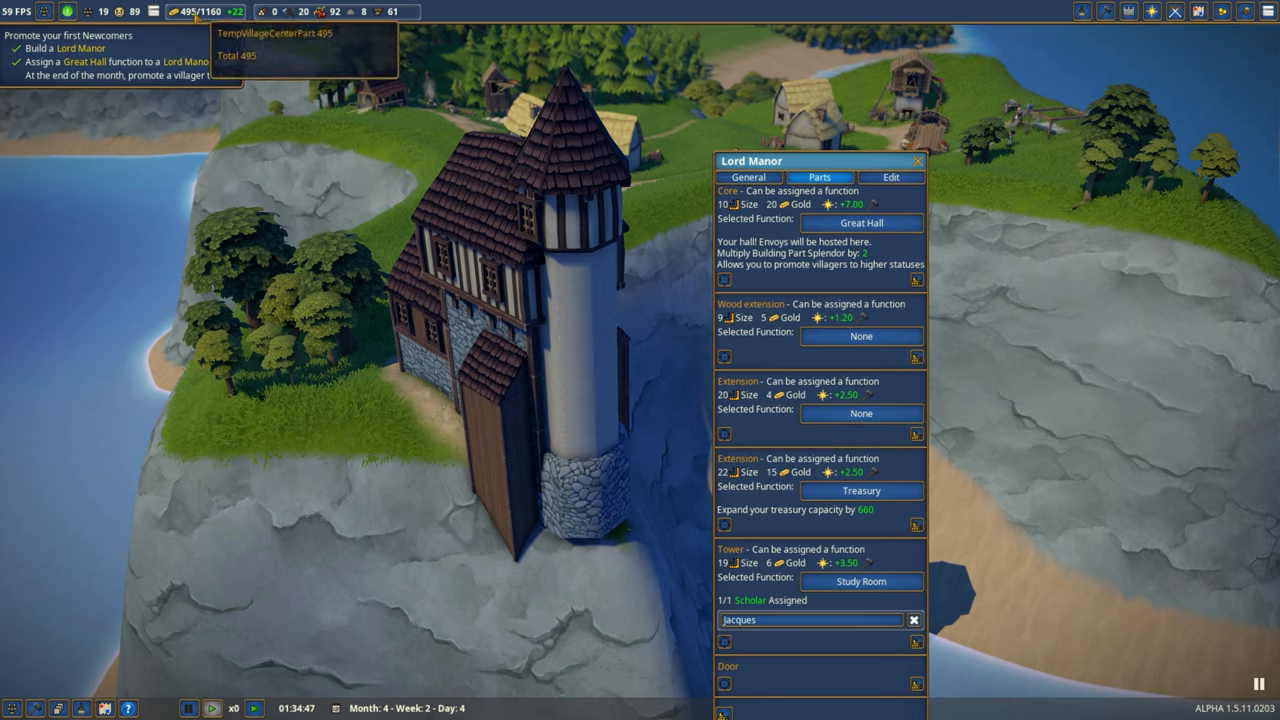
{"action": "mouse_move", "coordinate": [796, 370]}
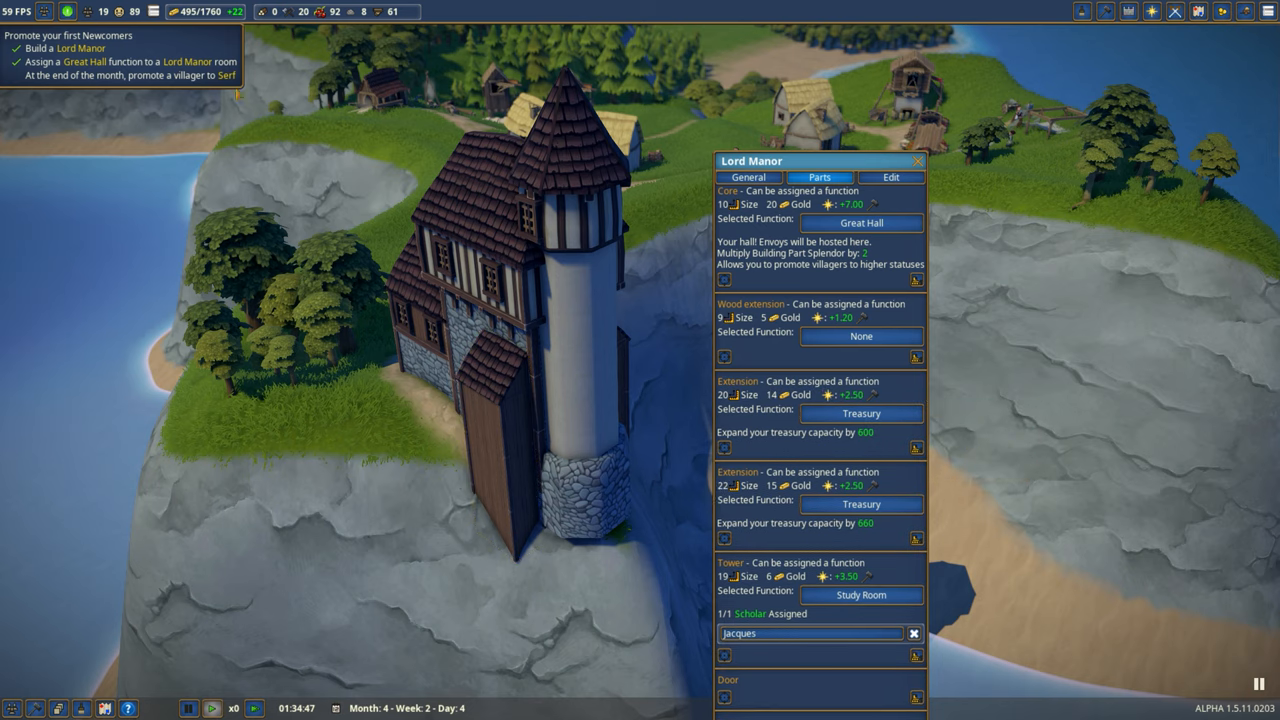
{"action": "left_click", "coordinate": [860, 336]}
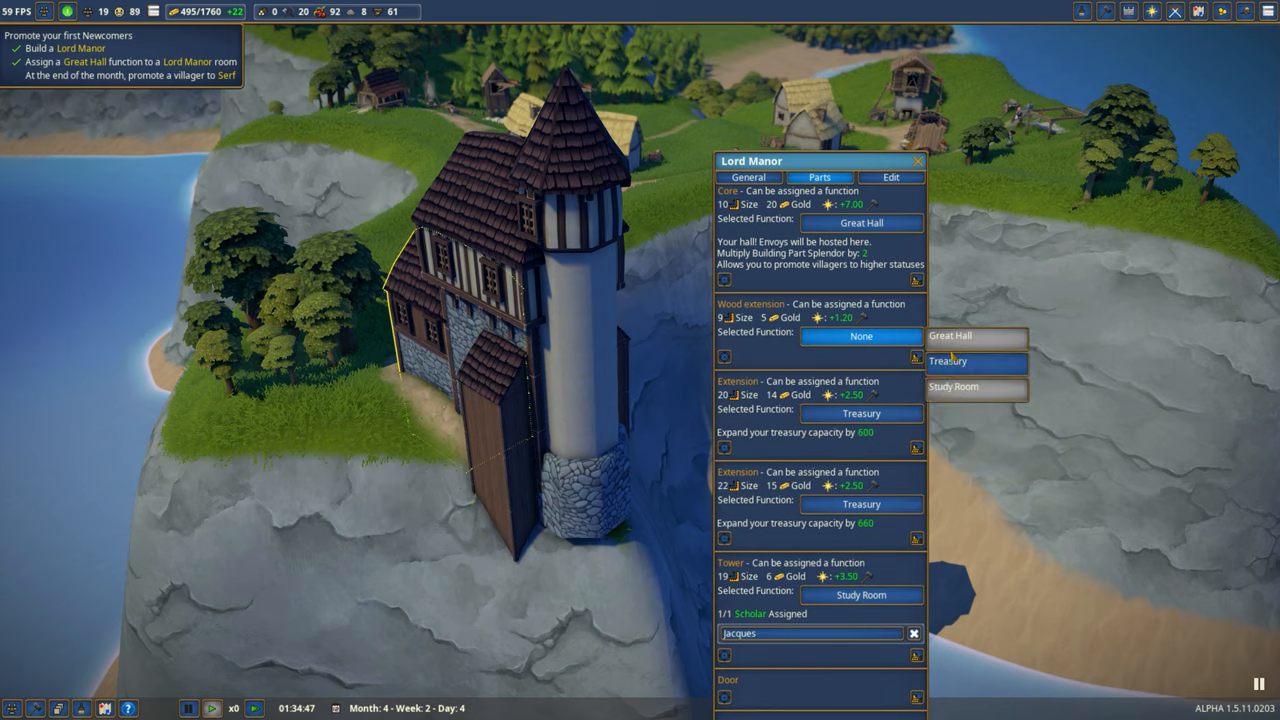
{"action": "left_click", "coordinate": [948, 360]}
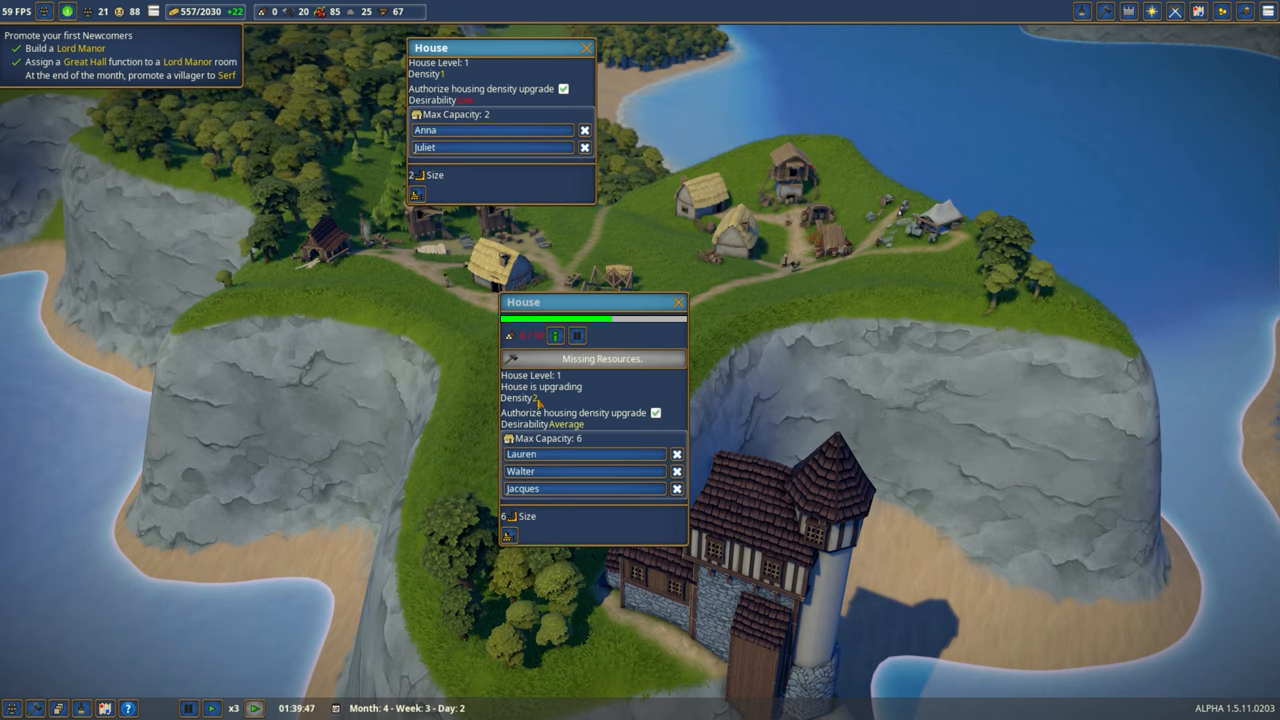
Close the first house's panel and select another house to view its residents
{"action": "left_click", "coordinate": [584, 48]}
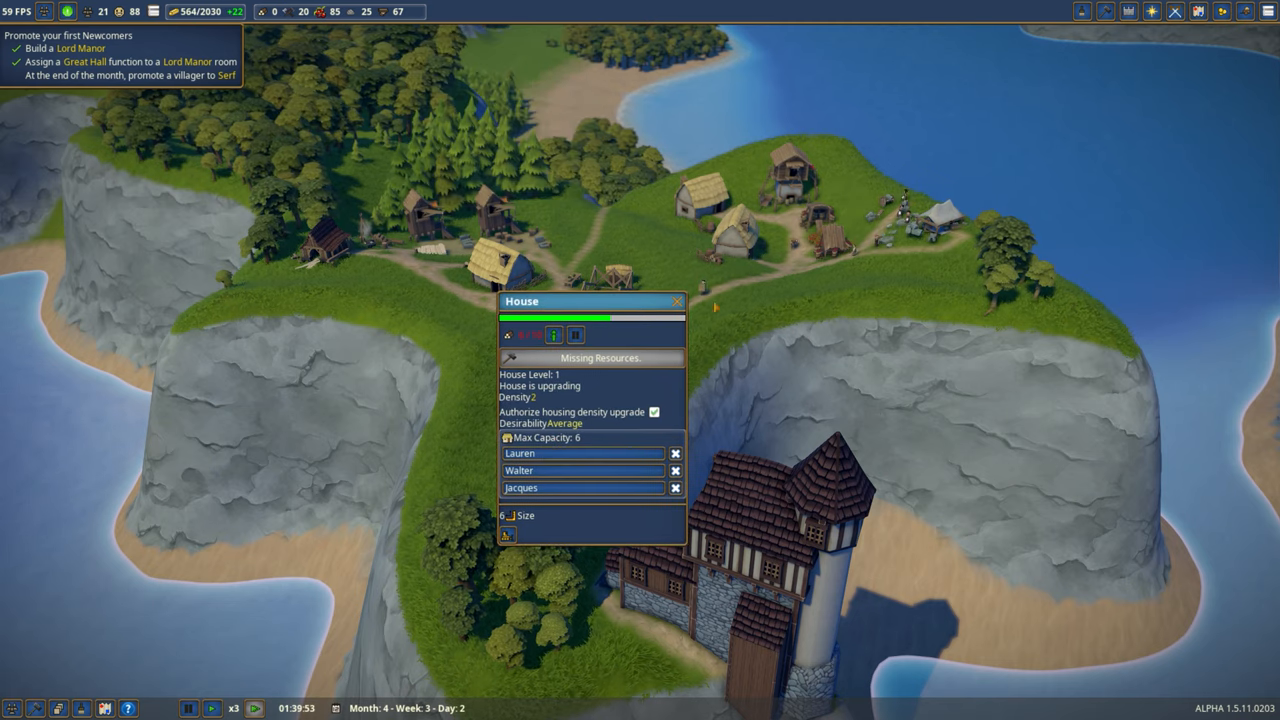
{"action": "left_click", "coordinate": [676, 300]}
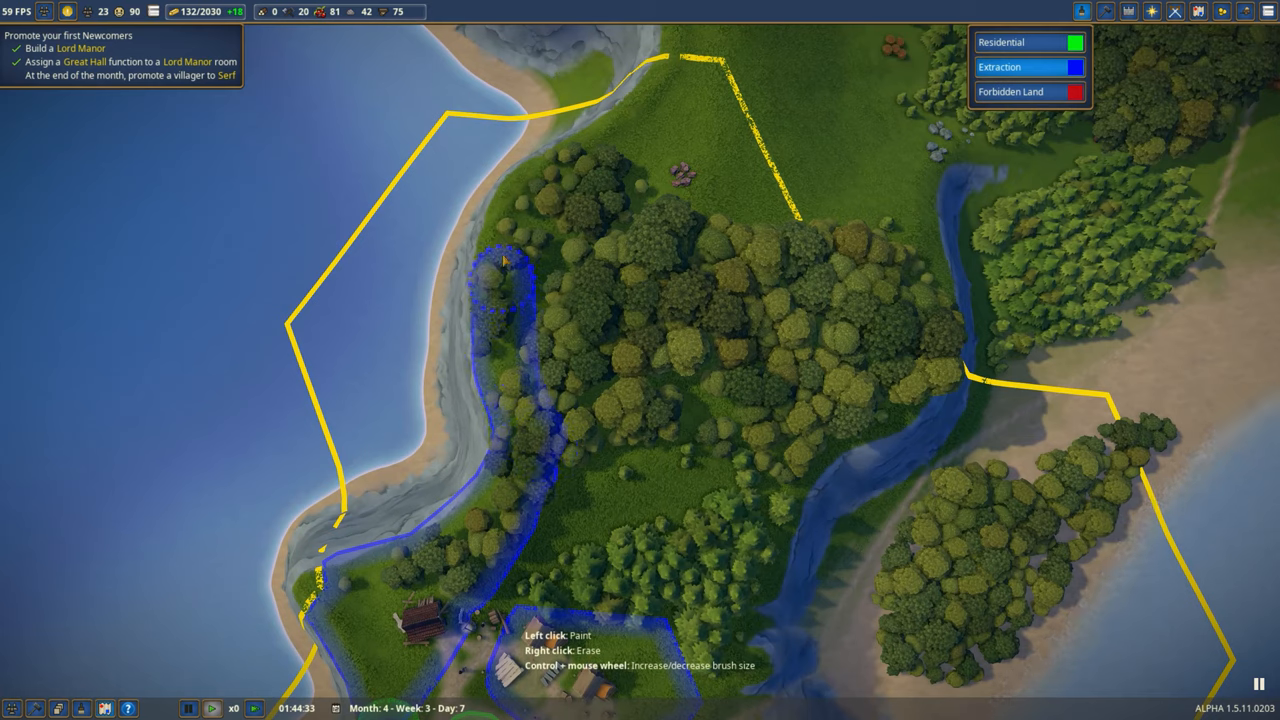
Paint the extraction zone along the river and around the forest edge
{"action": "left_click_drag", "start_coordinate": [504, 260], "coordinate": [744, 256]}
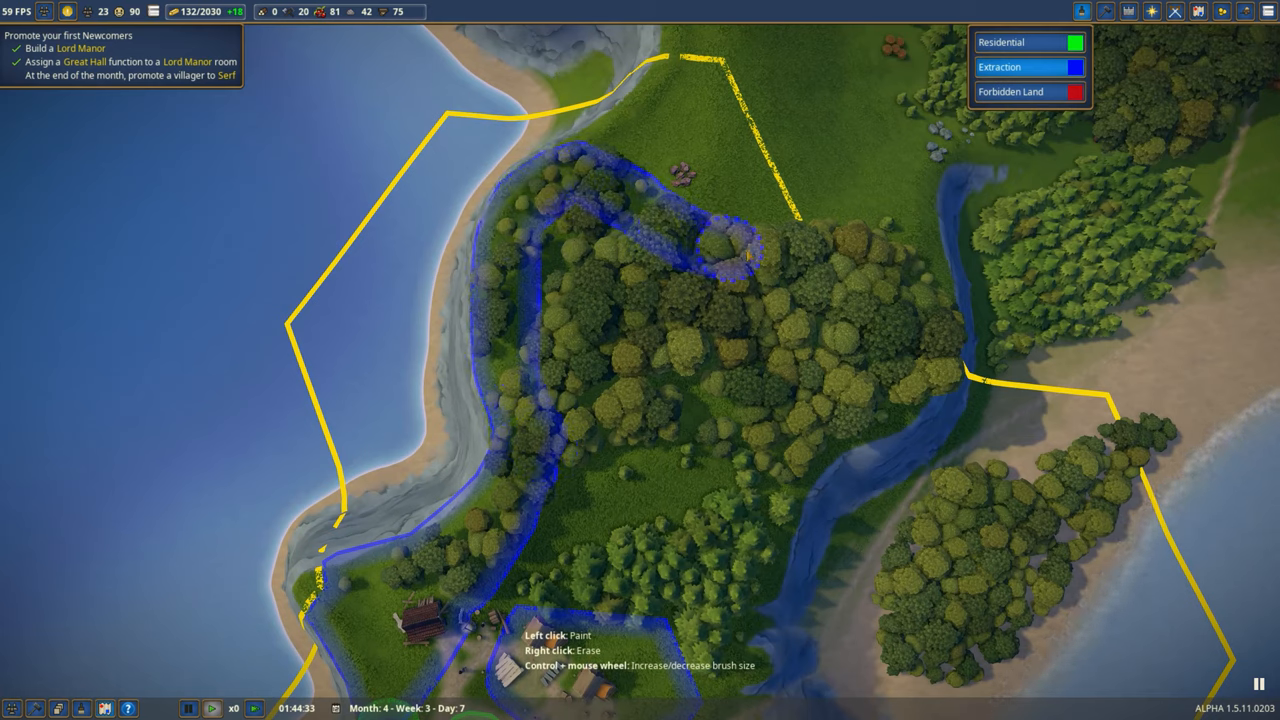
{"action": "left_click_drag", "start_coordinate": [730, 250], "coordinate": [910, 376]}
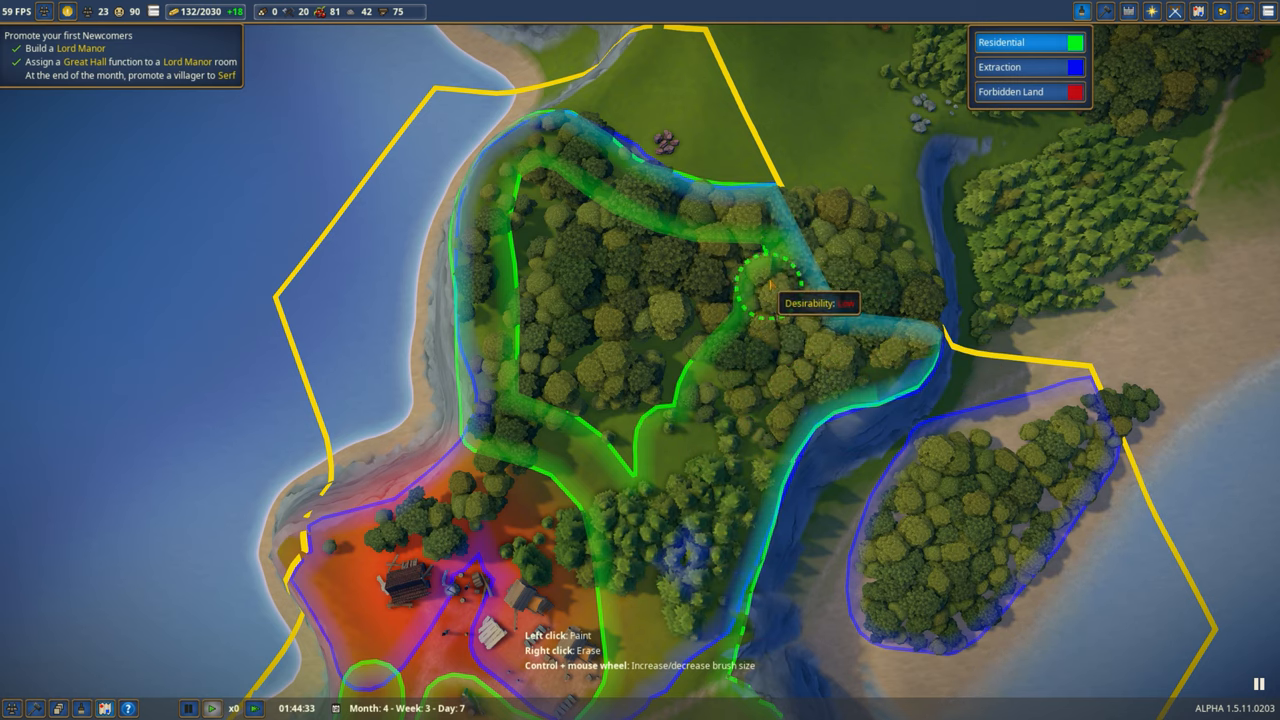
{"action": "mouse_move", "coordinate": [544, 356]}
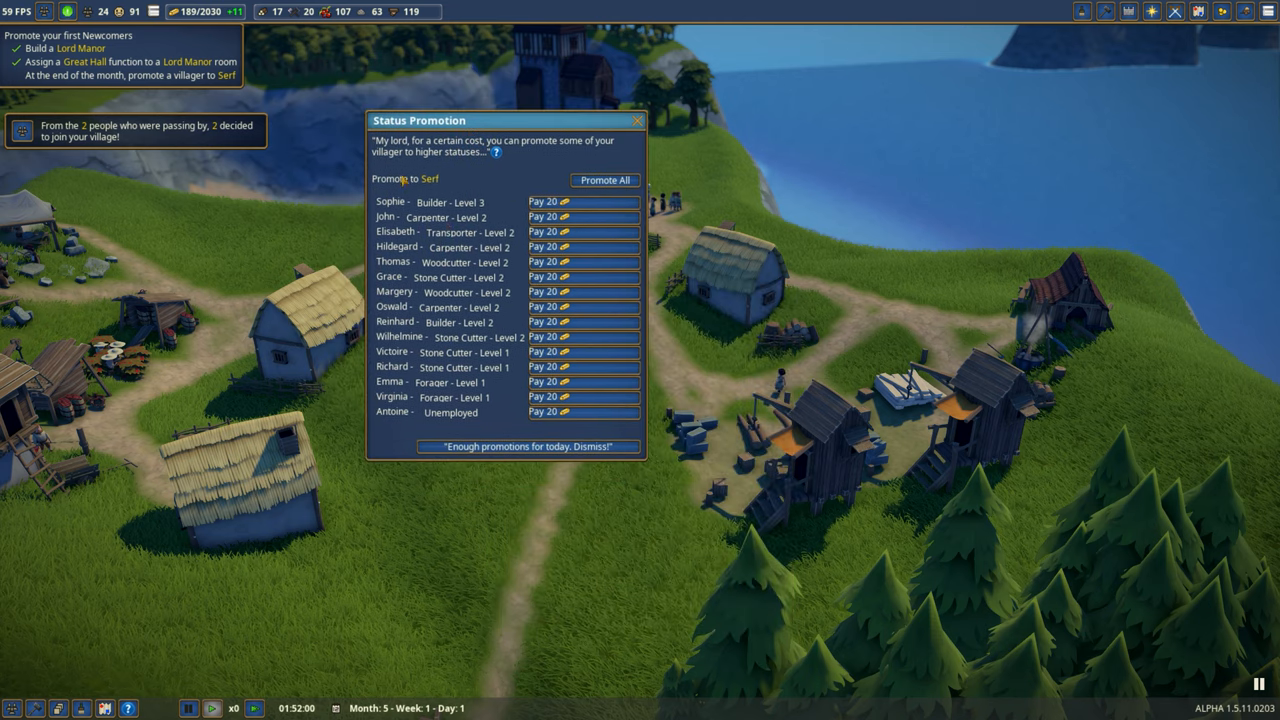
{"action": "mouse_move", "coordinate": [88, 12]}
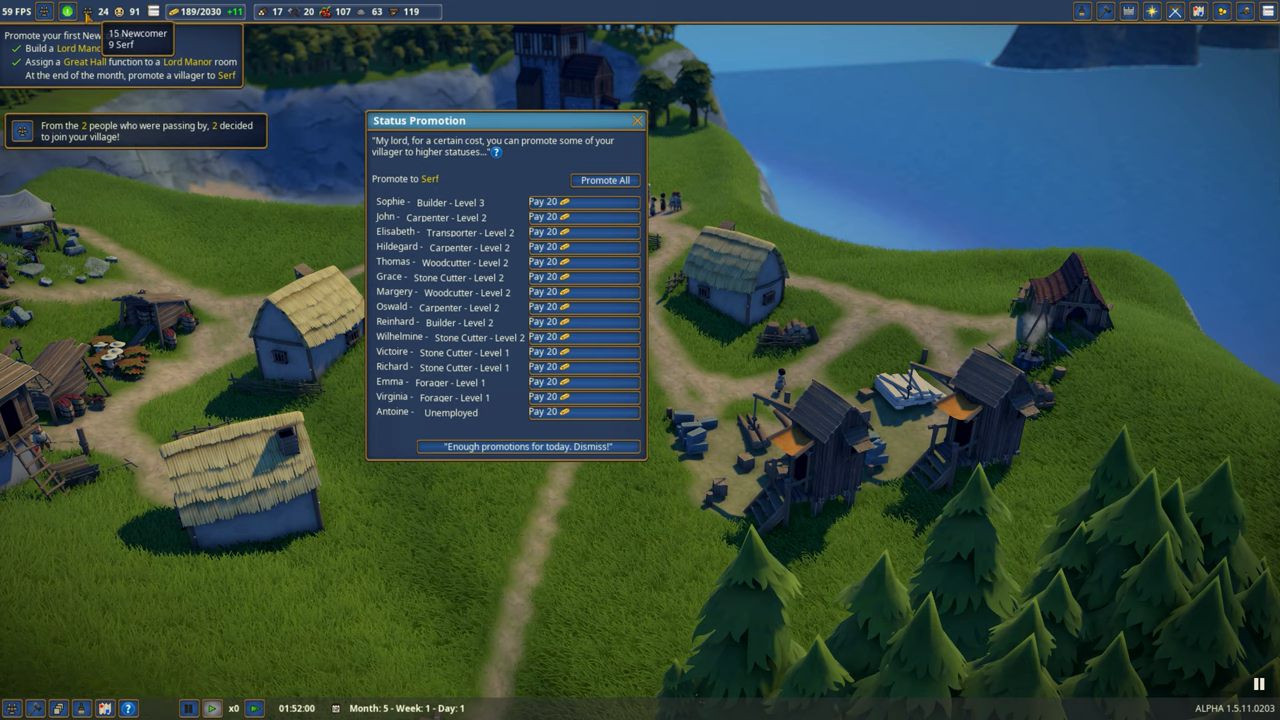
{"action": "mouse_move", "coordinate": [510, 206]}
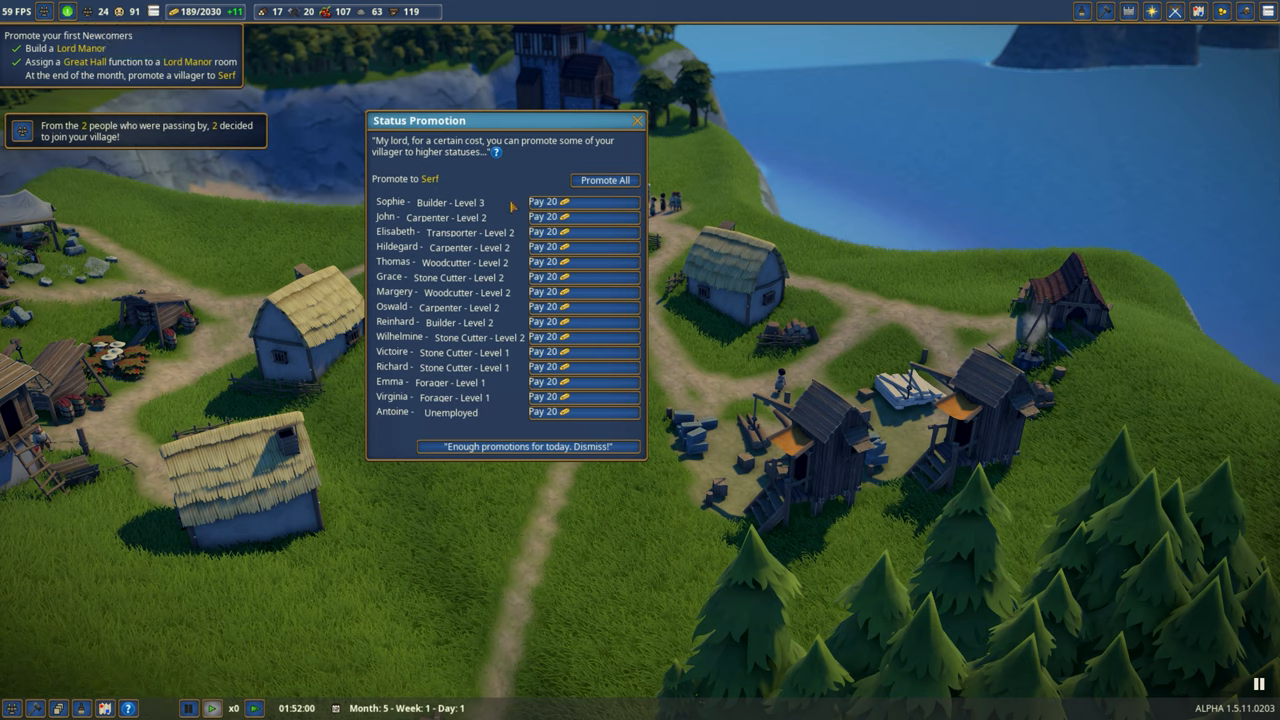
{"action": "mouse_move", "coordinate": [96, 122]}
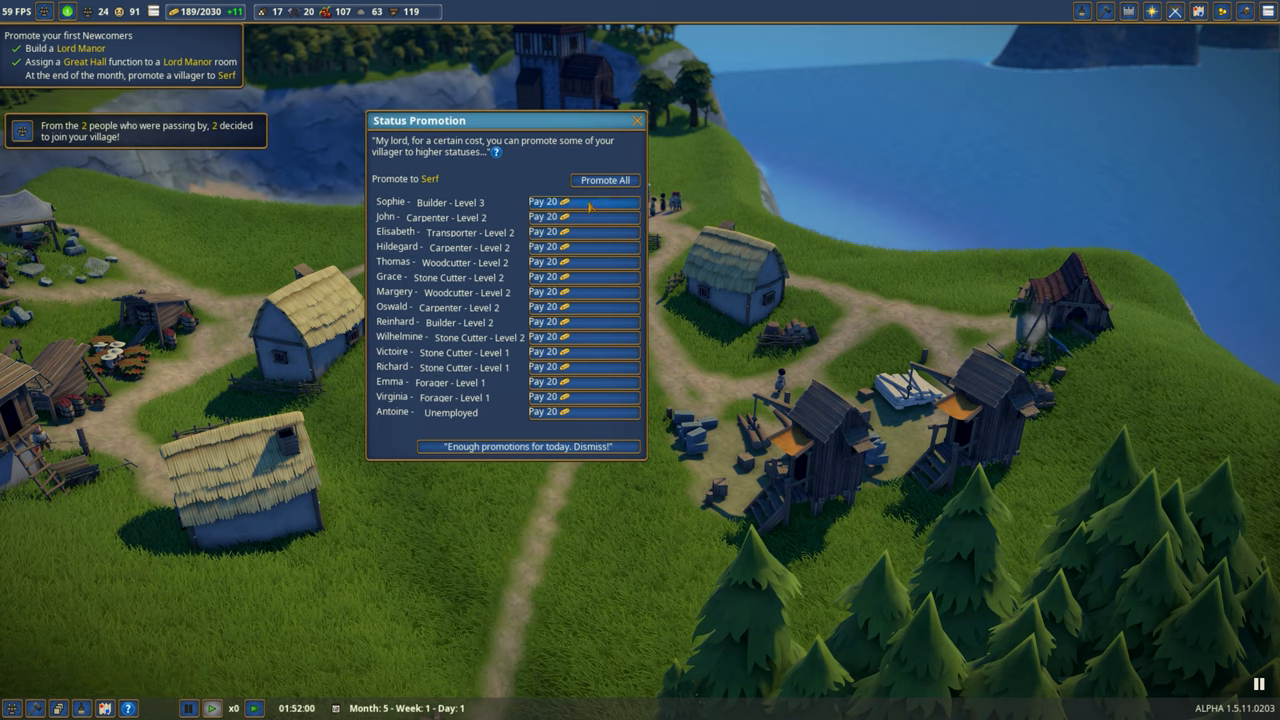
Pay 20 to promote the builder to Serf, completing the newcomers quest
{"action": "left_click", "coordinate": [604, 180]}
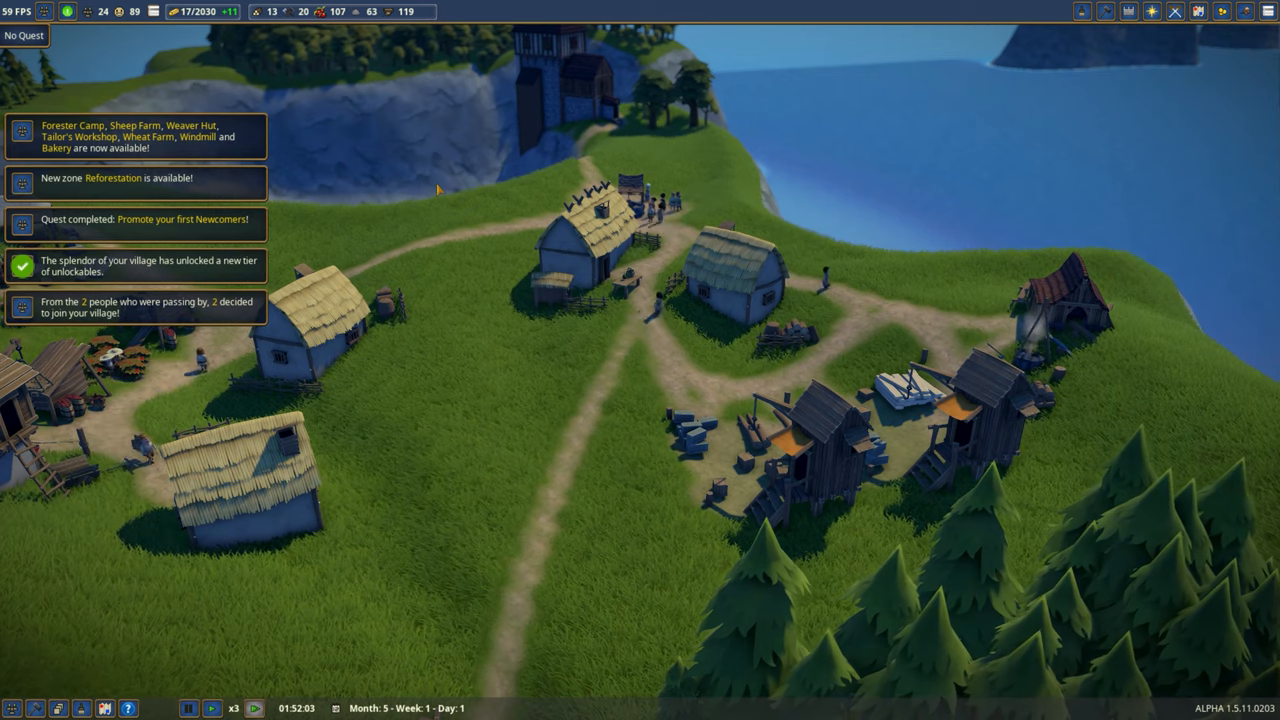
Review the estate unlocks including the Wooden Keep, then dismiss the Kingdom's message
{"action": "left_click", "coordinate": [188, 708]}
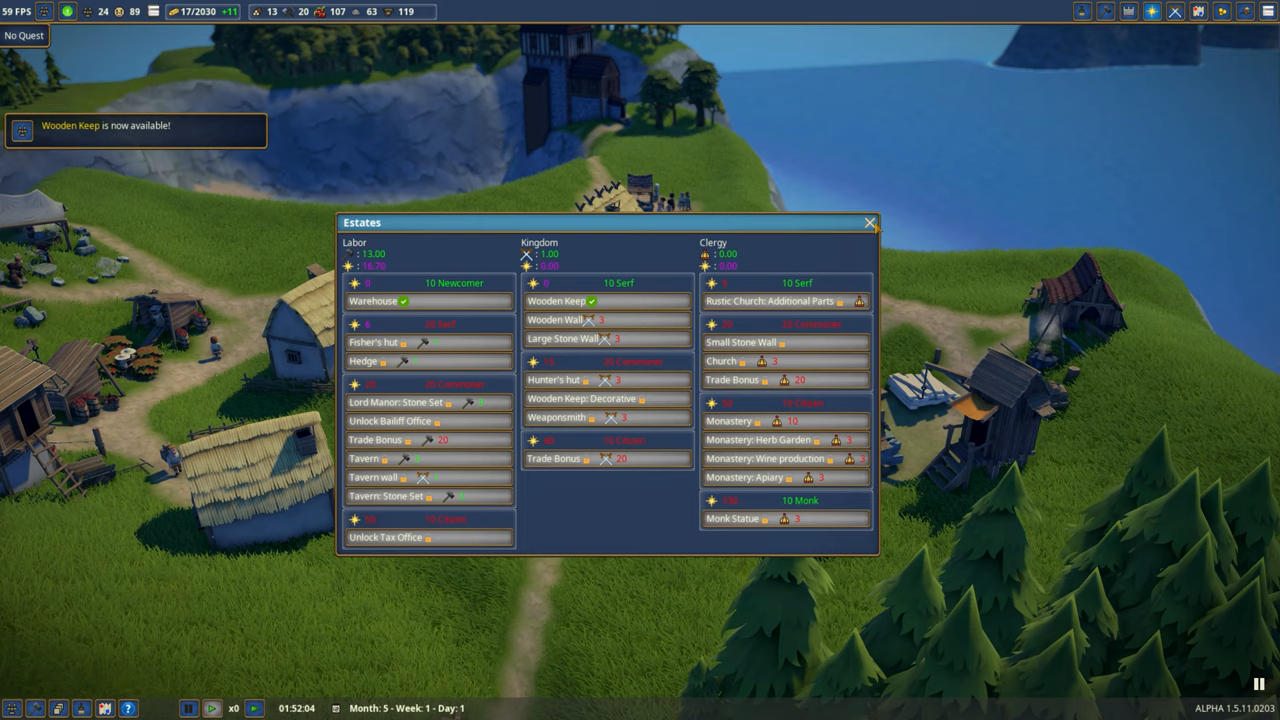
{"action": "left_click", "coordinate": [868, 222]}
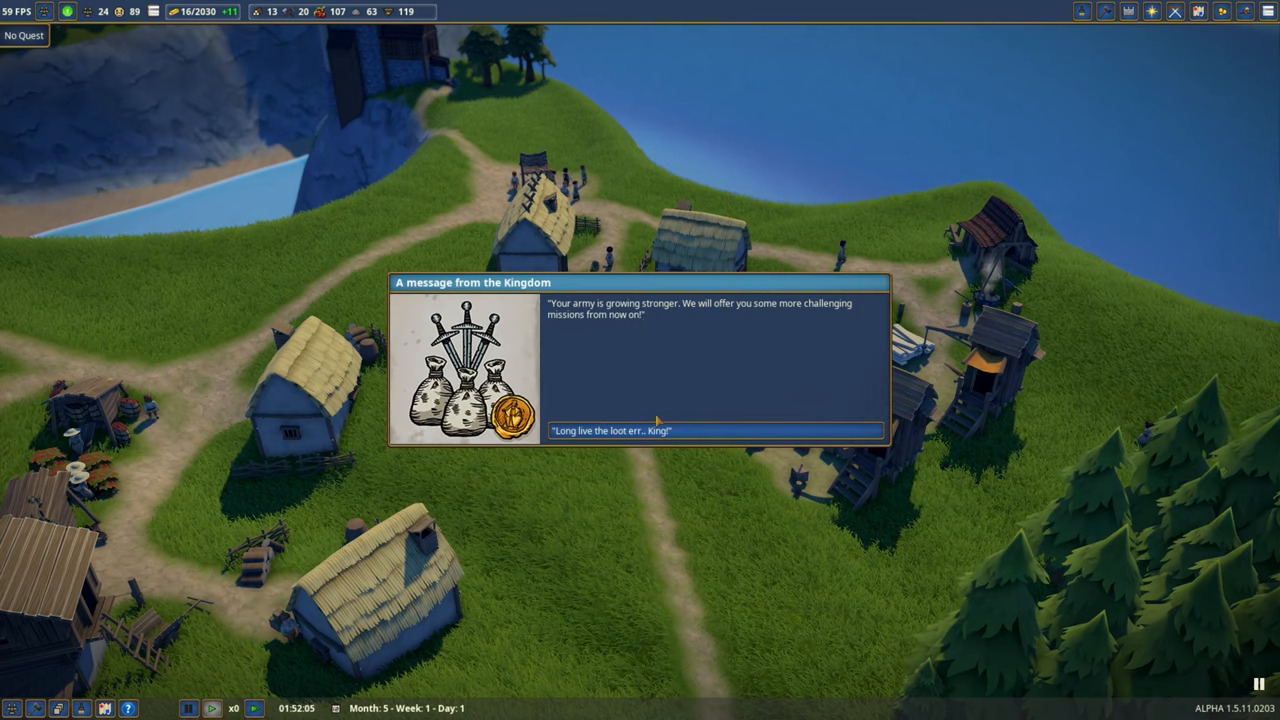
{"action": "left_click", "coordinate": [714, 430]}
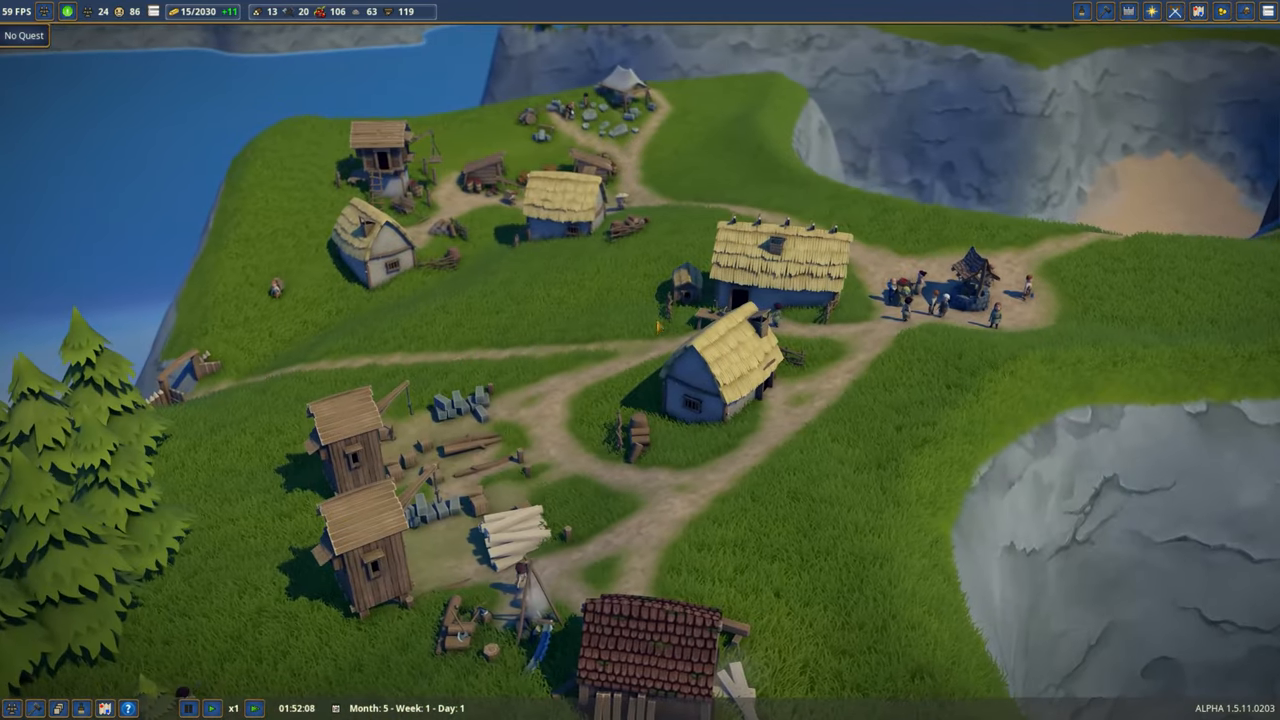
{"action": "scroll", "scroll_direction": "down", "scroll_amount": 3}
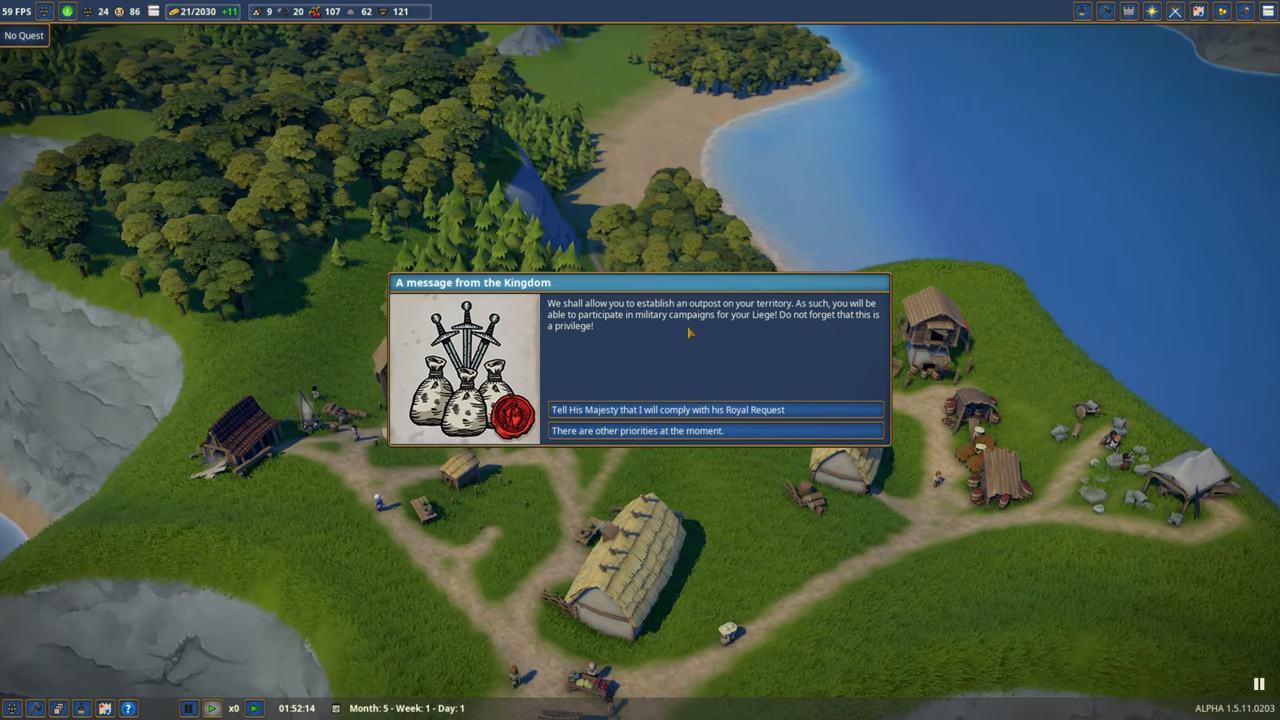
{"action": "mouse_move", "coordinate": [644, 322]}
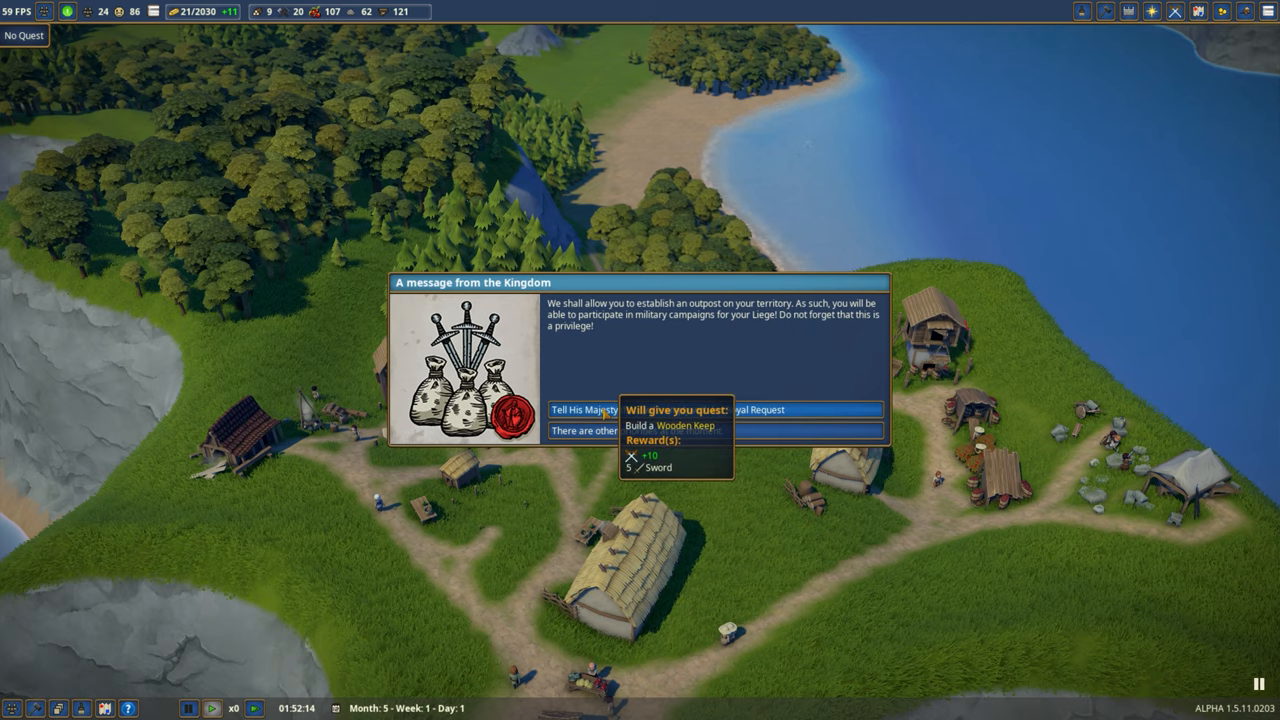
Comply with His Majesty's Royal Request, accepting the quest to build a Wooden Keep
{"action": "left_click", "coordinate": [588, 408]}
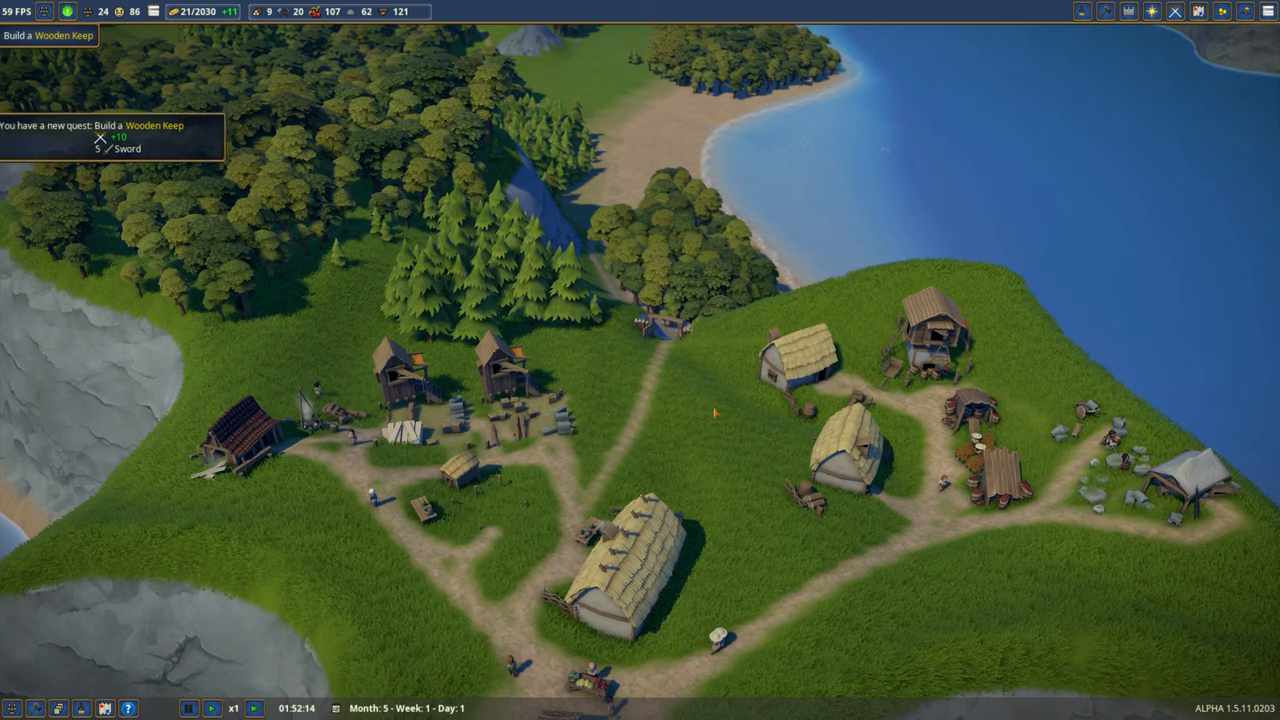